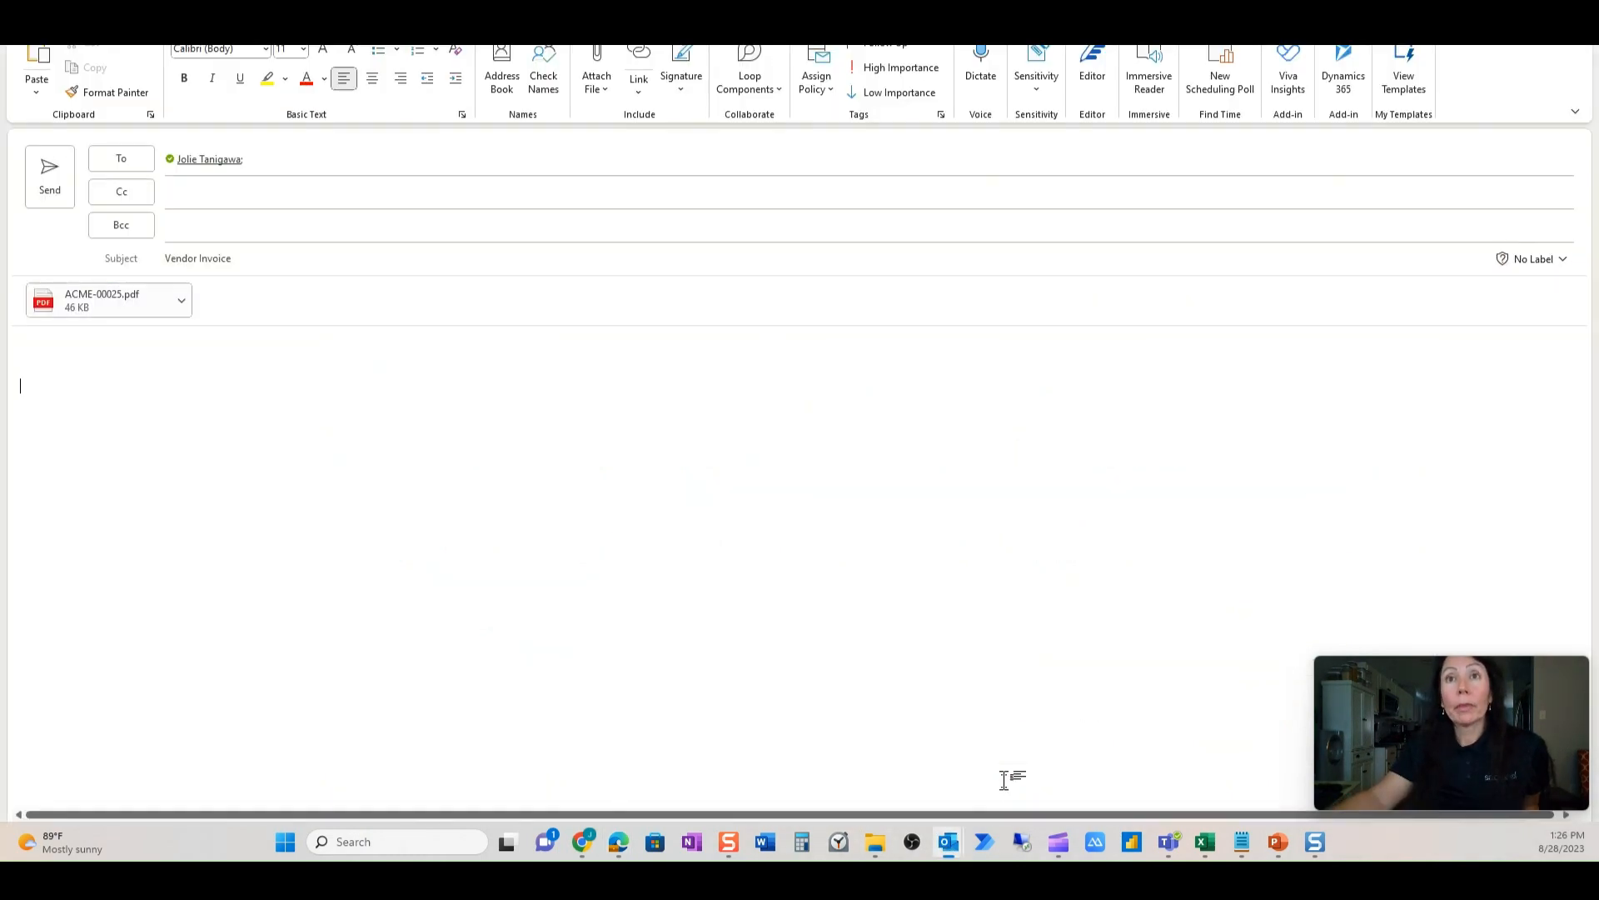
- View the attached ACME-00025.pdf invoice and send the vendor invoice email
{"action": "left_click", "coordinate": [101, 300]}
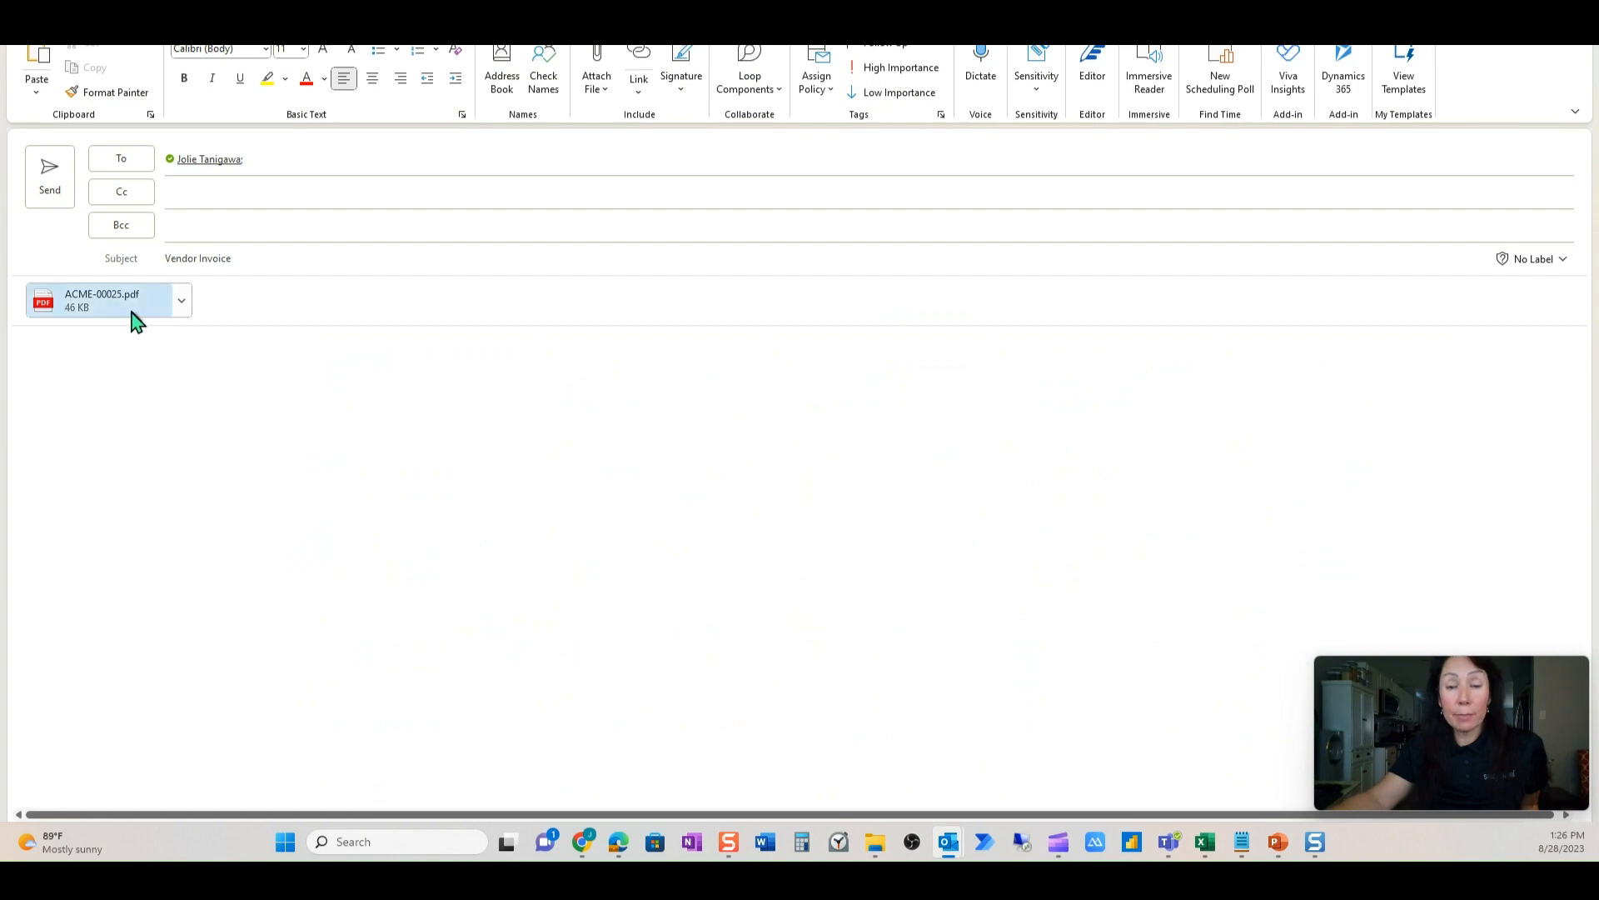
{"action": "double_click", "coordinate": [102, 300]}
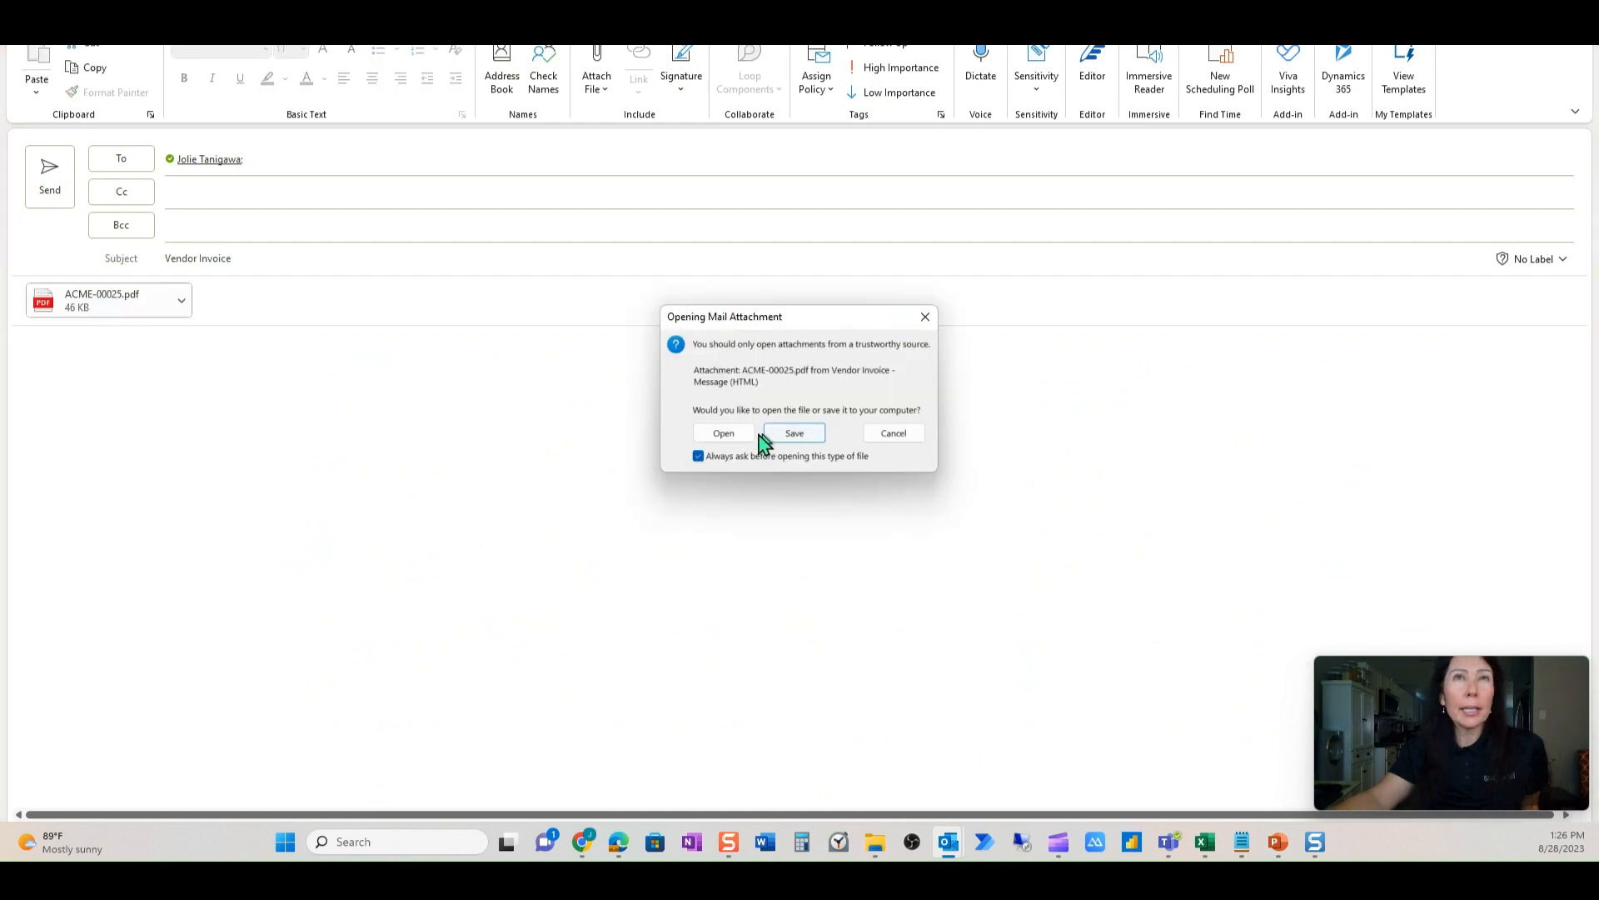
{"action": "left_click", "coordinate": [723, 433]}
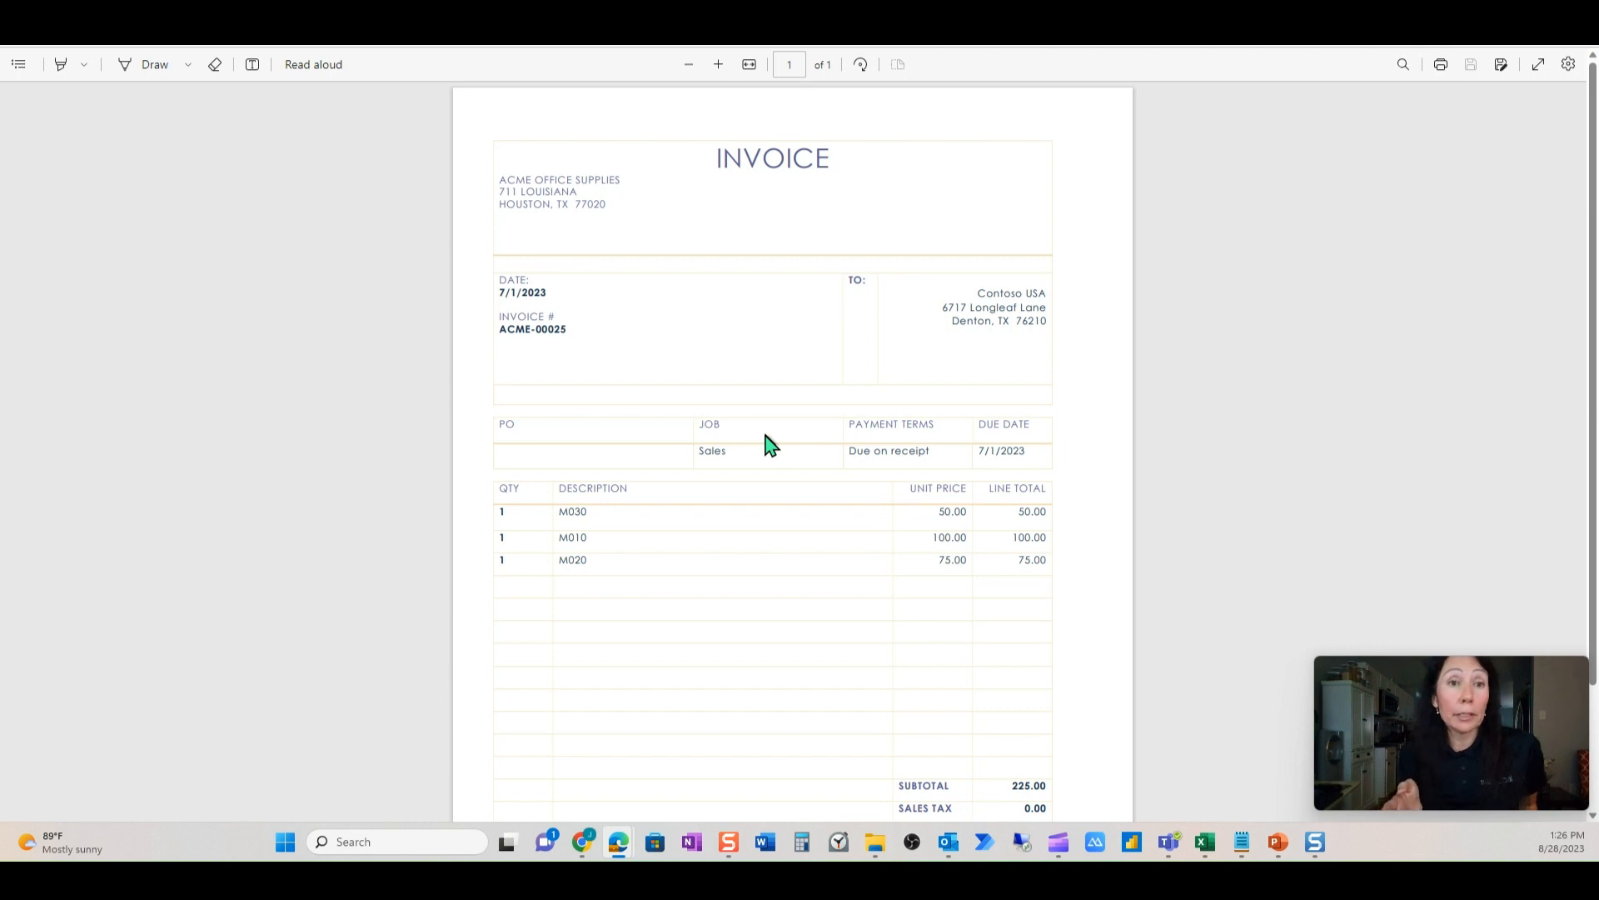
{"action": "mouse_move", "coordinate": [683, 510]}
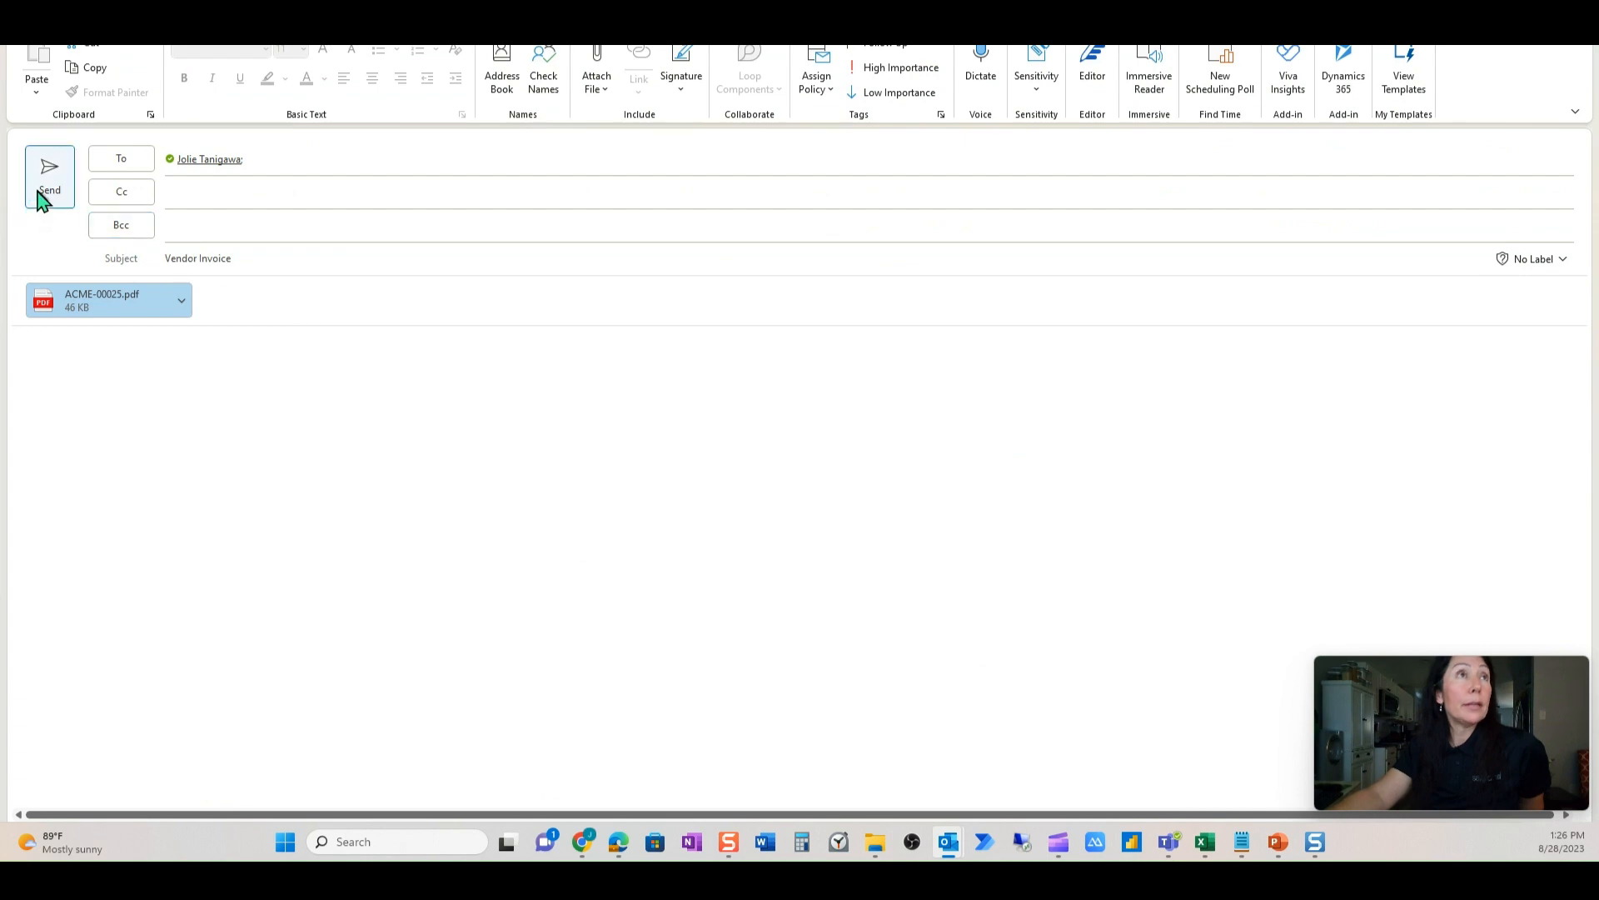
{"action": "left_click", "coordinate": [48, 173]}
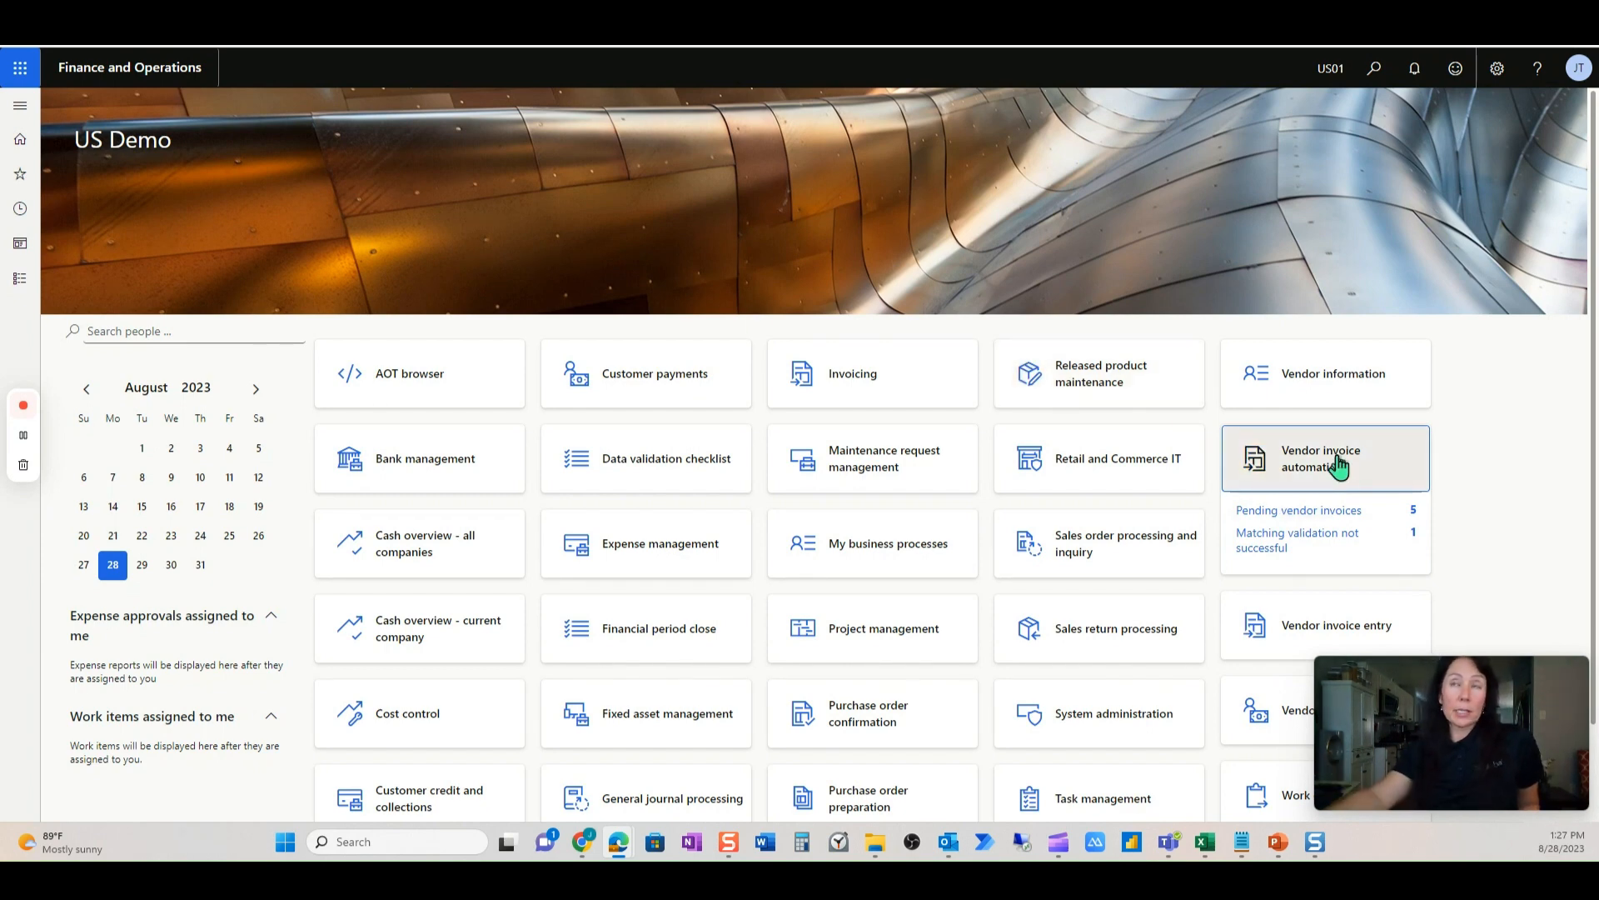
- Go to Pending vendor invoices in the workspace and bring the Received files list into view
{"action": "left_click", "coordinate": [1319, 458]}
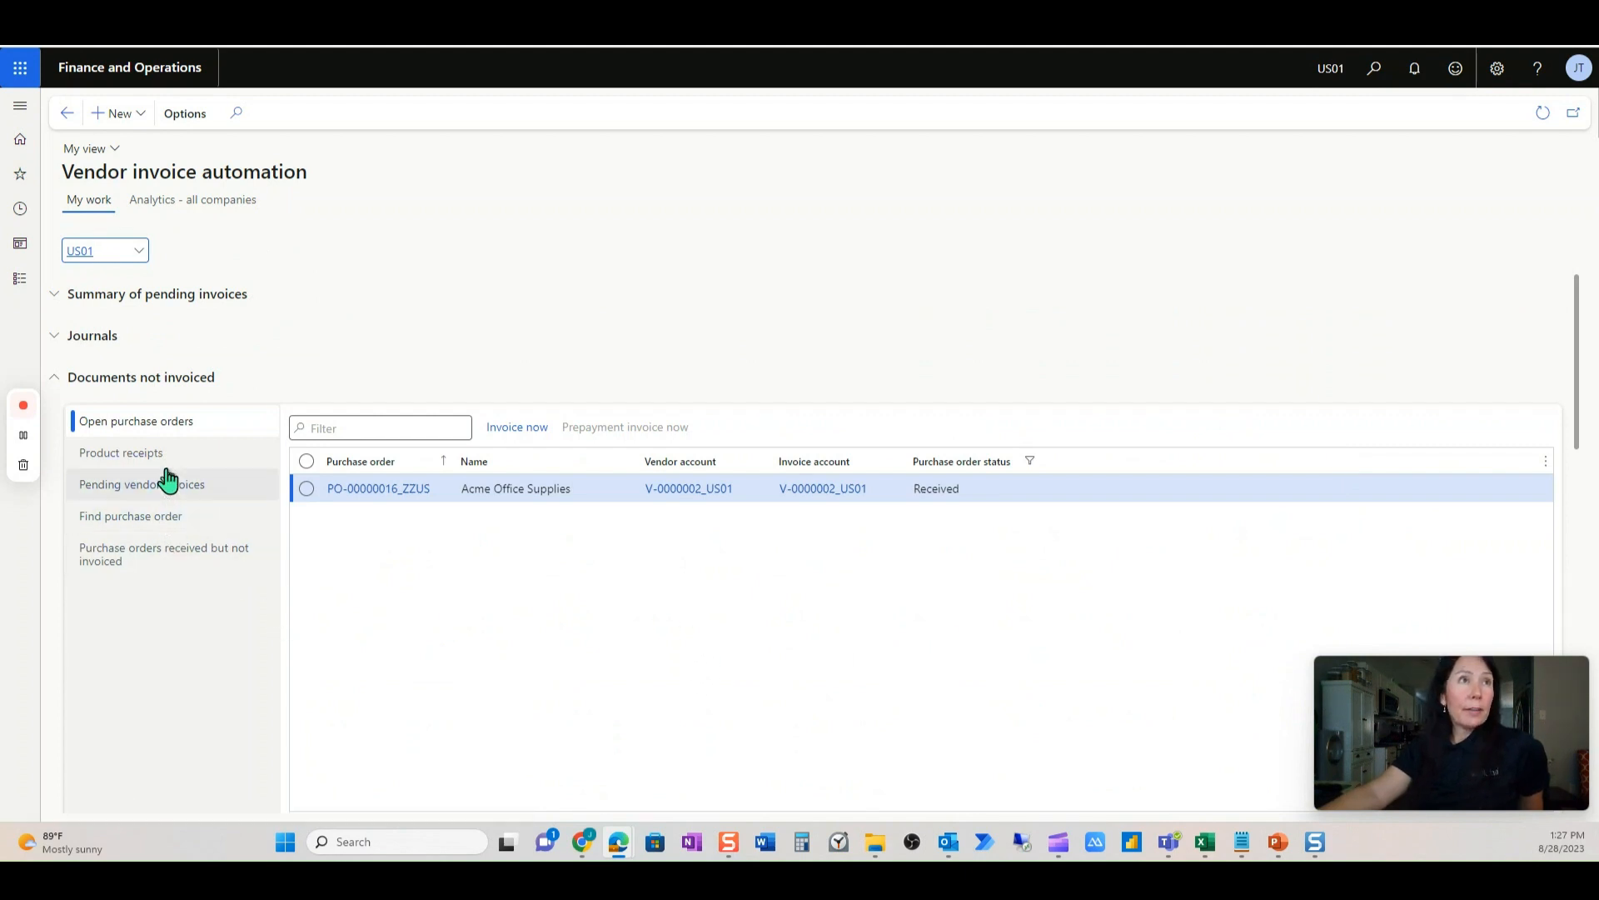
{"action": "left_click", "coordinate": [140, 484]}
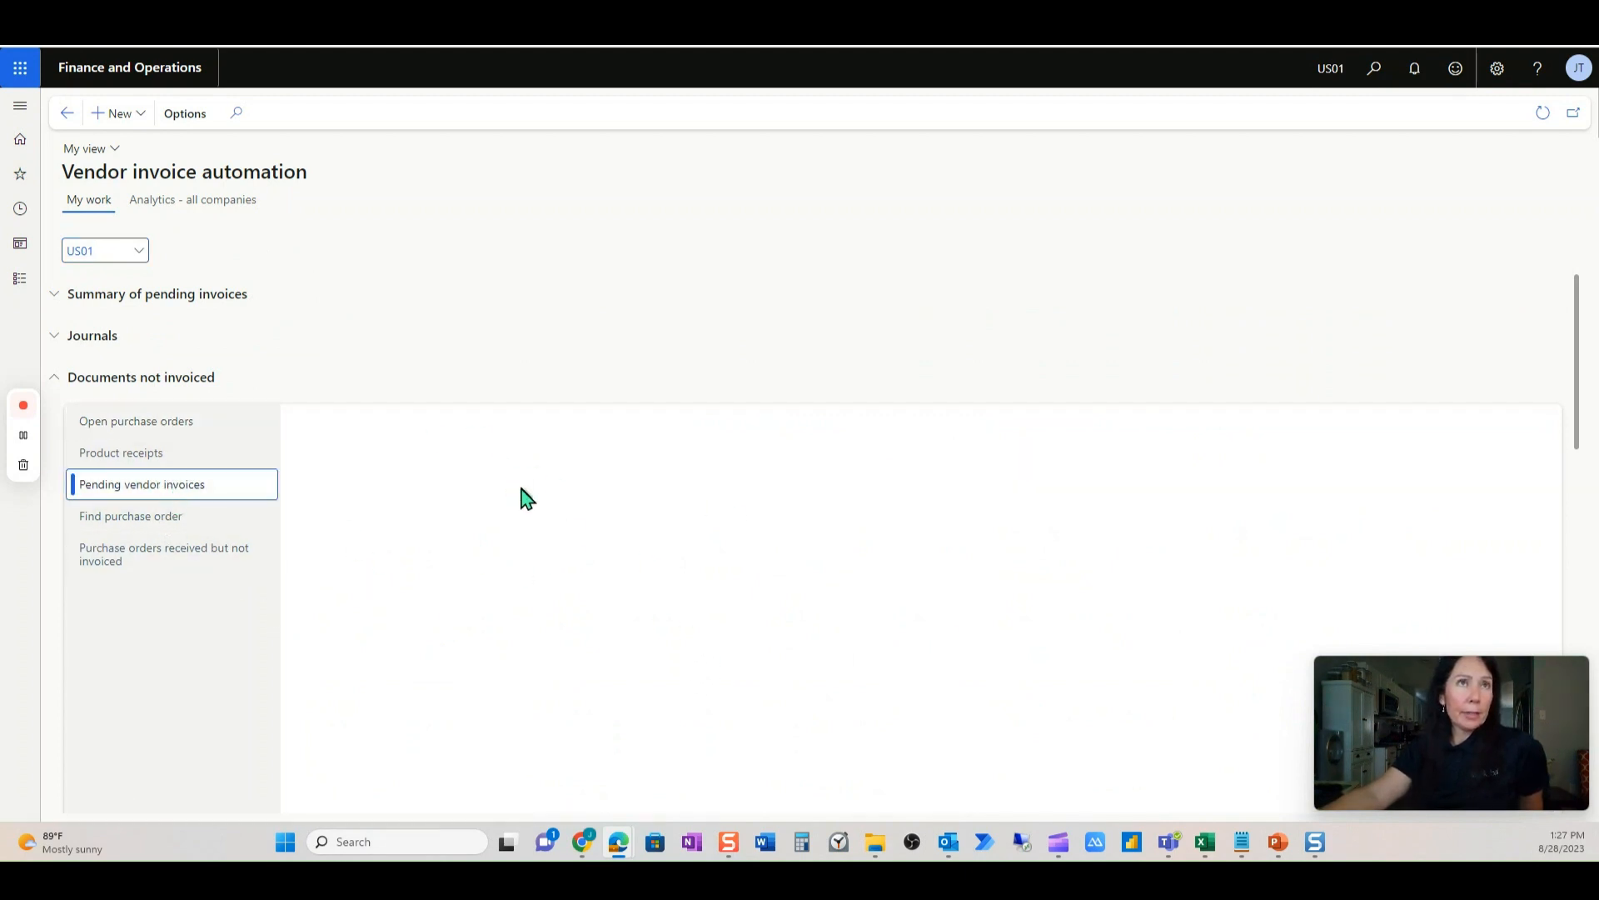
{"action": "left_click", "coordinate": [142, 483]}
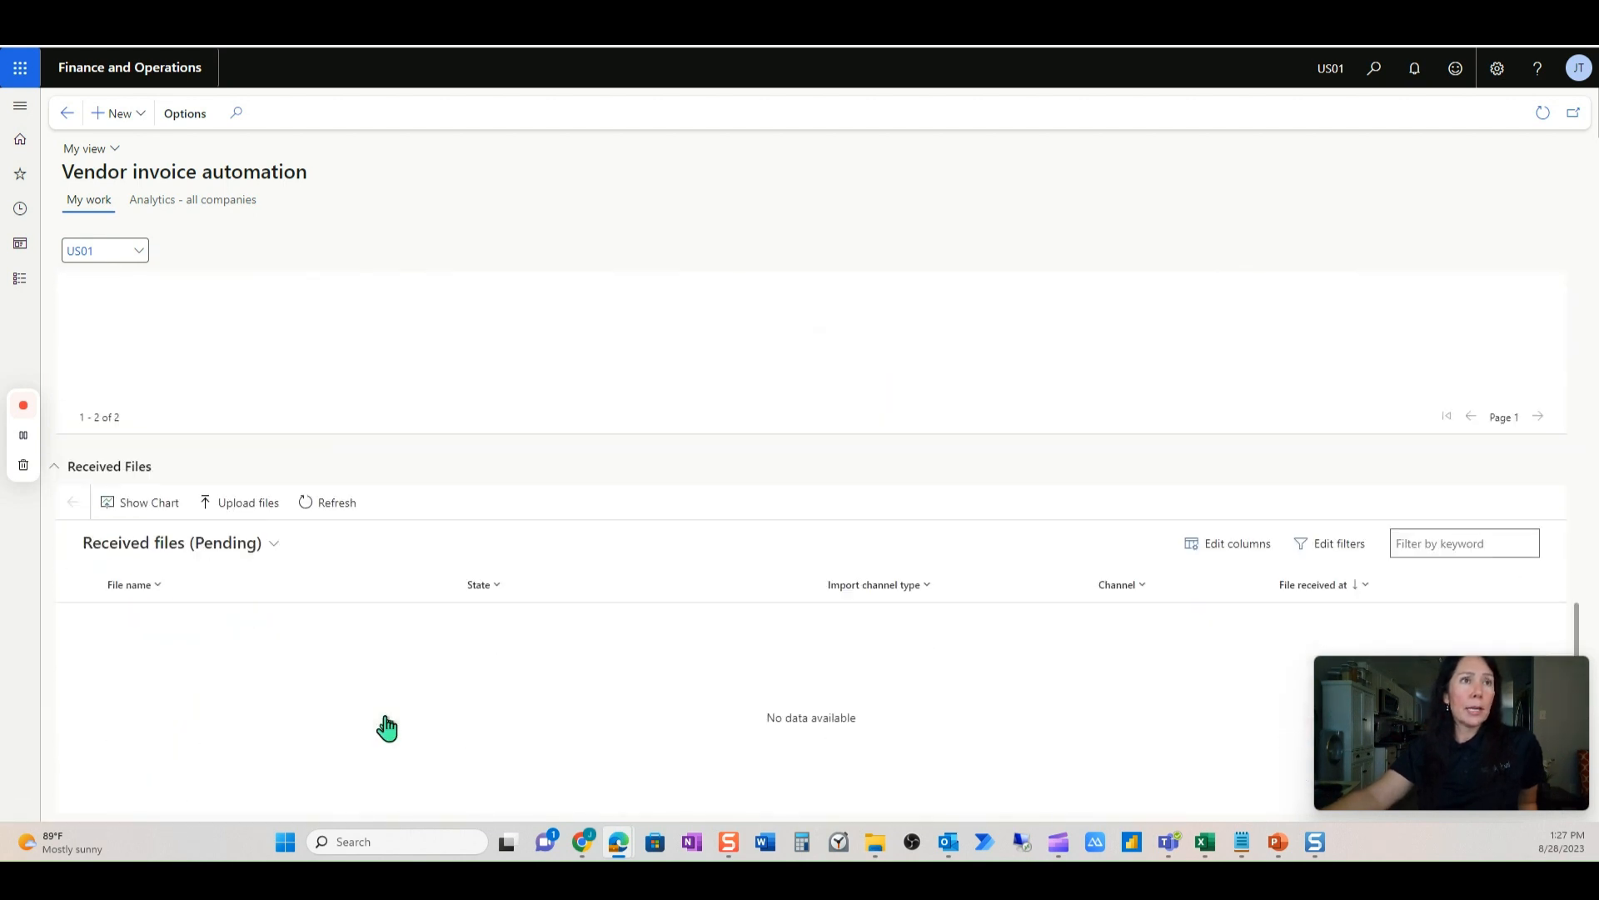
{"action": "mouse_move", "coordinate": [389, 726]}
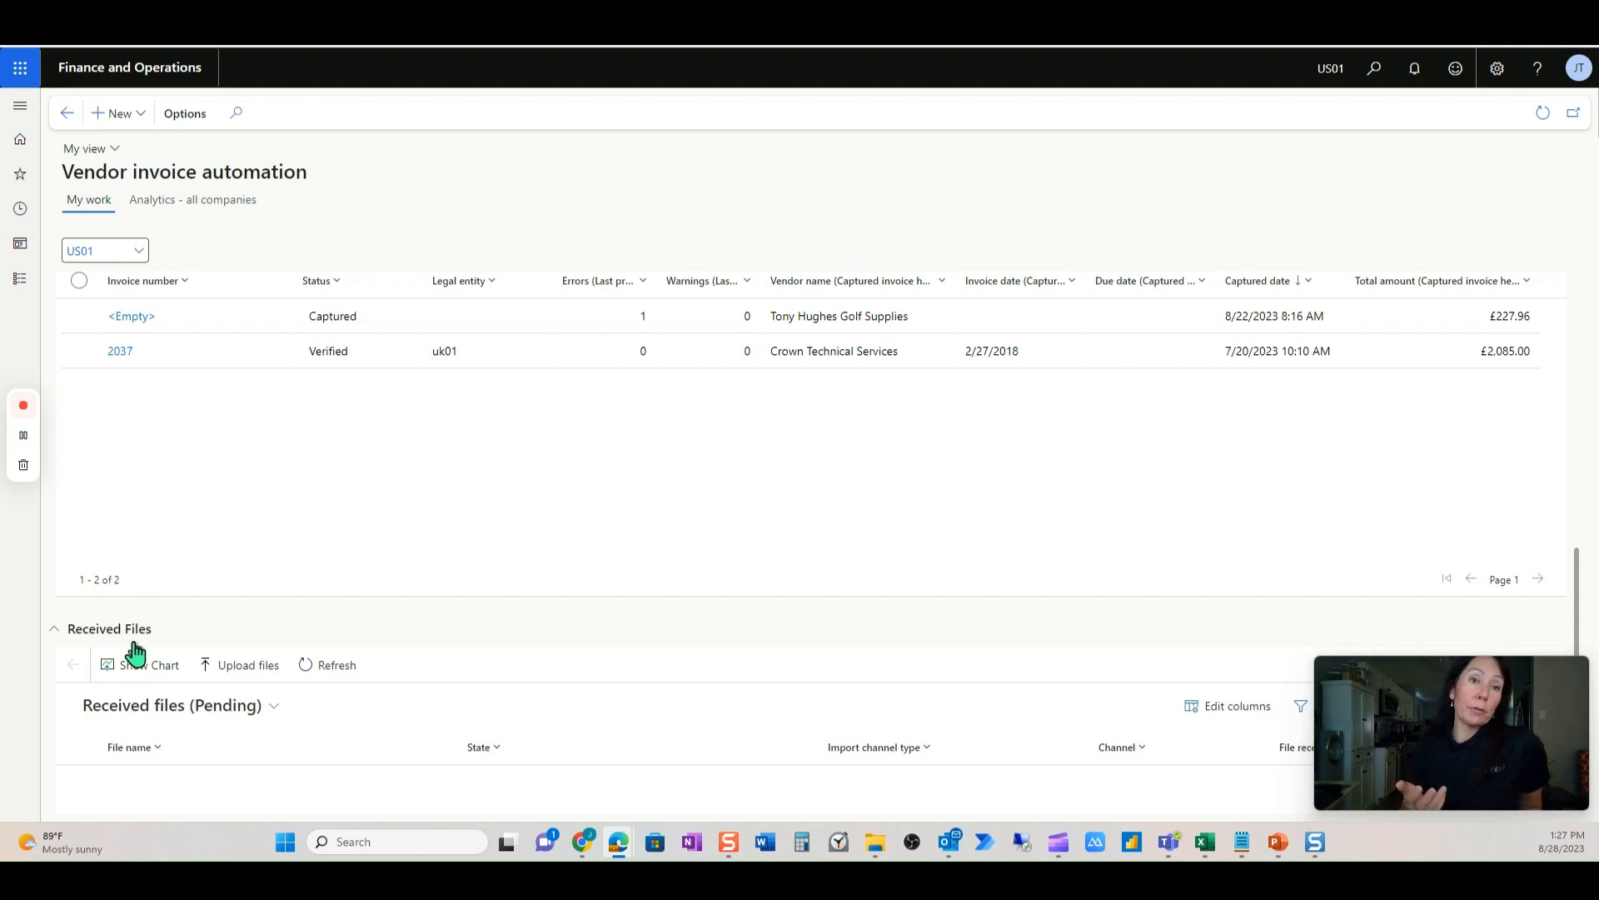
{"action": "mouse_move", "coordinate": [171, 640]}
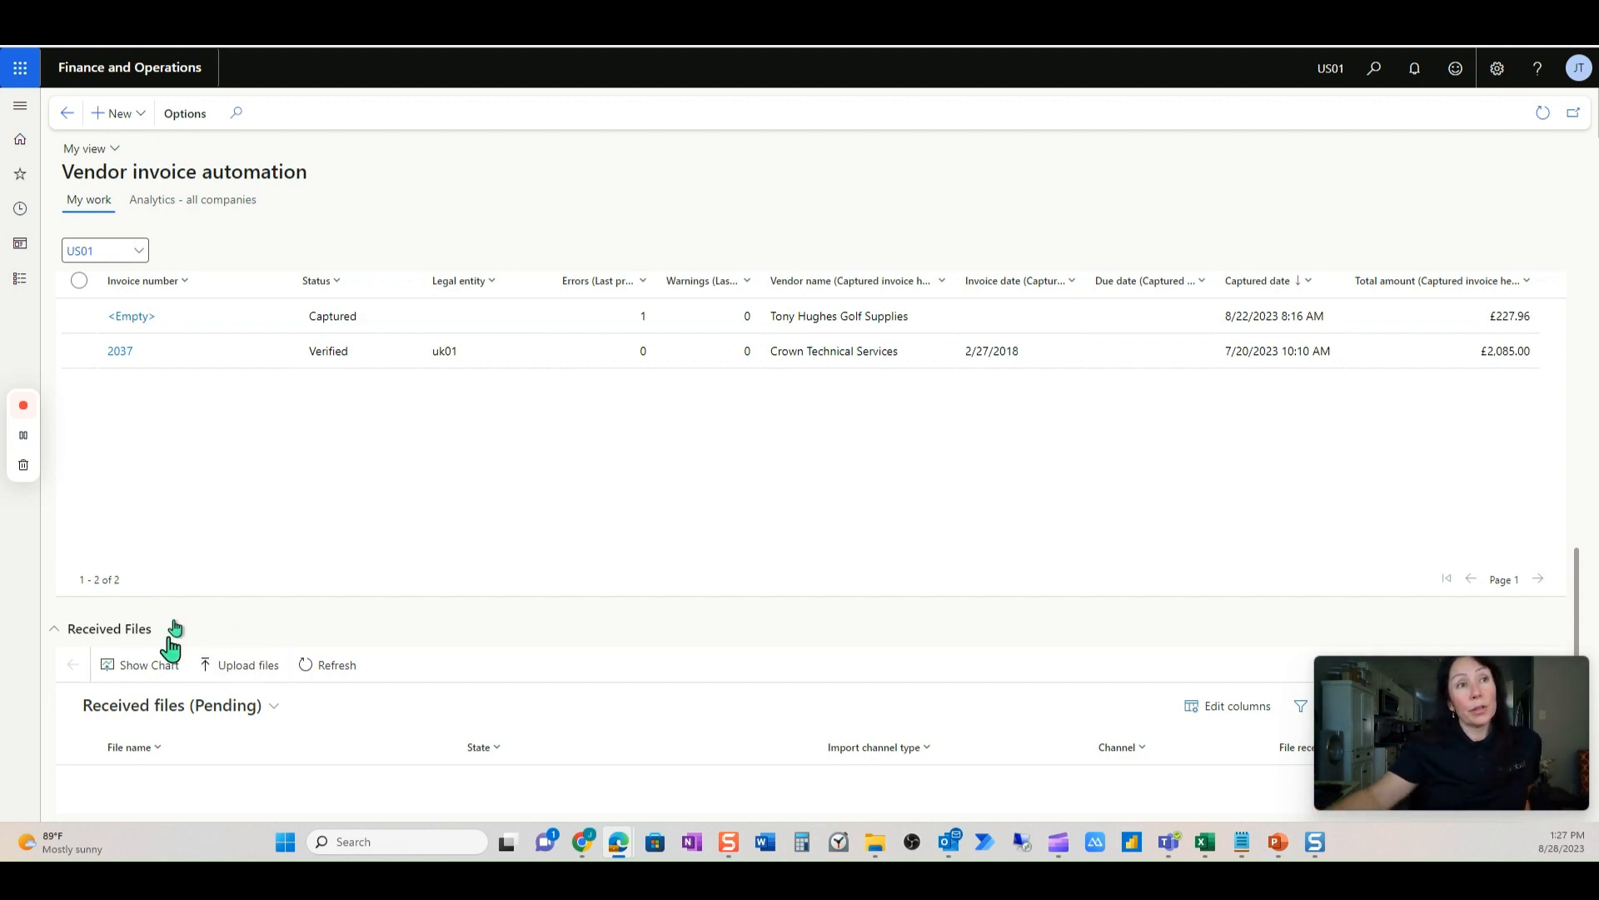
{"action": "scroll", "scroll_direction": "down", "scroll_amount": 3}
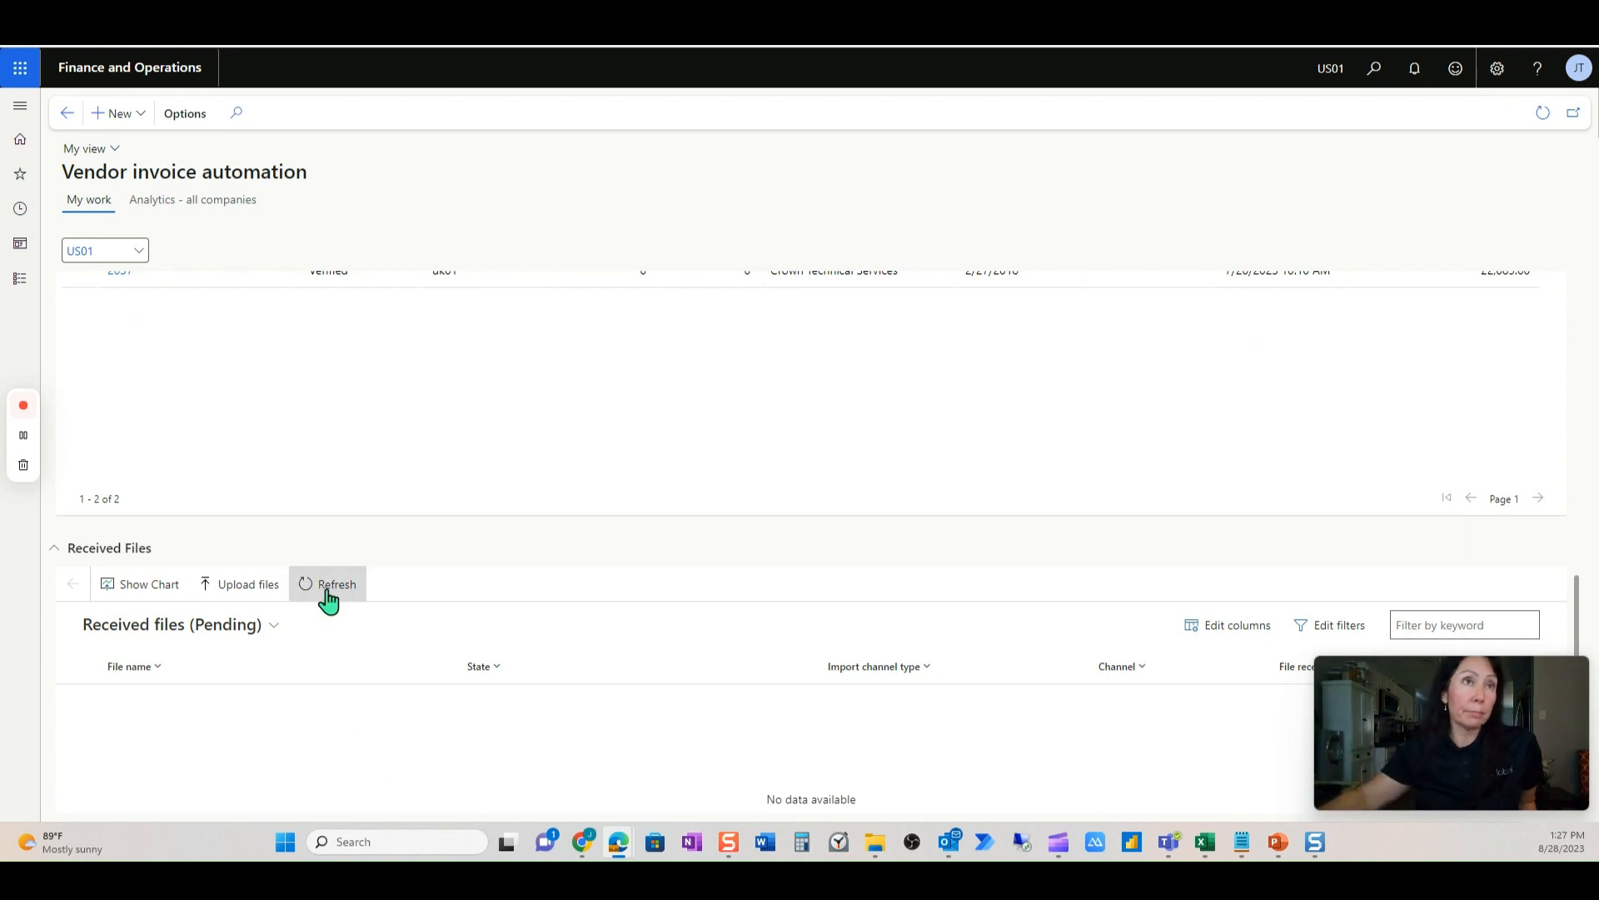
- Refresh Received files and Captured invoices until ACME-00025.pdf shows state Processing
{"action": "left_click", "coordinate": [337, 583]}
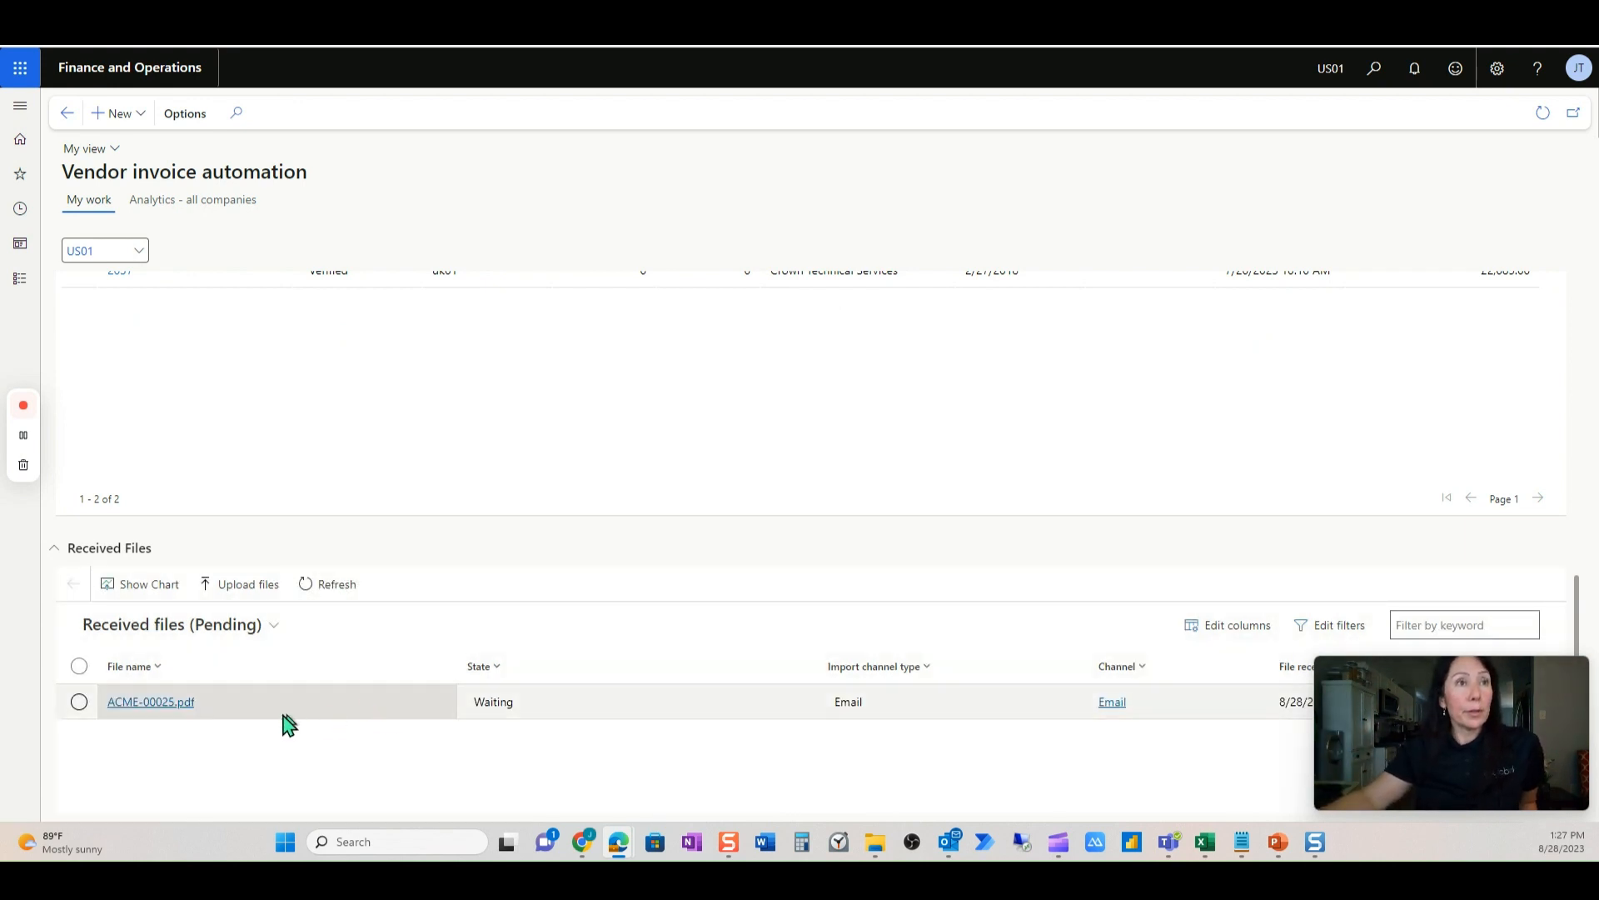
{"action": "left_click", "coordinate": [337, 583]}
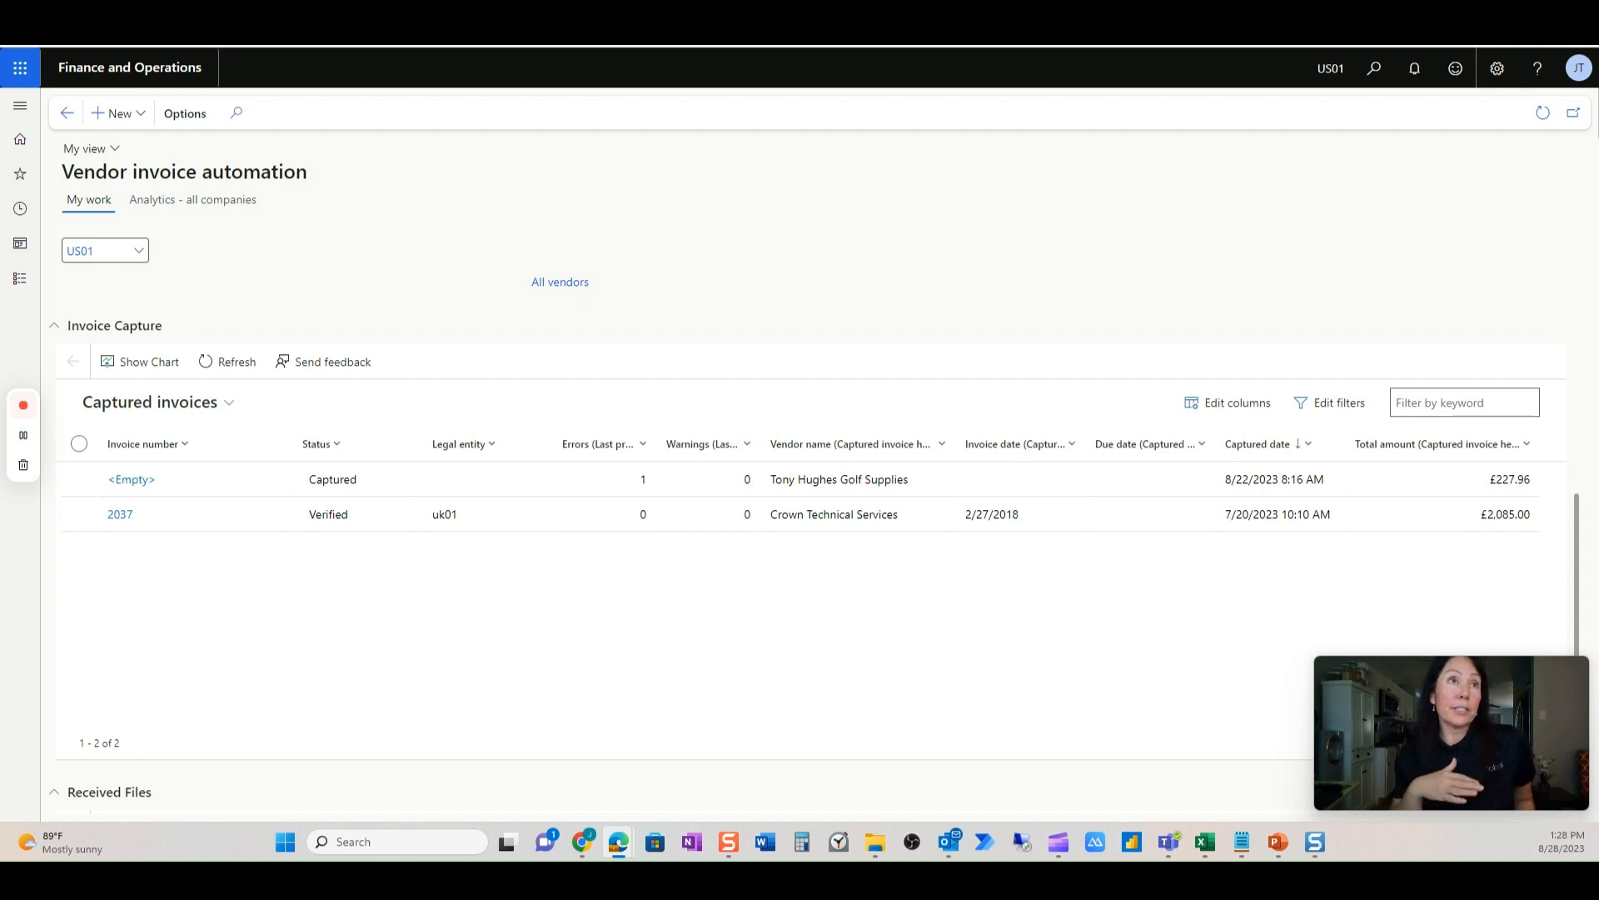
{"action": "mouse_move", "coordinate": [568, 789]}
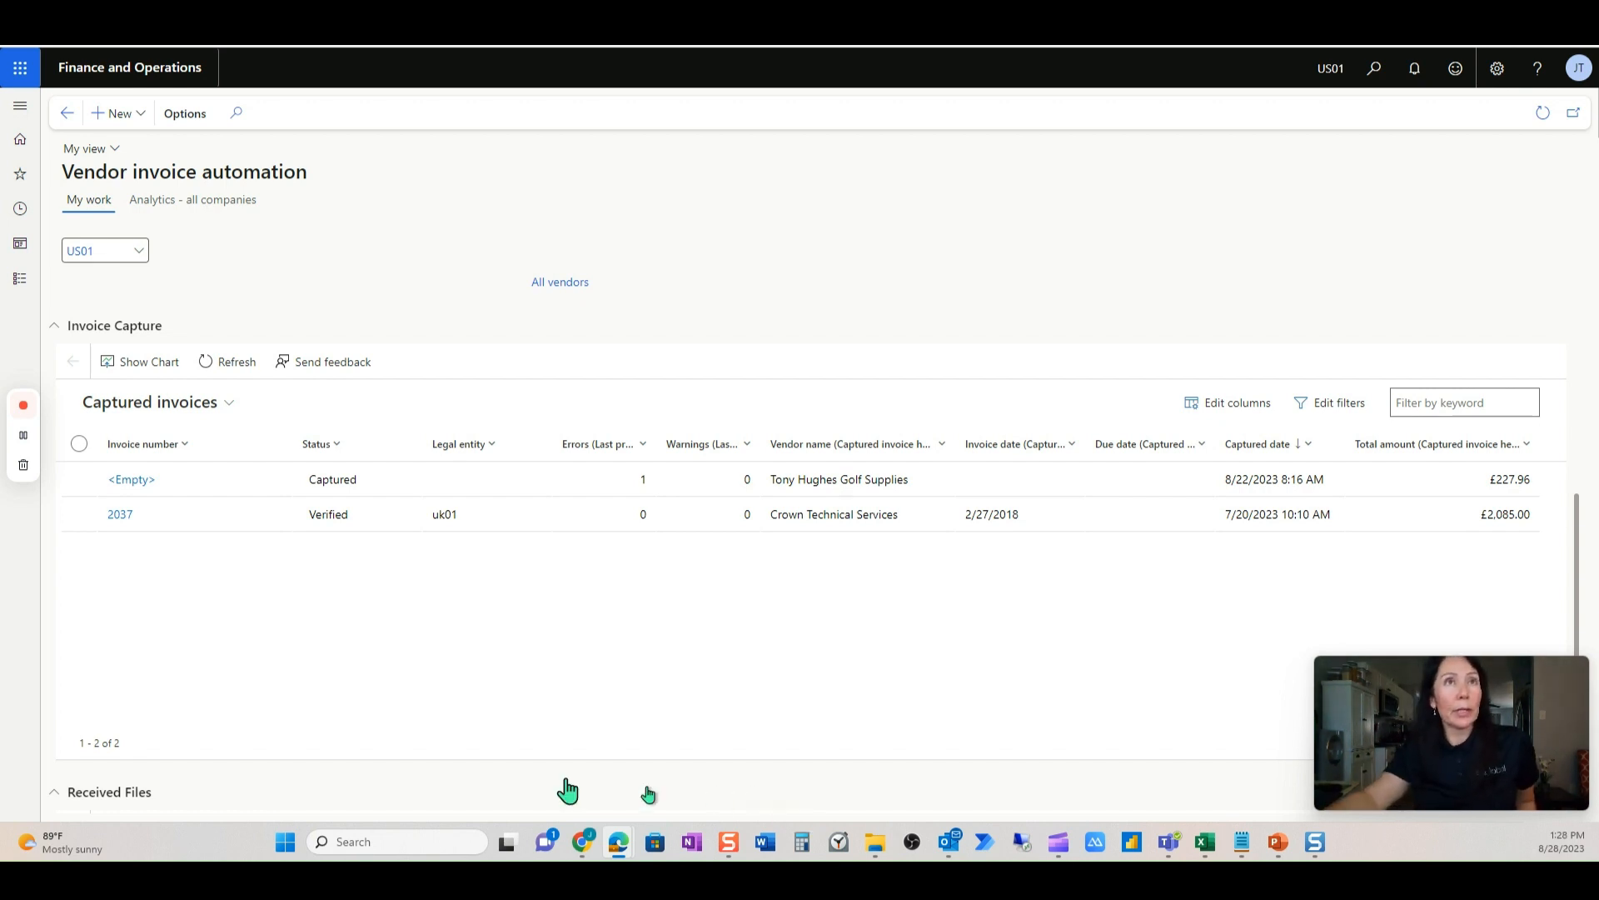
{"action": "left_click", "coordinate": [235, 361]}
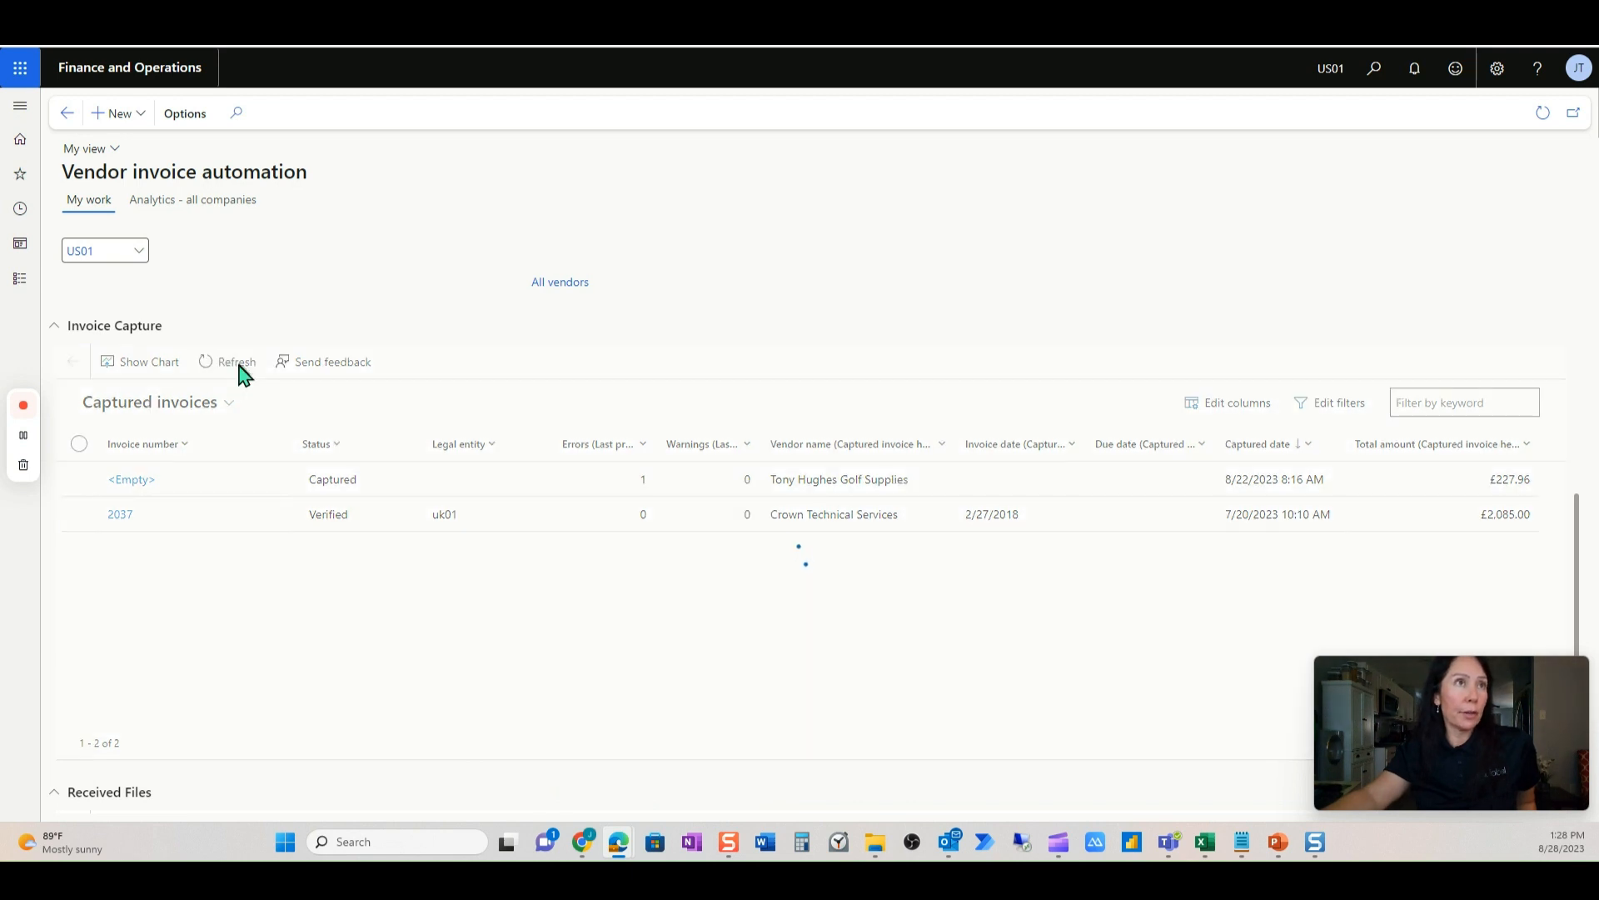
{"action": "scroll", "scroll_direction": "down", "scroll_amount": 3}
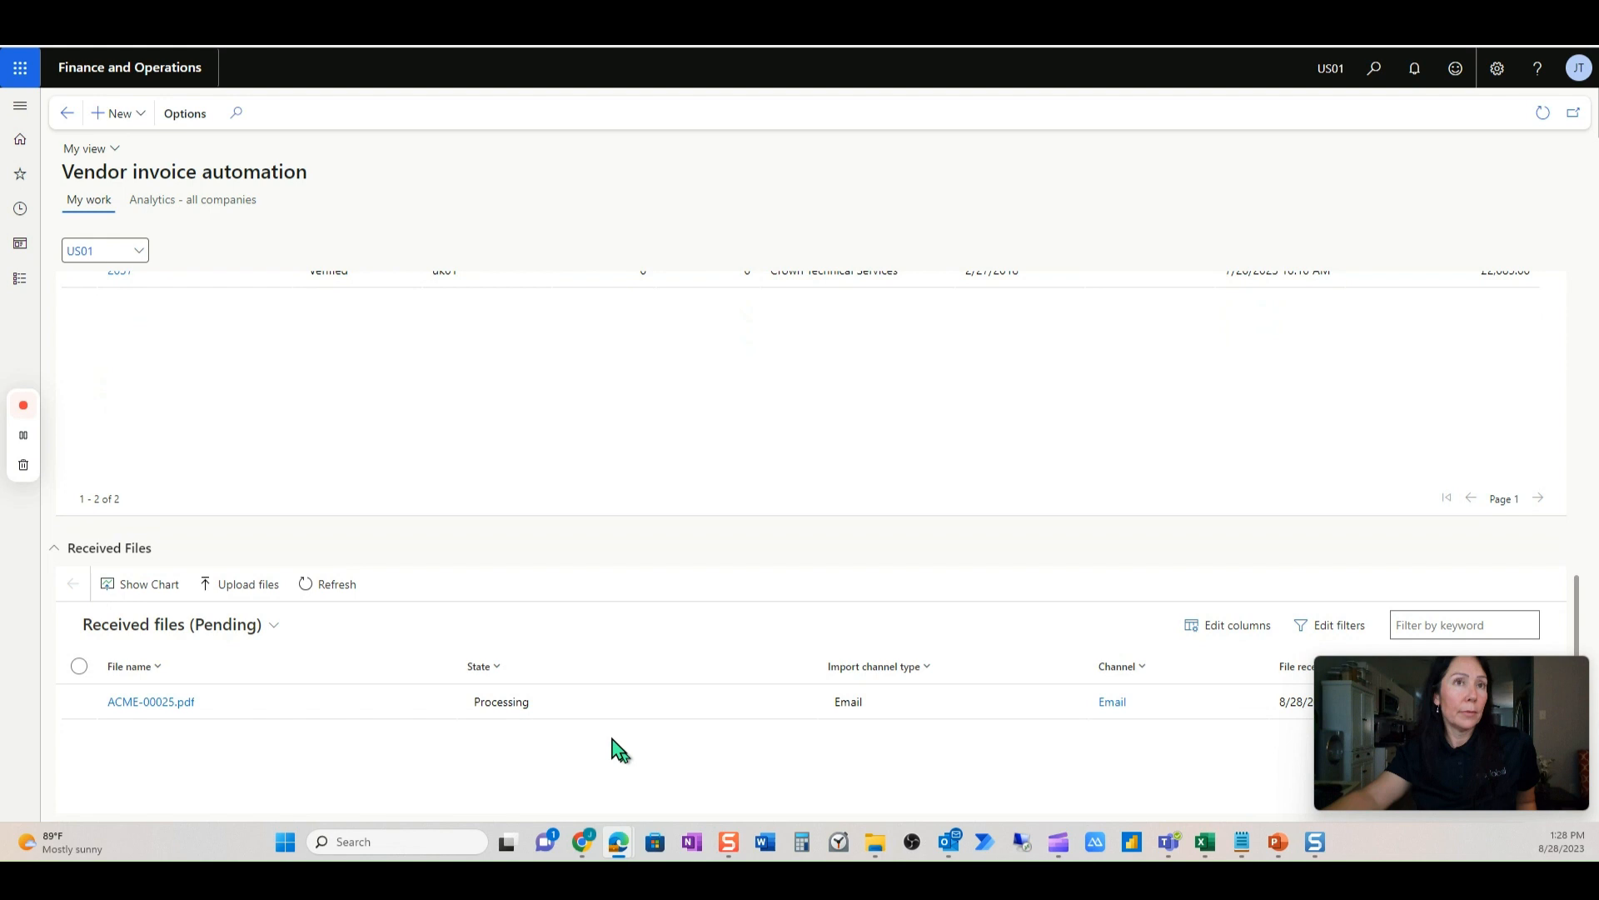
{"action": "mouse_move", "coordinate": [470, 665]}
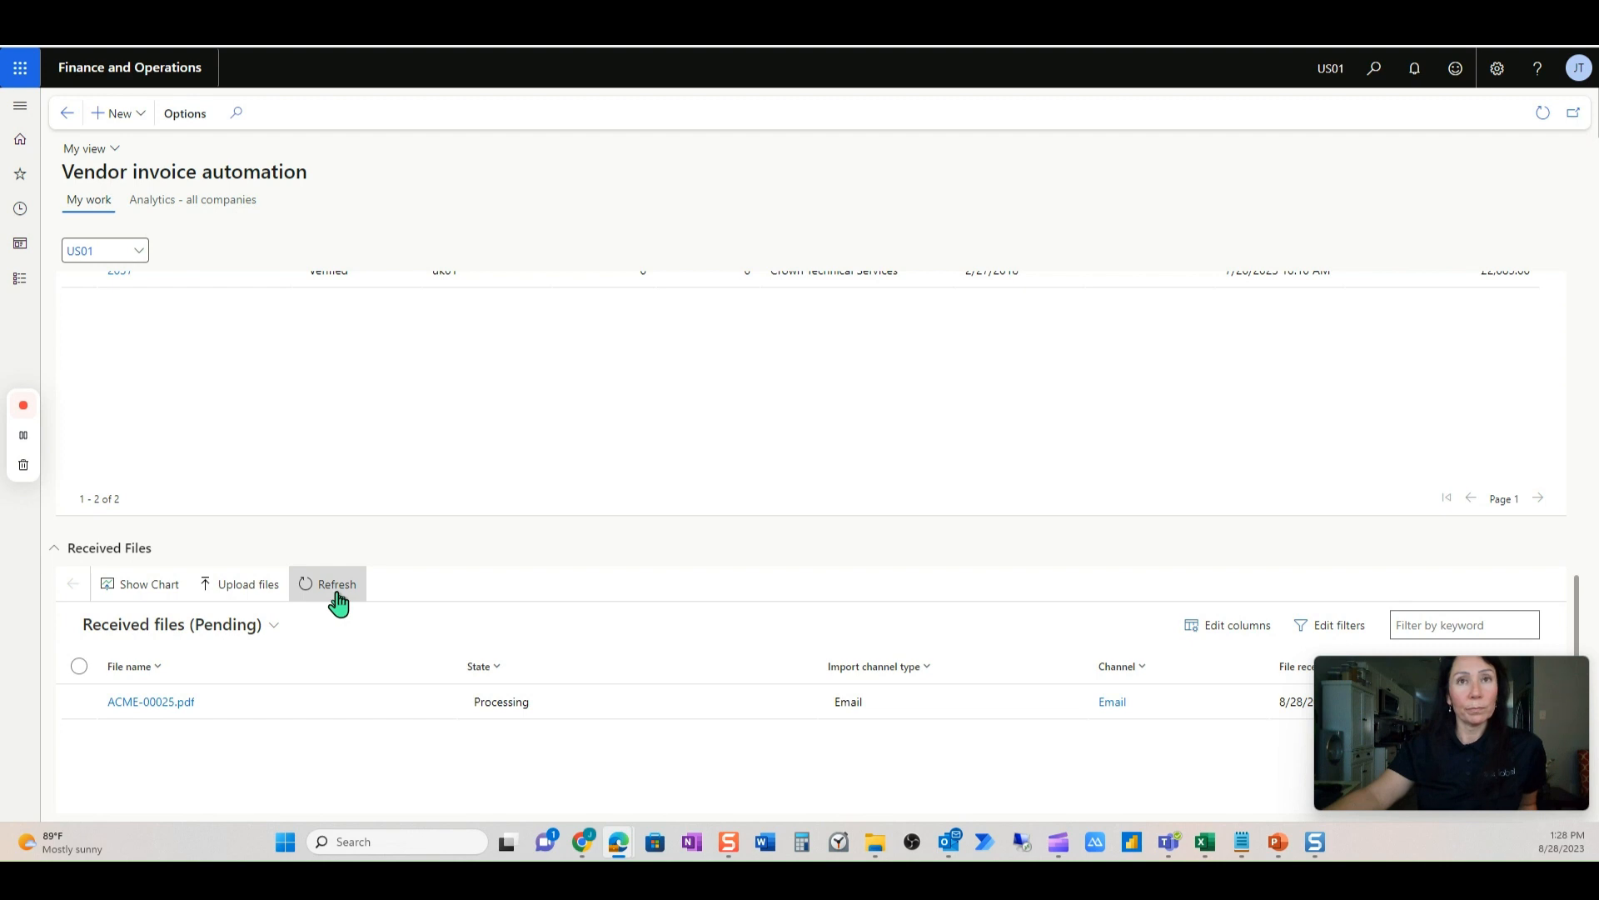
{"action": "mouse_move", "coordinate": [238, 583]}
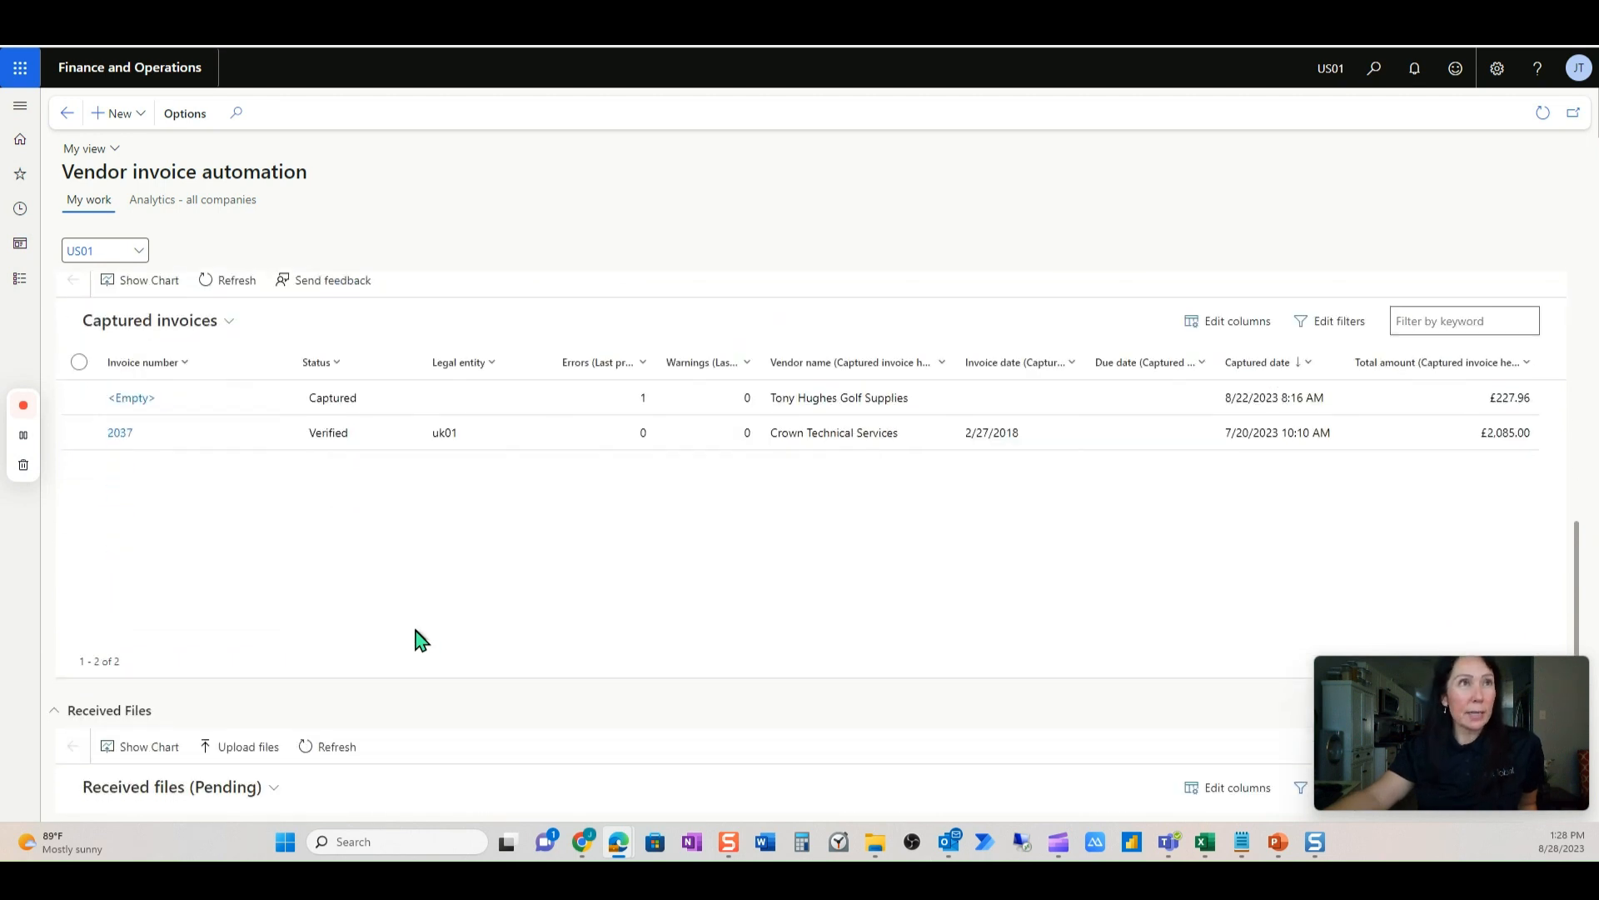
- Refresh Captured invoices, select the ACME-00025 row and open its detail view
{"action": "left_click", "coordinate": [235, 361]}
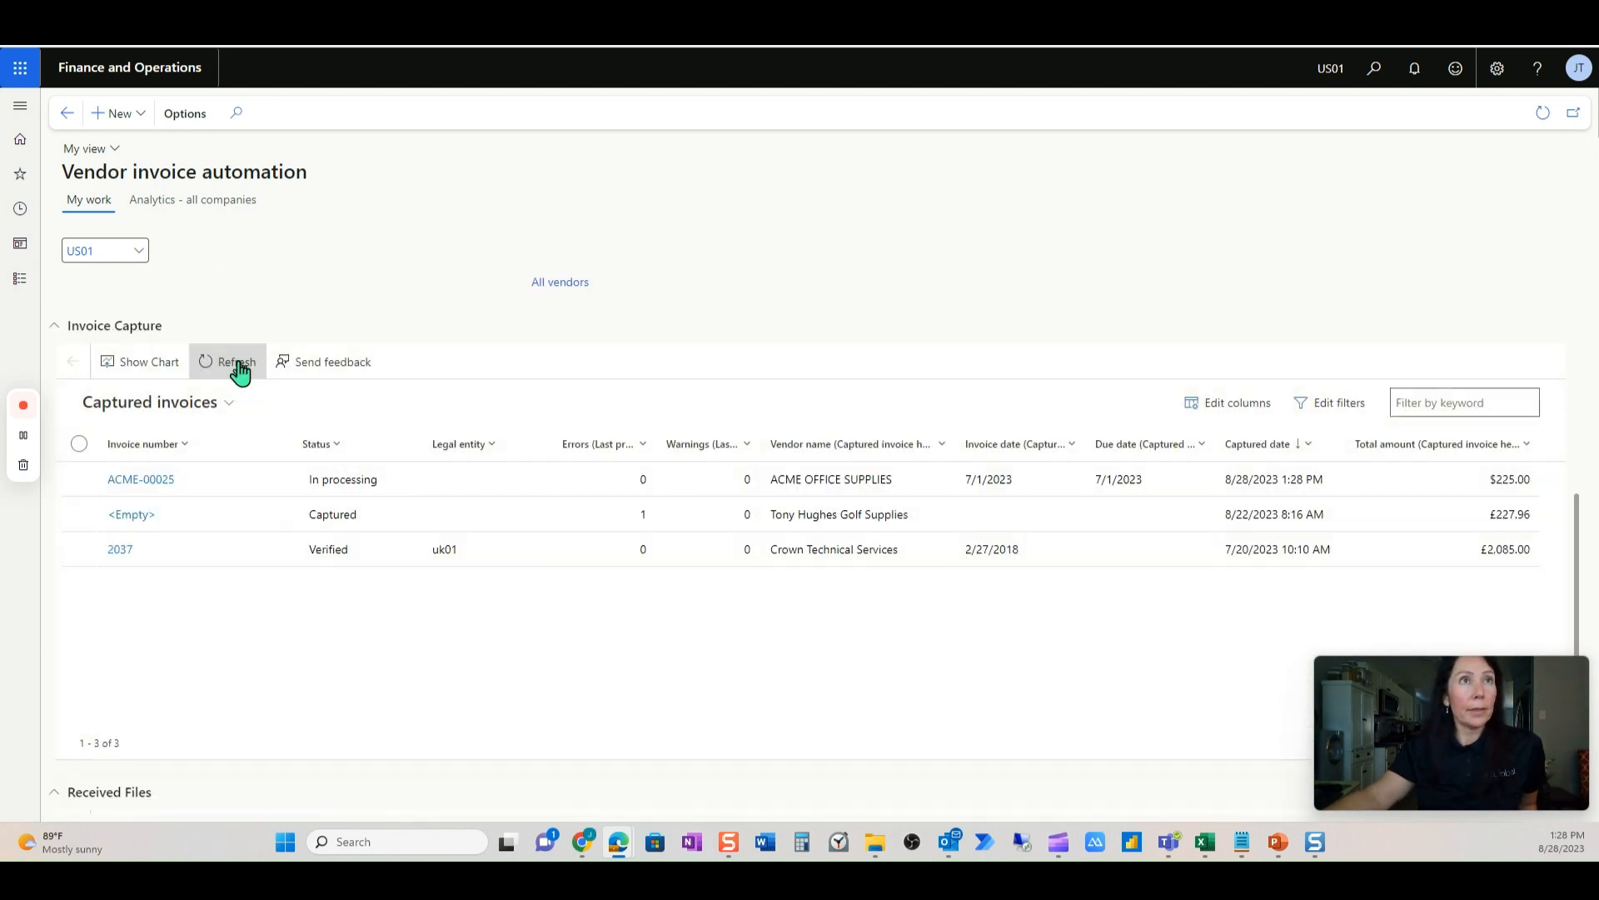
{"action": "left_click", "coordinate": [78, 478]}
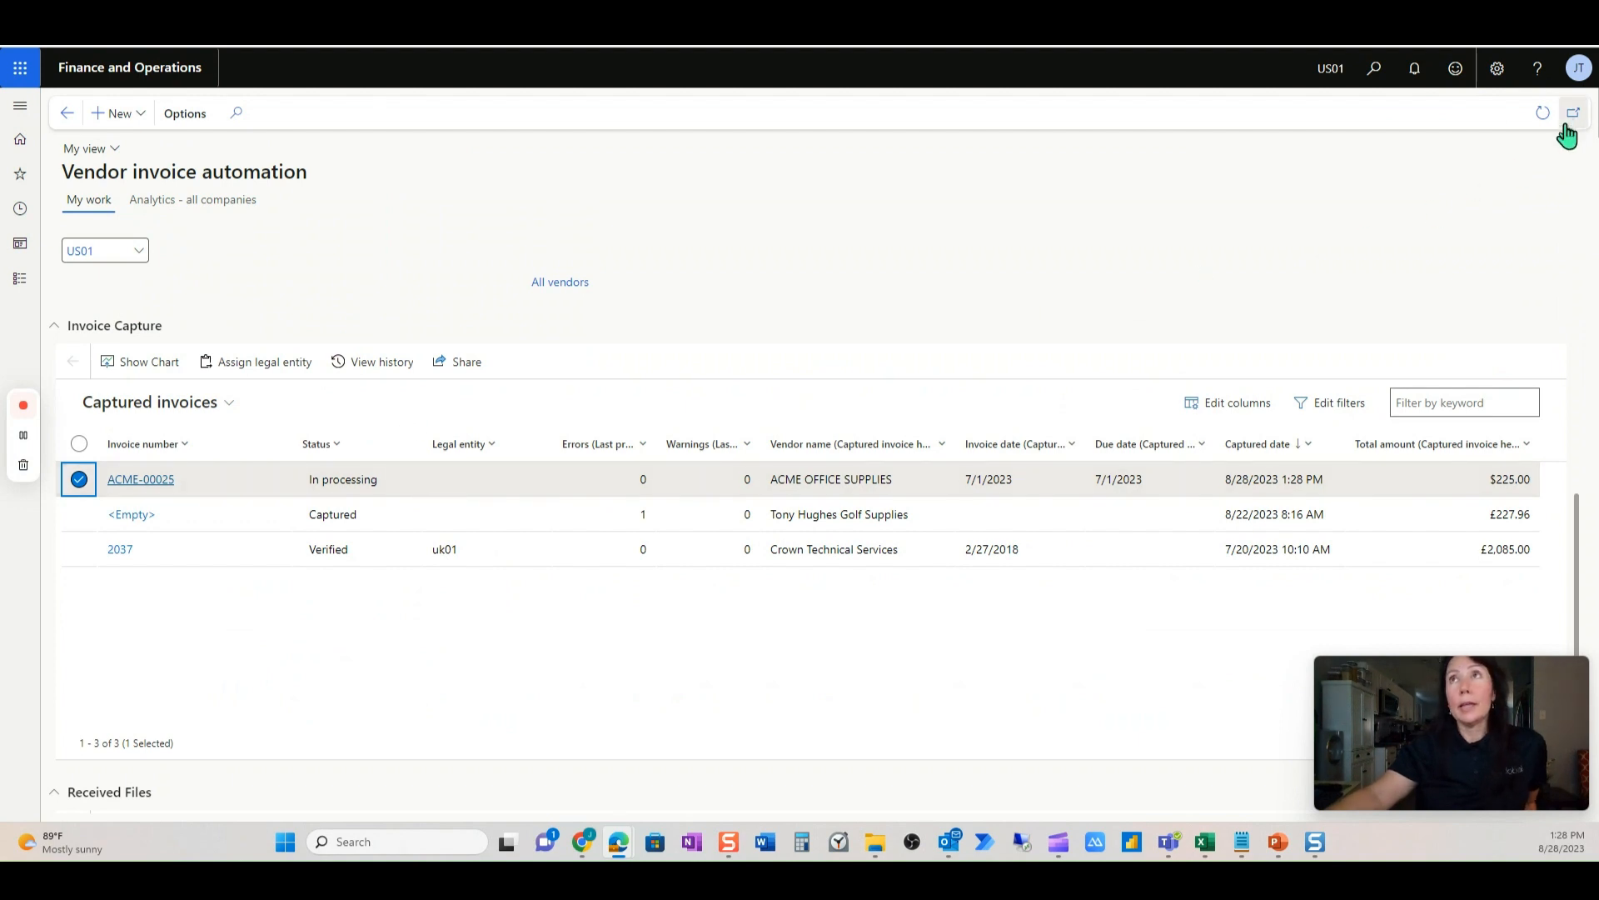
{"action": "mouse_move", "coordinate": [1543, 114]}
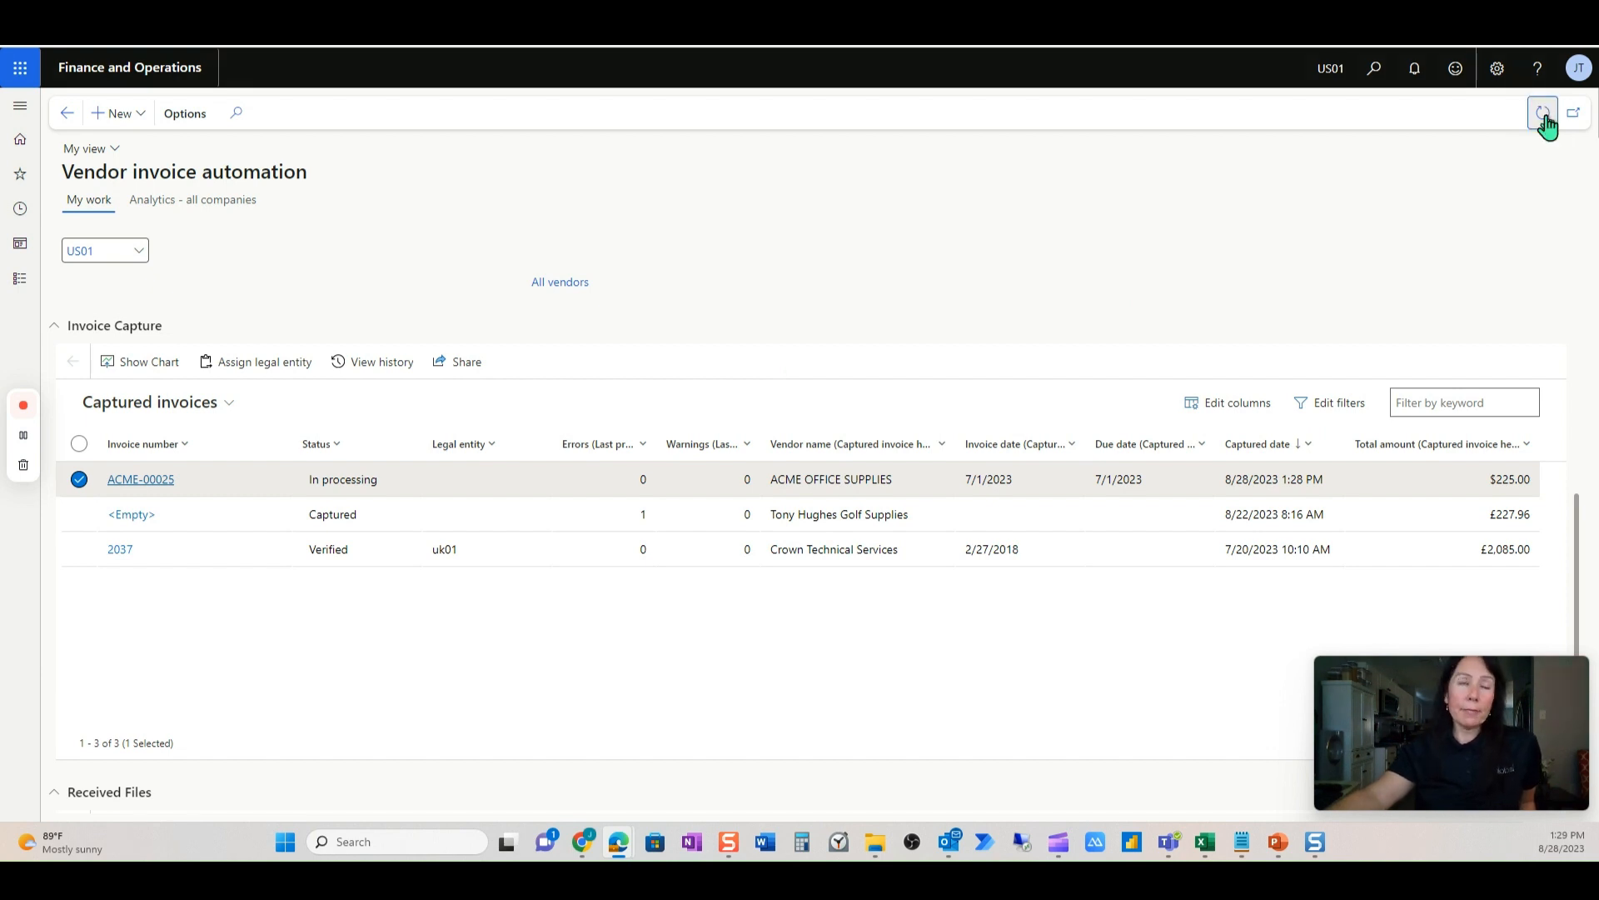
{"action": "mouse_move", "coordinate": [1541, 112]}
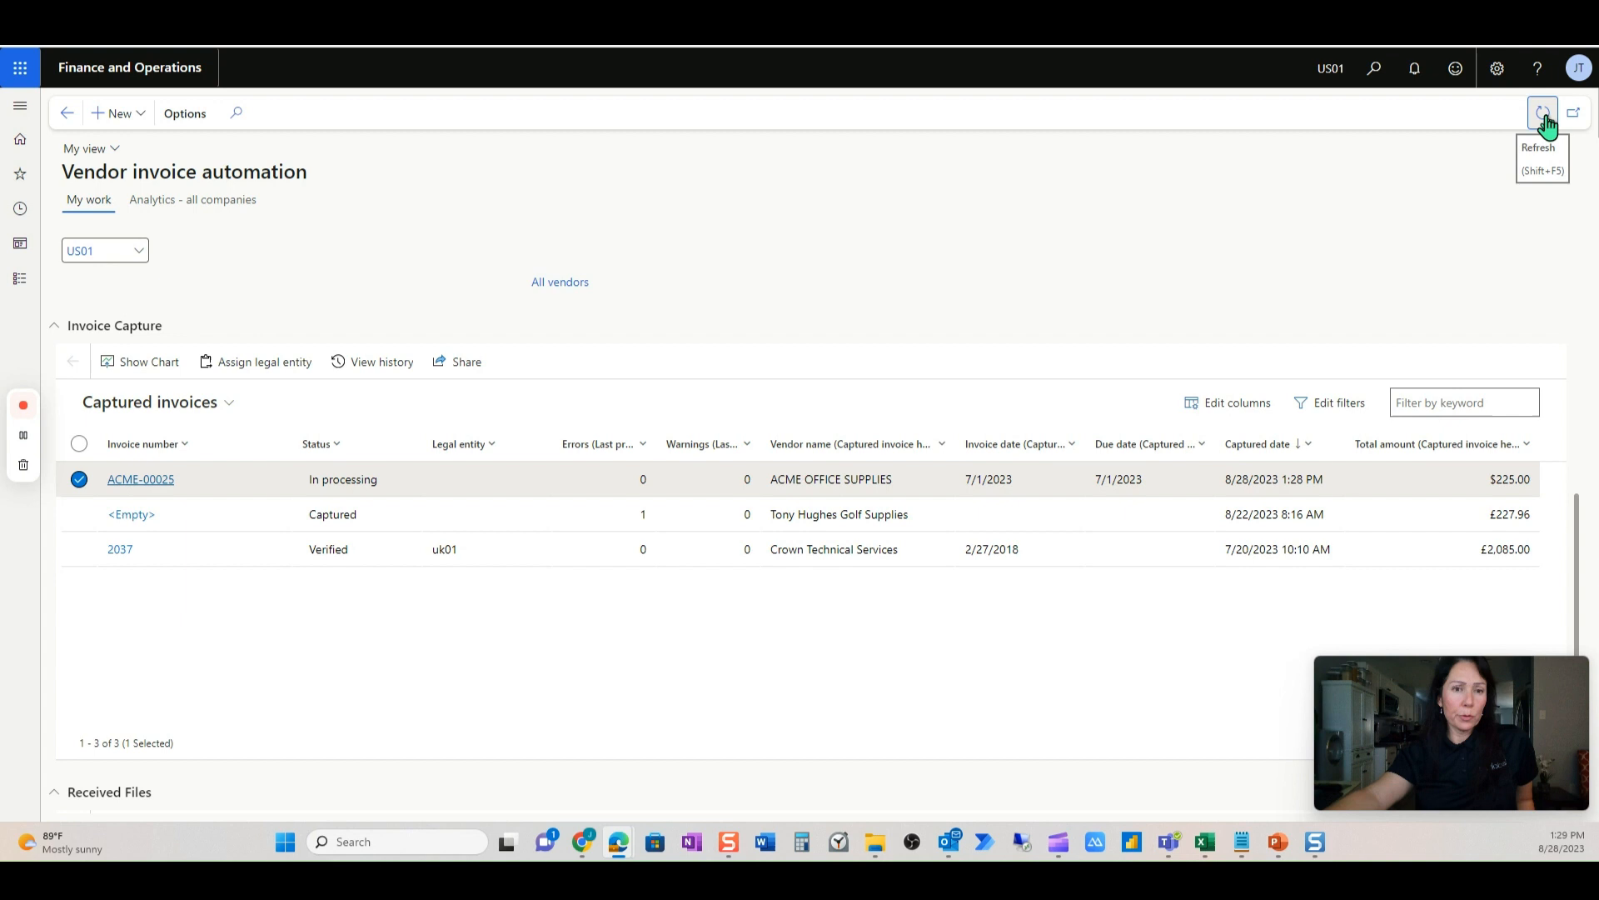
{"action": "mouse_move", "coordinate": [1398, 494]}
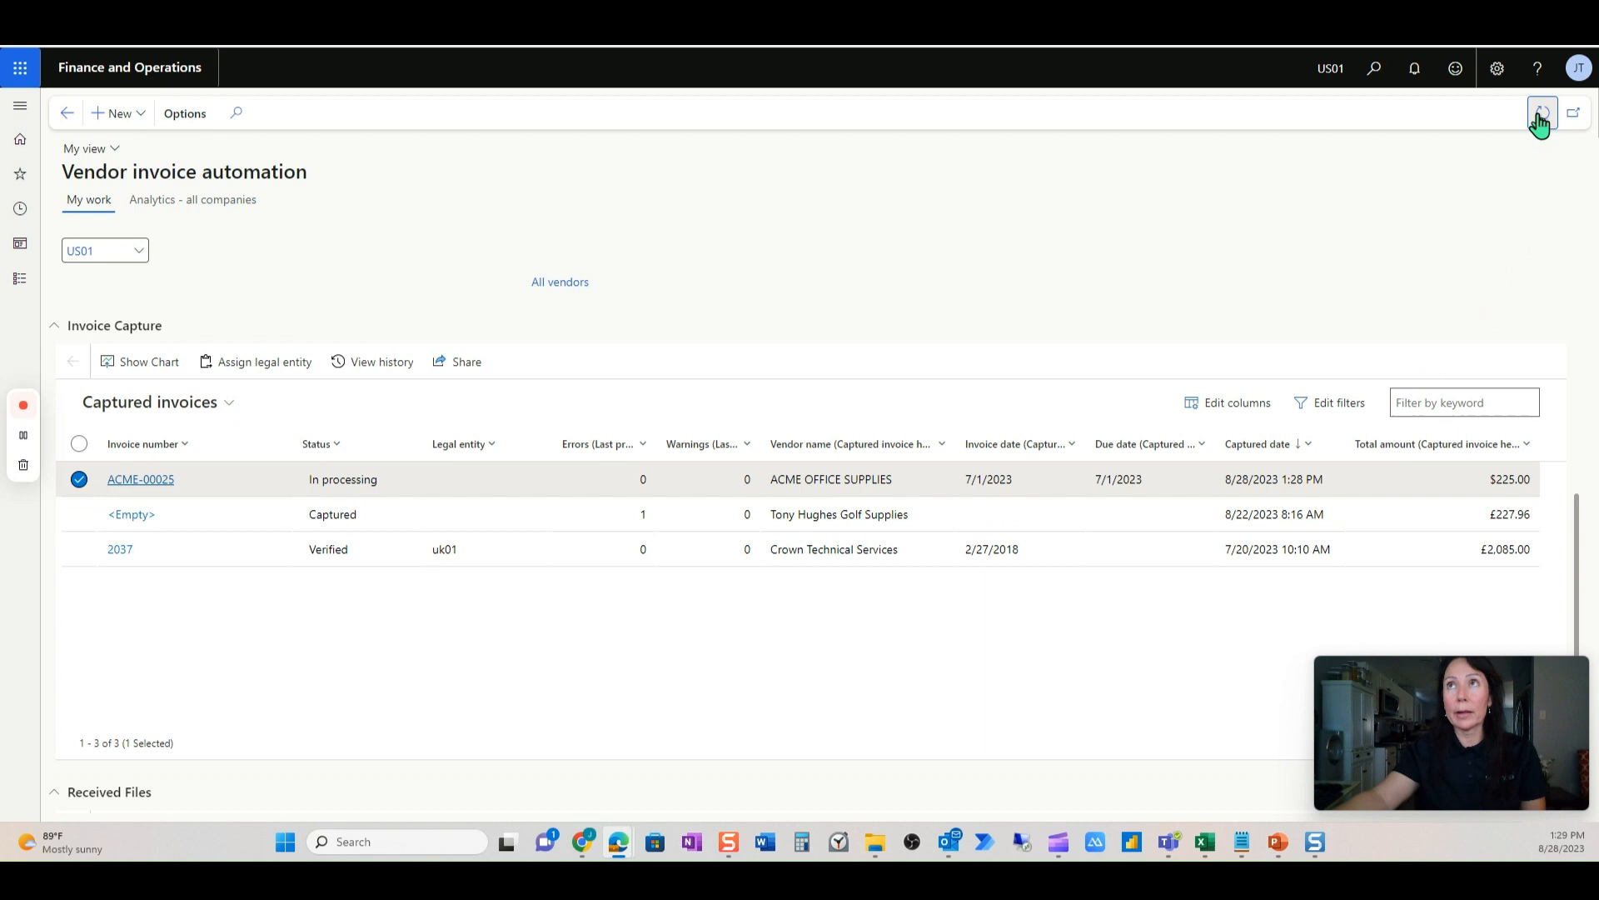
{"action": "mouse_move", "coordinate": [1543, 111]}
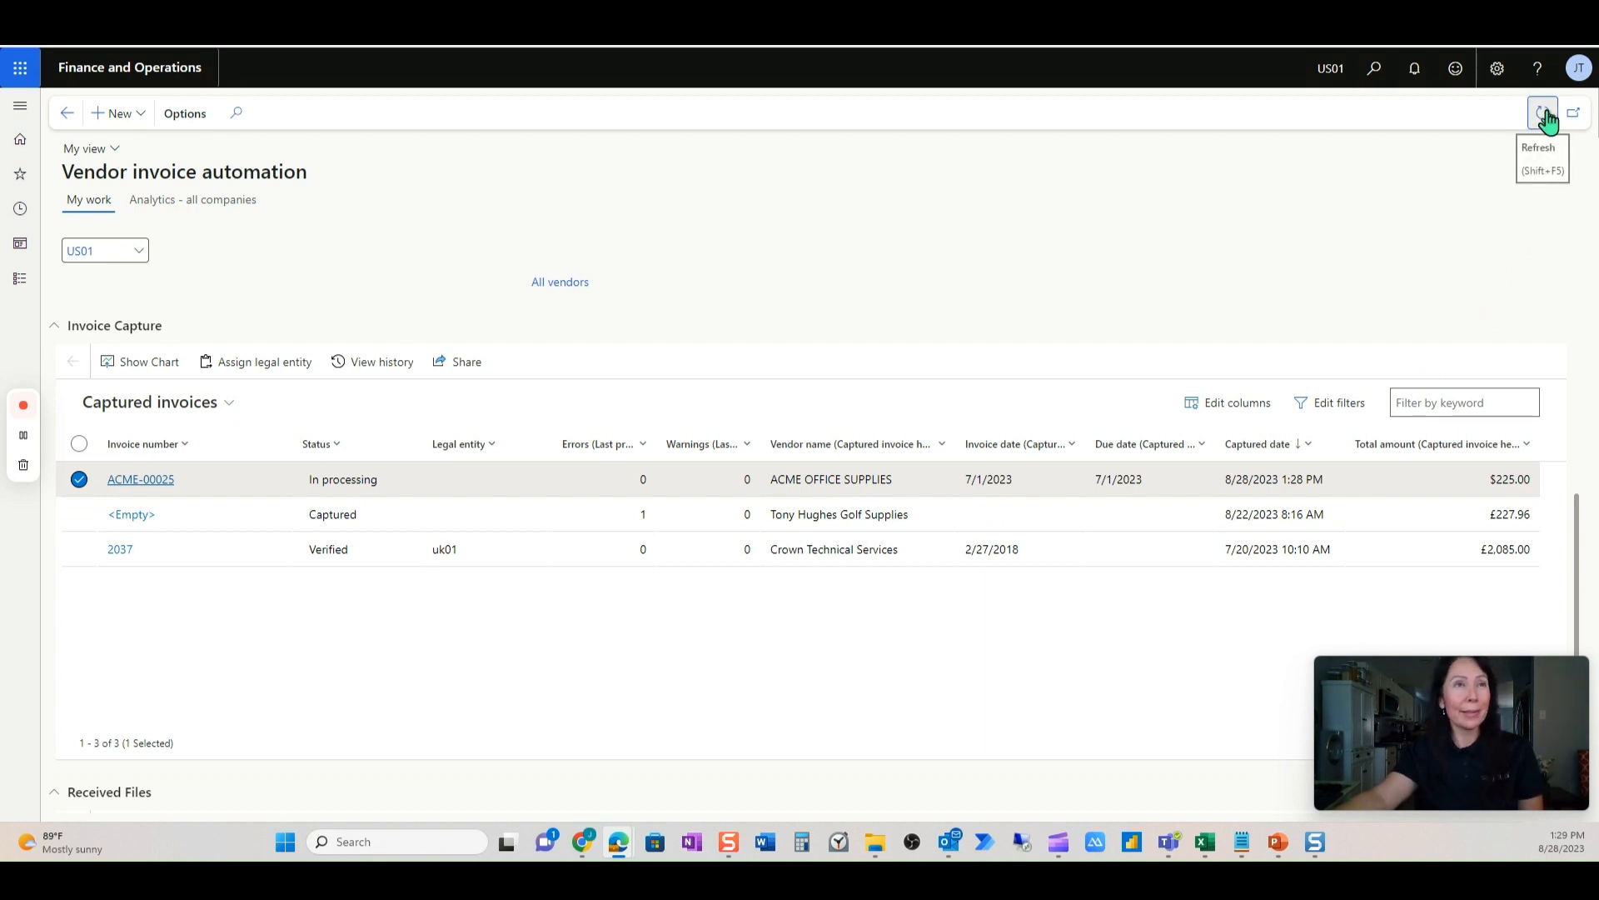
{"action": "mouse_move", "coordinate": [350, 413]}
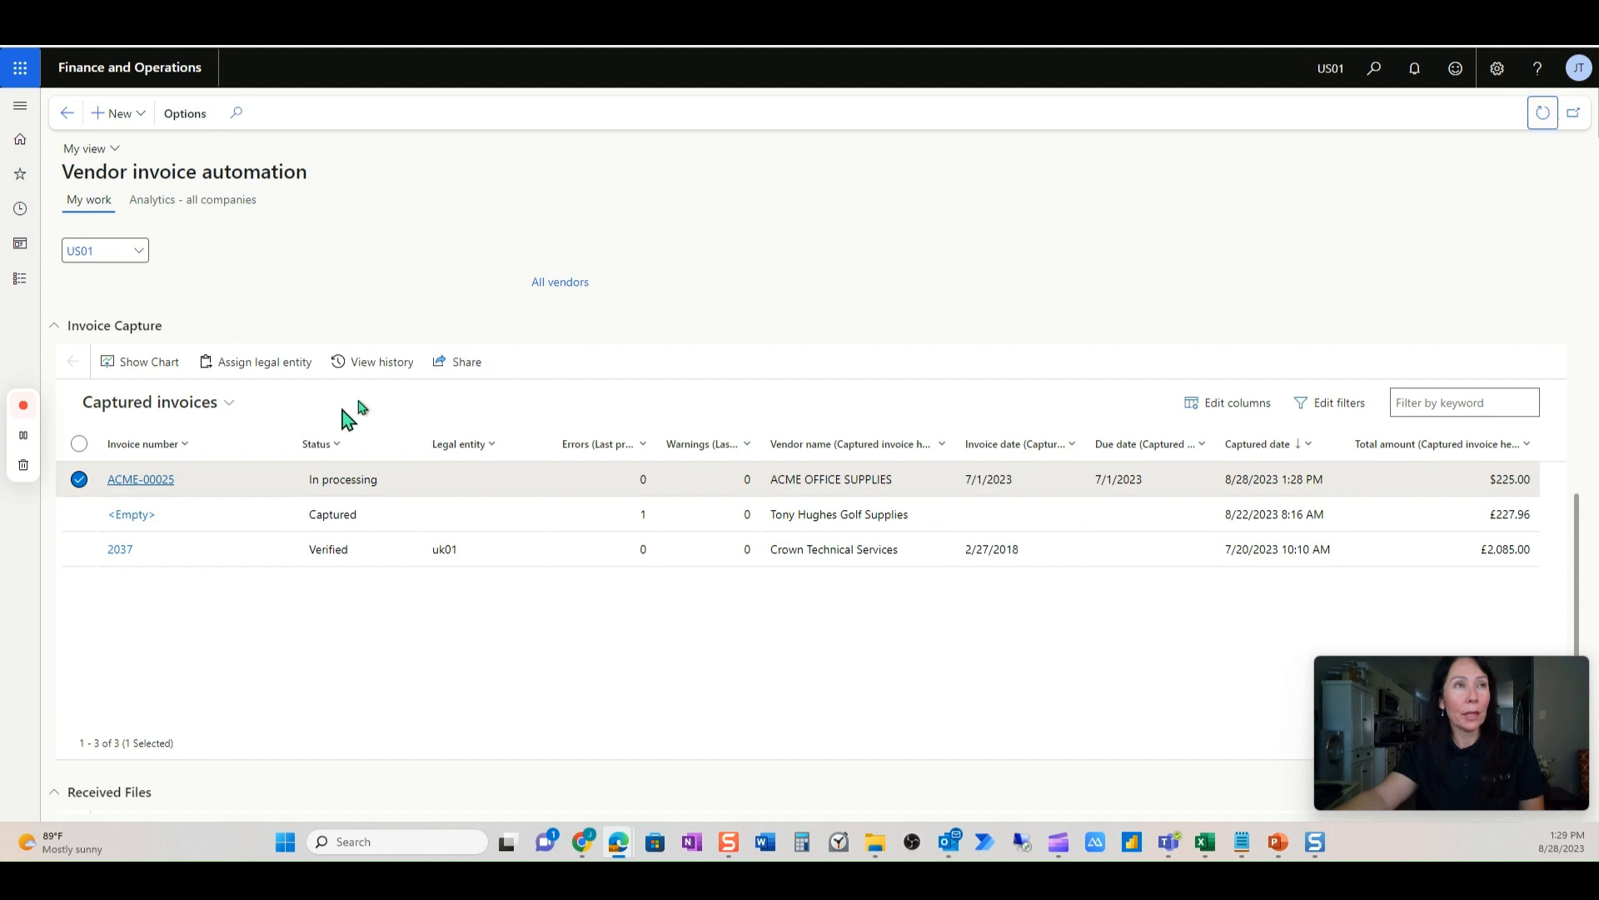
{"action": "left_click", "coordinate": [140, 480]}
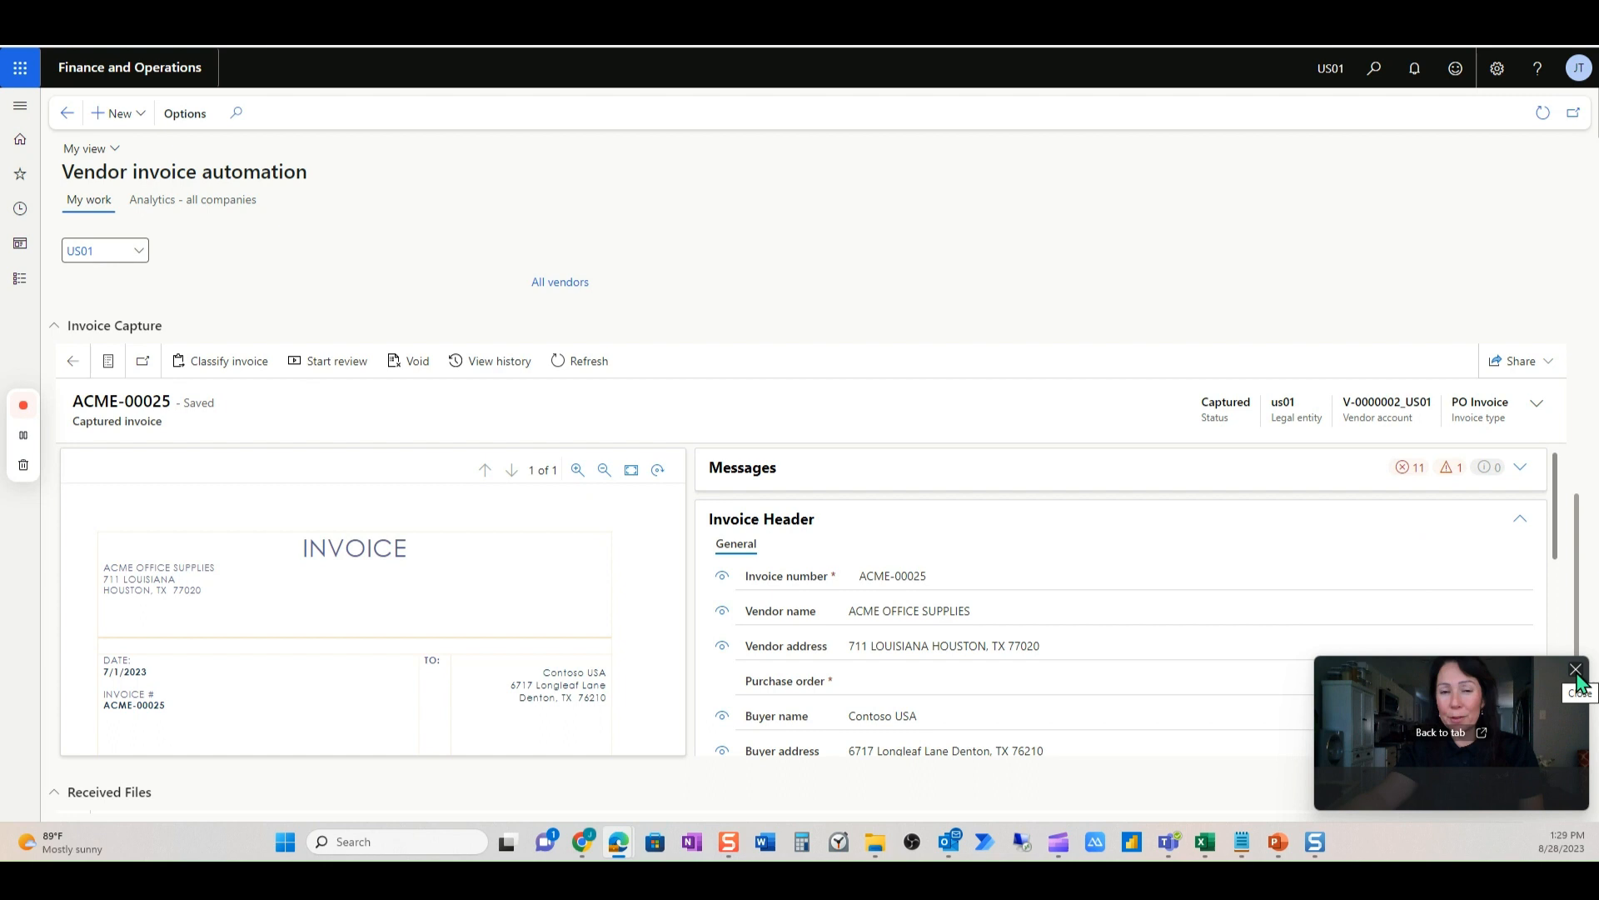
- Review the remaining header fields of ACME-00025, then open Share records for it from the list
{"action": "left_click", "coordinate": [1574, 670]}
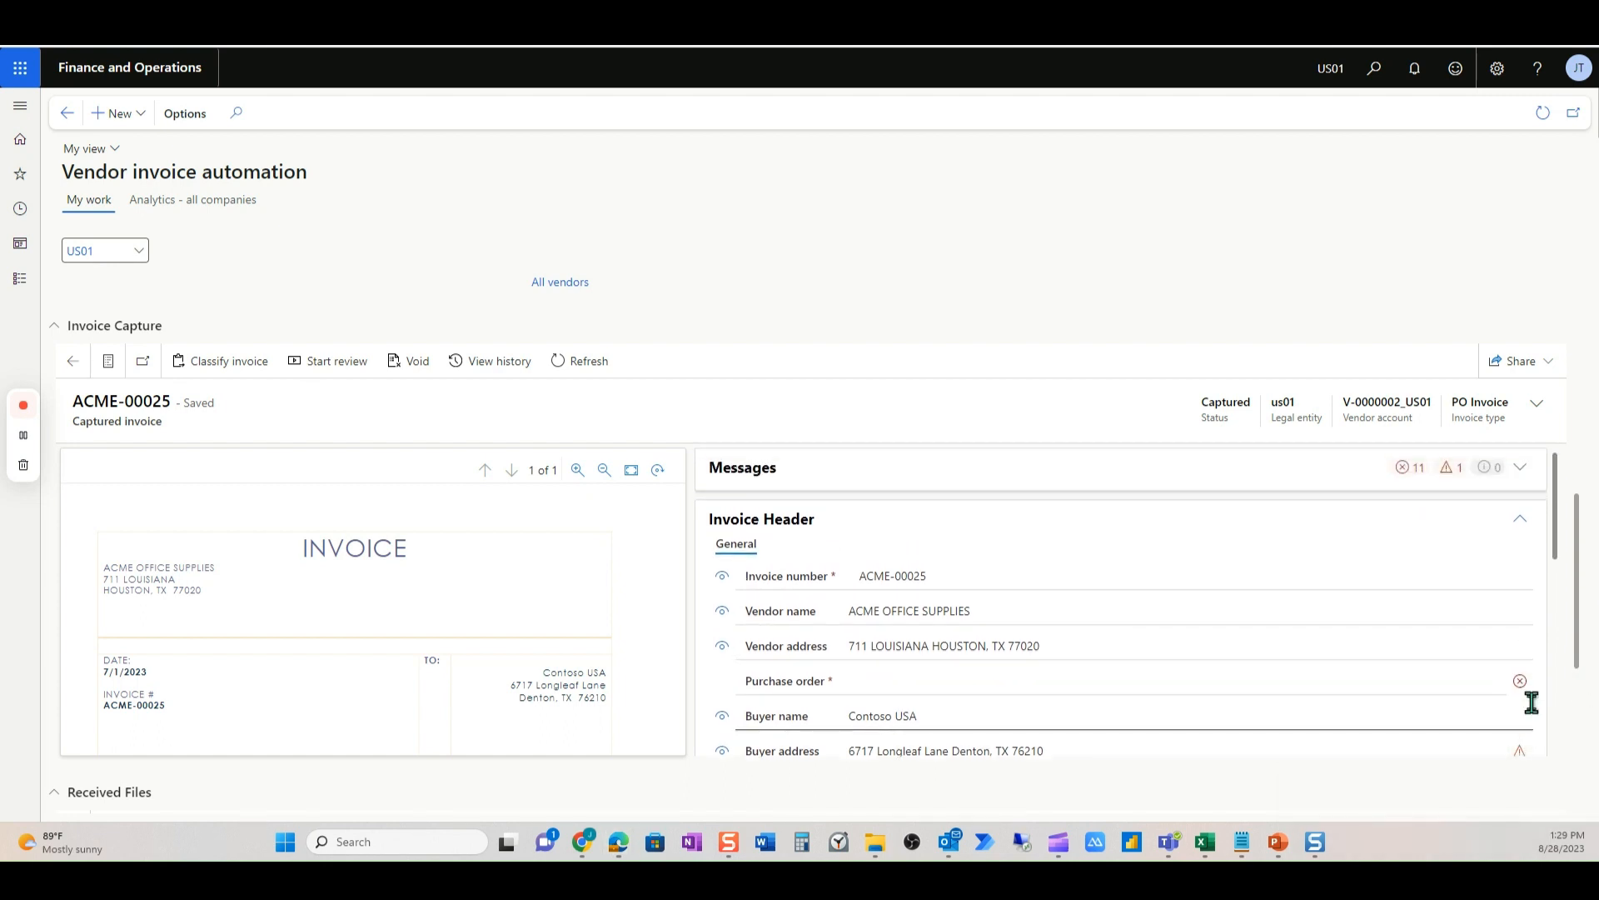
{"action": "mouse_move", "coordinate": [1531, 701]}
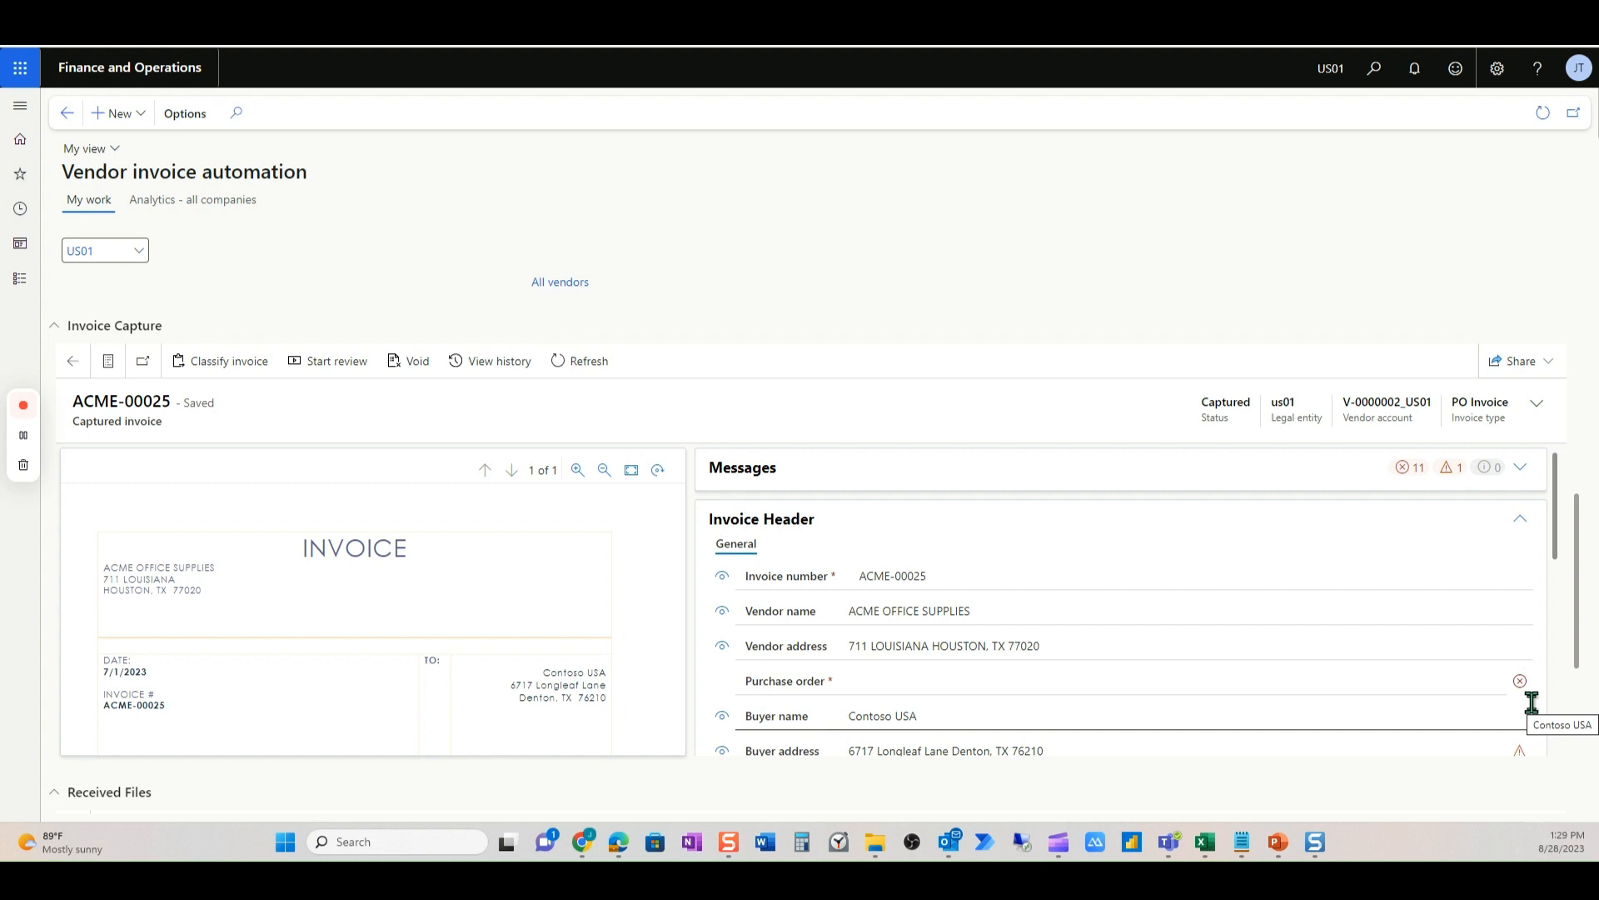
{"action": "mouse_move", "coordinate": [1409, 493]}
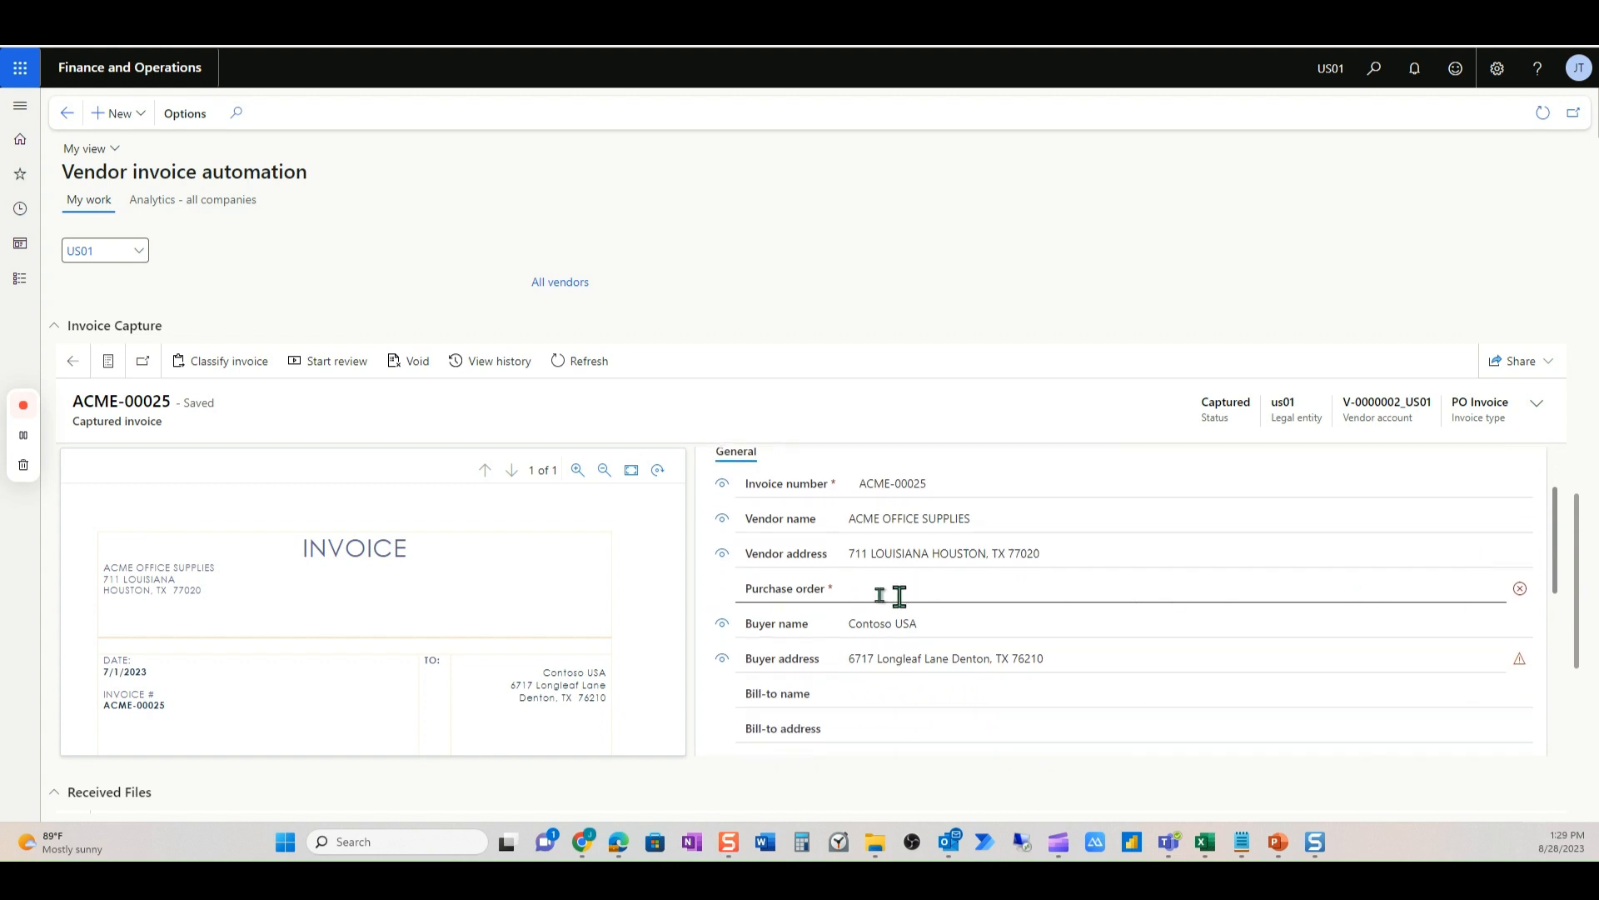
{"action": "mouse_move", "coordinate": [1432, 693]}
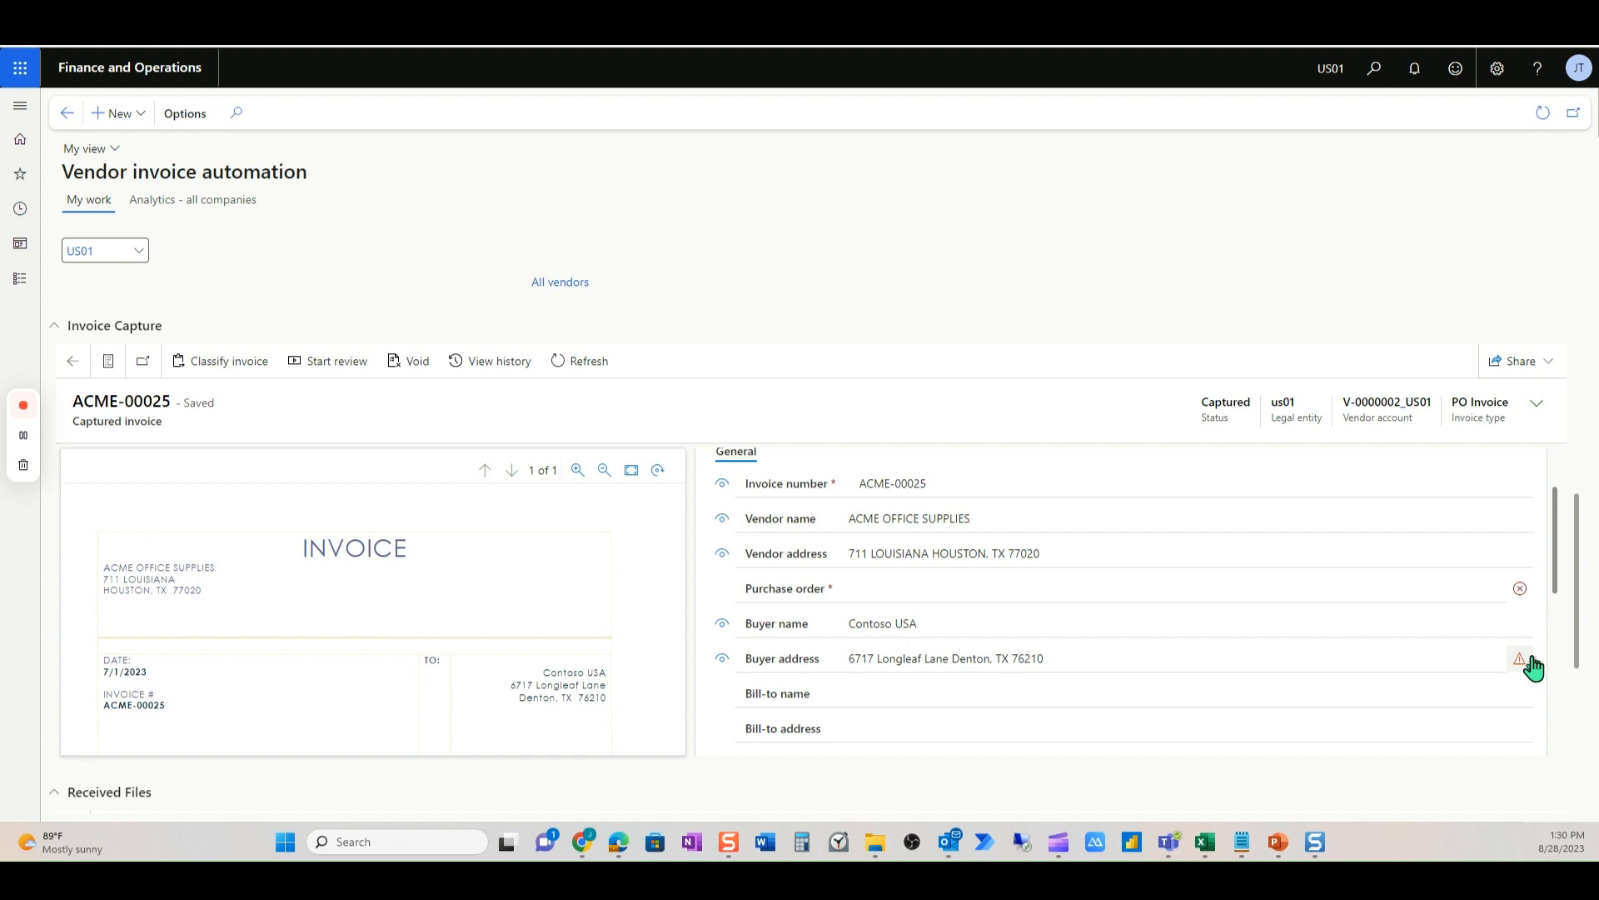
{"action": "scroll", "scroll_direction": "down", "scroll_amount": 3}
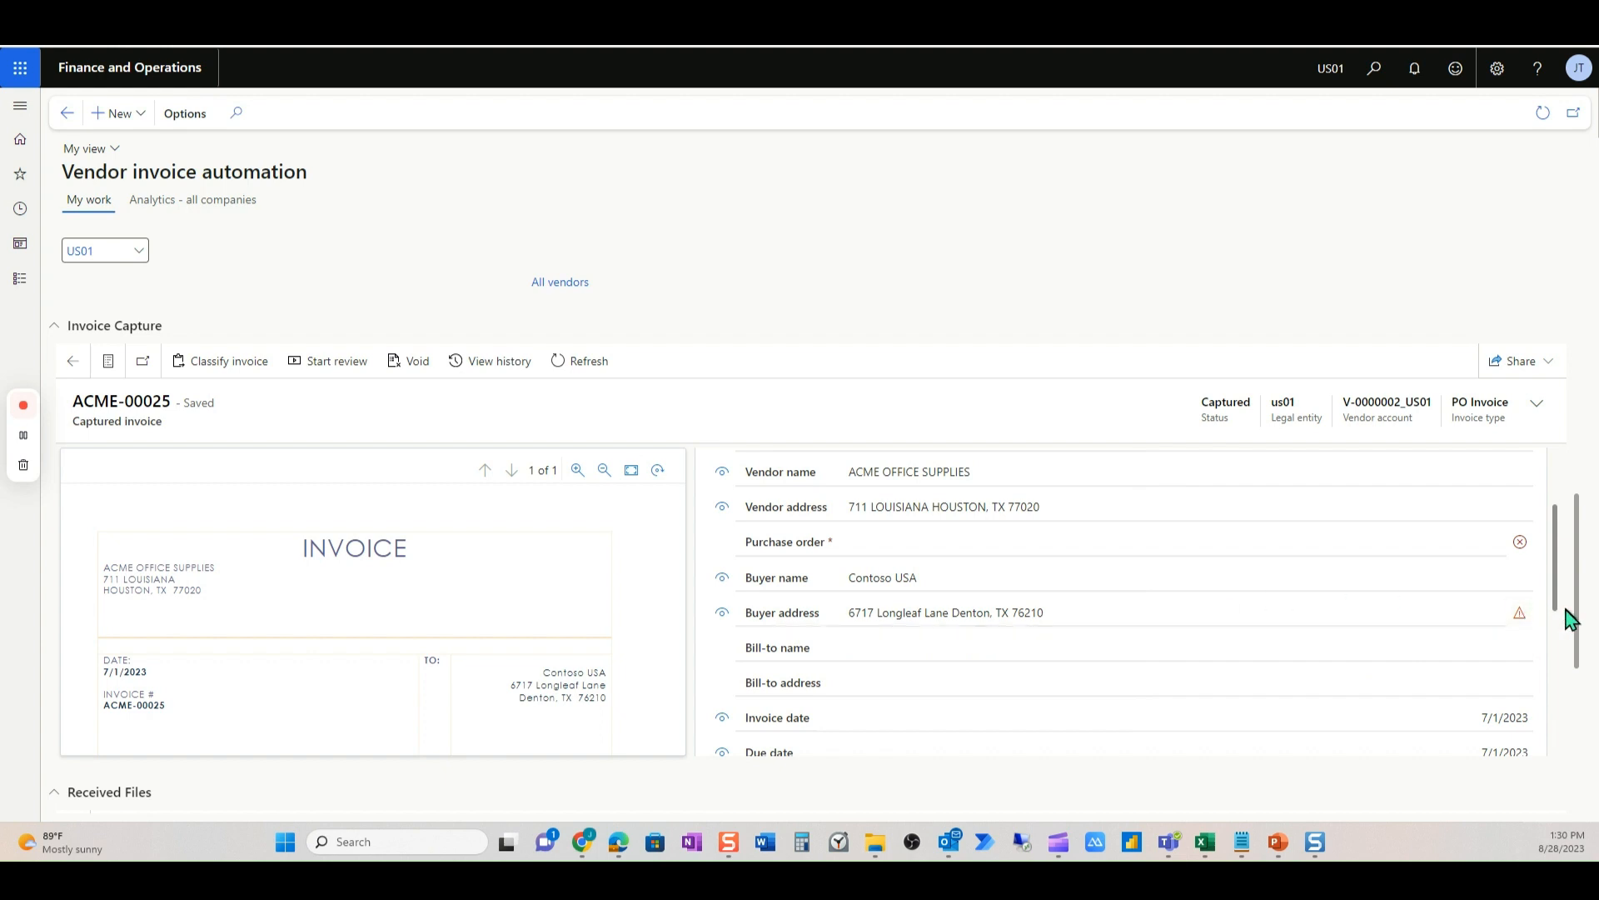
{"action": "scroll", "scroll_direction": "down", "scroll_amount": 3}
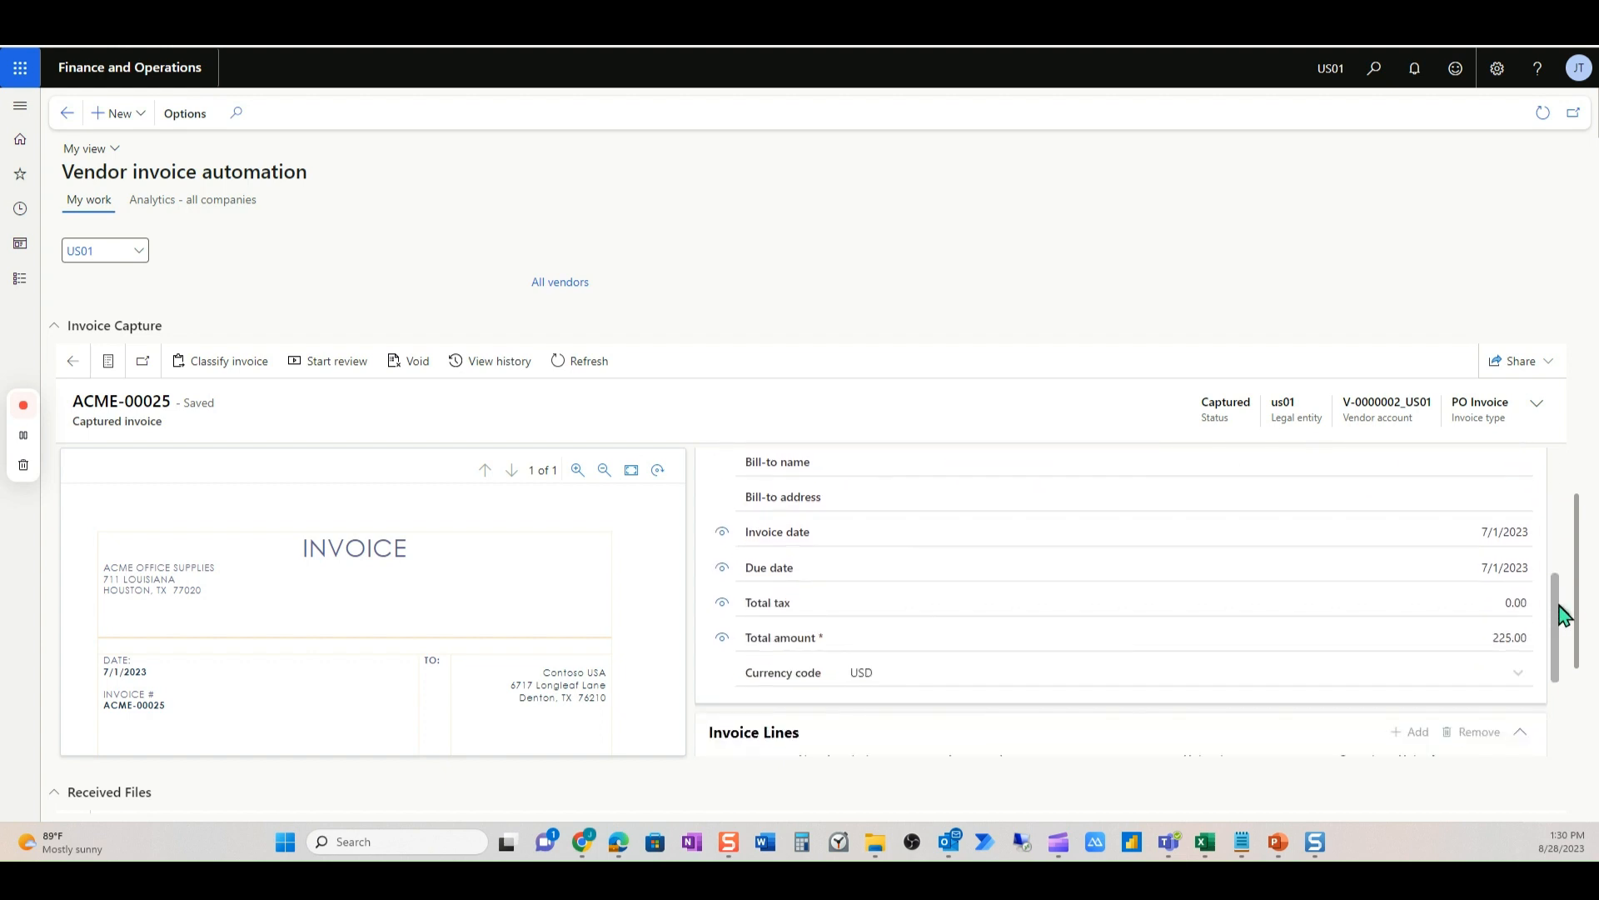
{"action": "scroll", "scroll_direction": "down", "scroll_amount": 3}
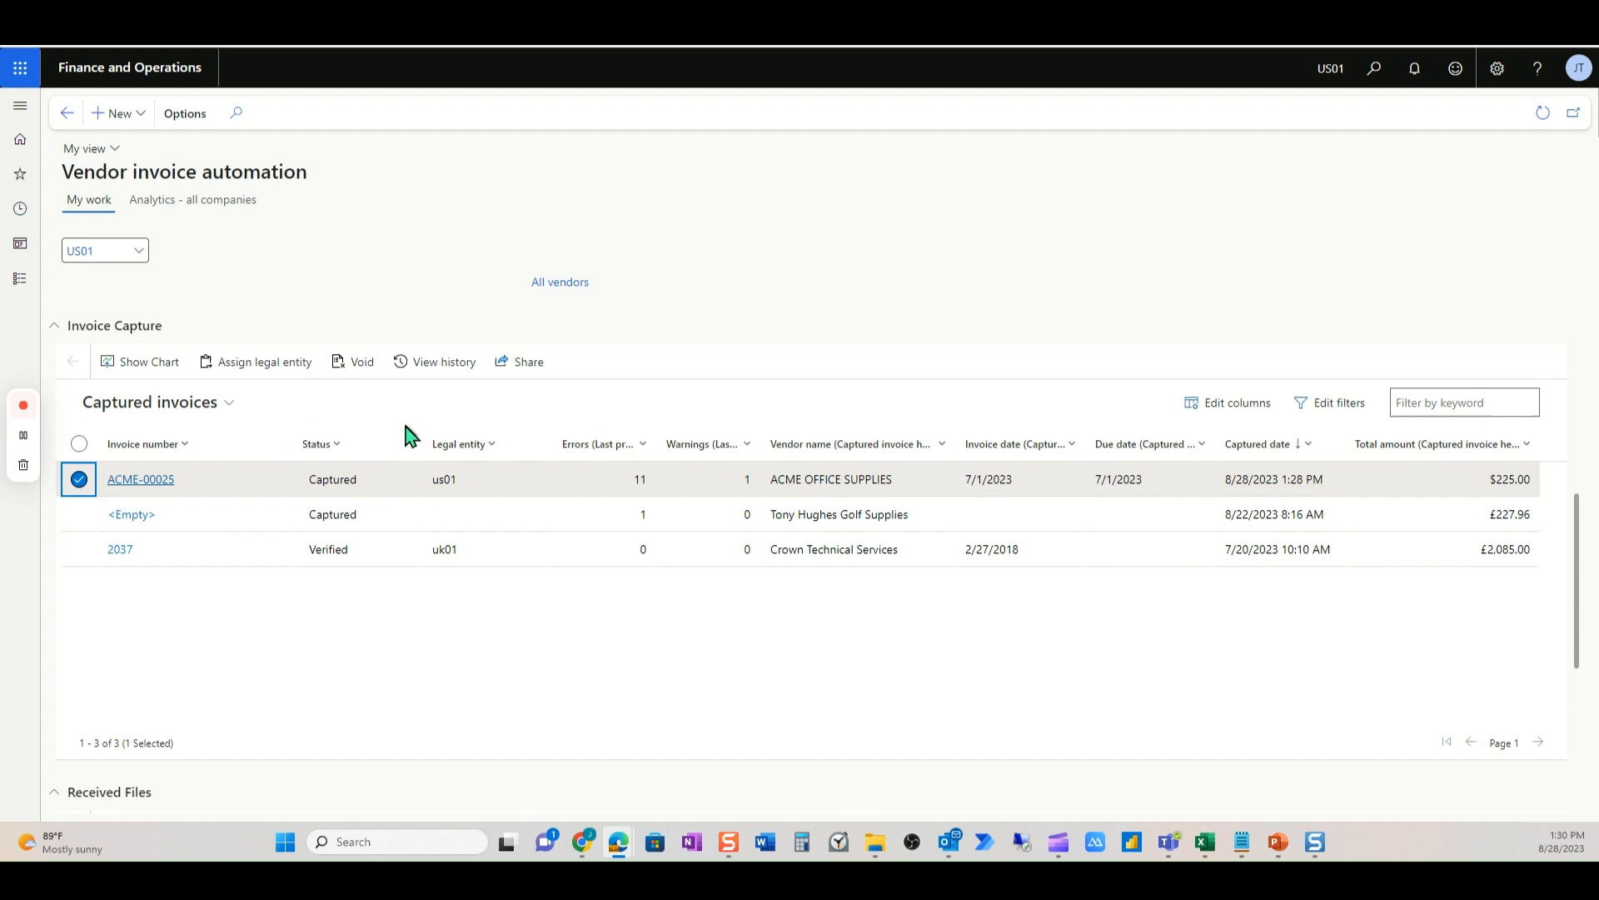
{"action": "mouse_move", "coordinate": [440, 435]}
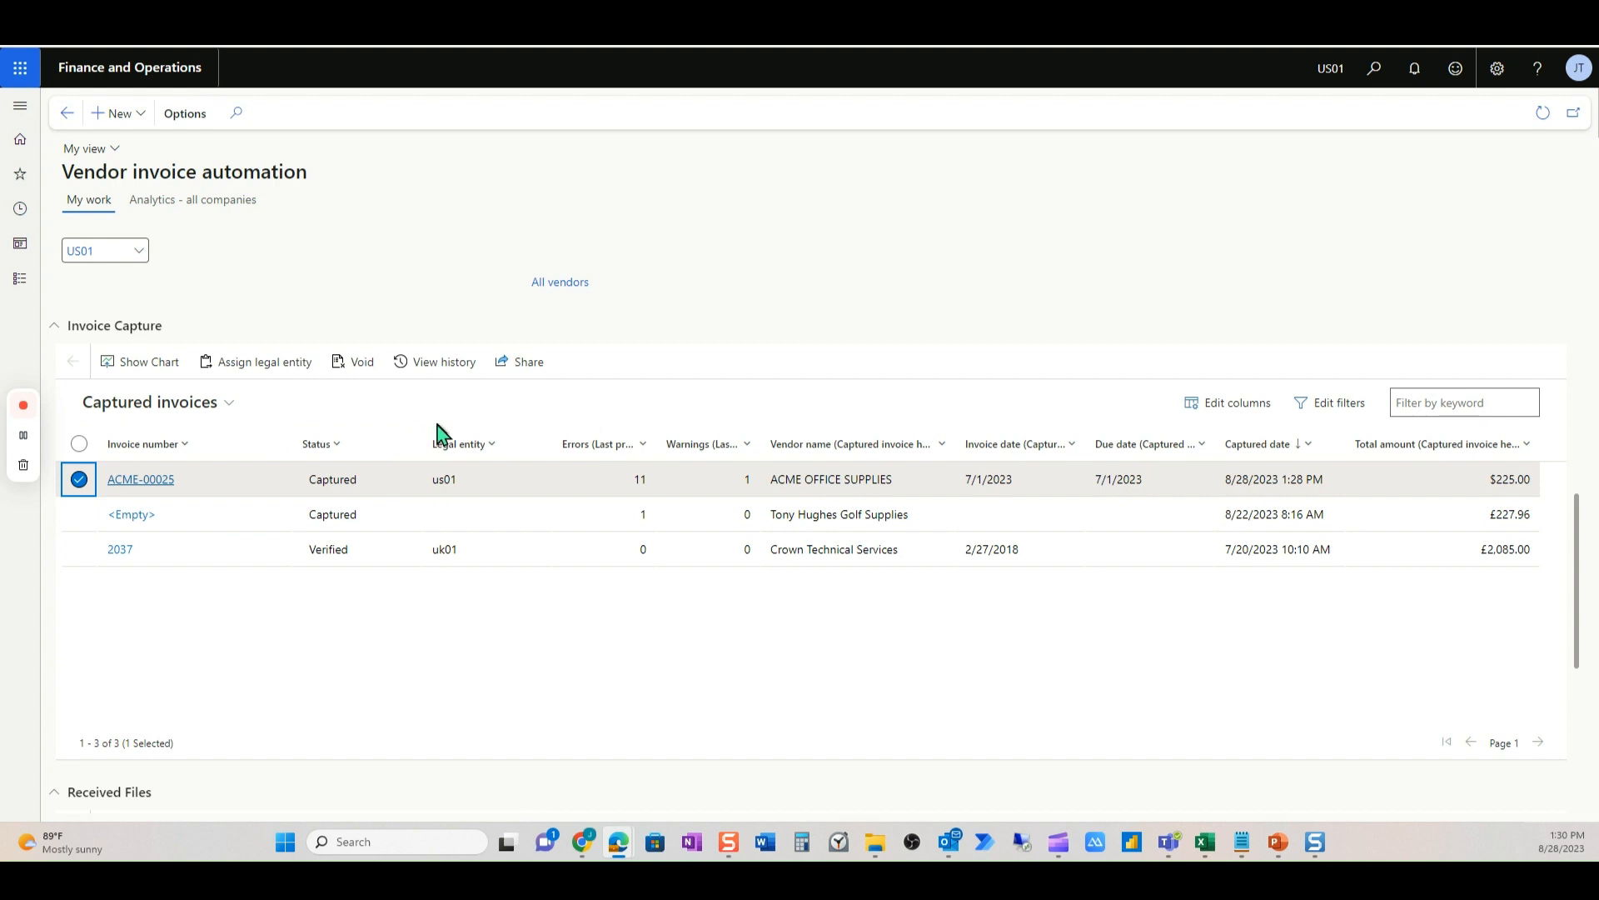
{"action": "mouse_move", "coordinate": [528, 362]}
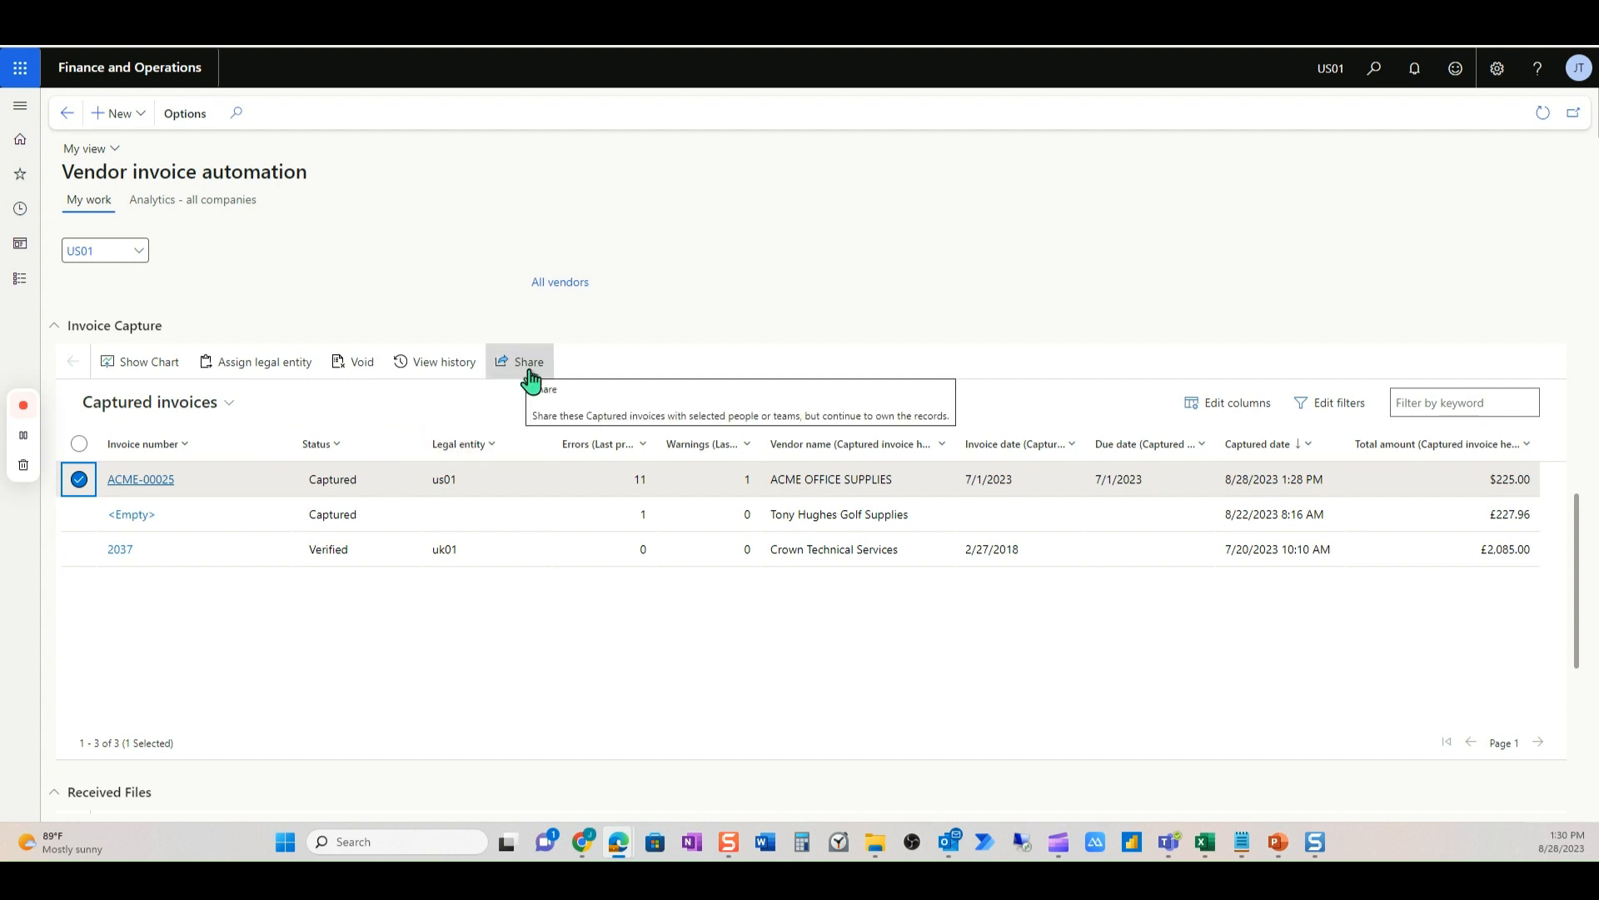
{"action": "left_click", "coordinate": [528, 361]}
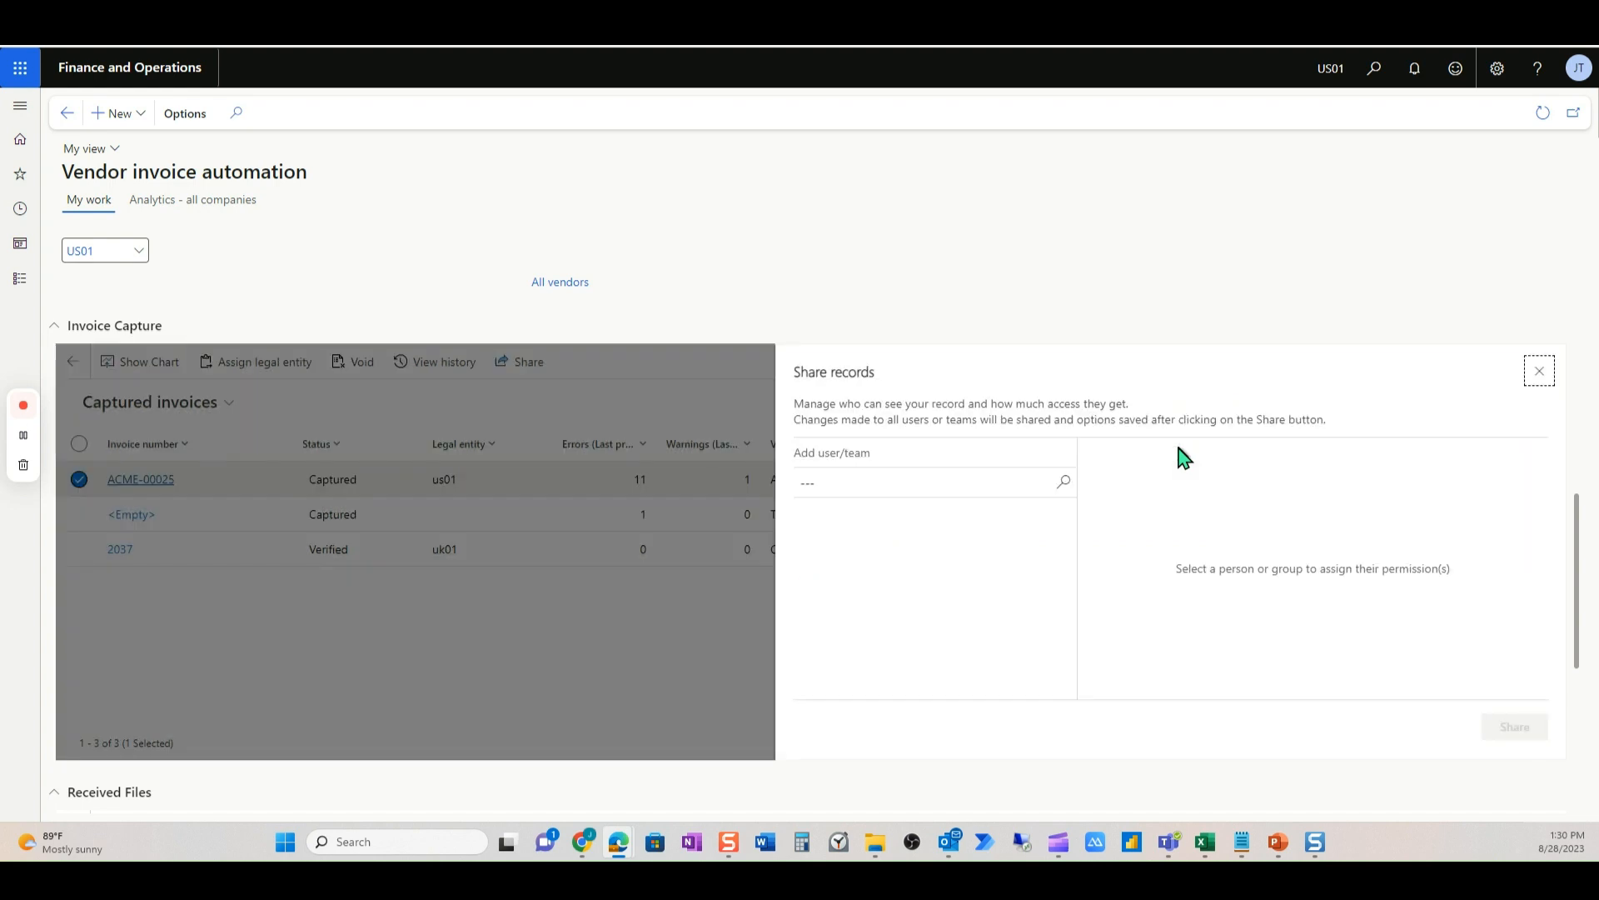
{"action": "mouse_move", "coordinate": [806, 470]}
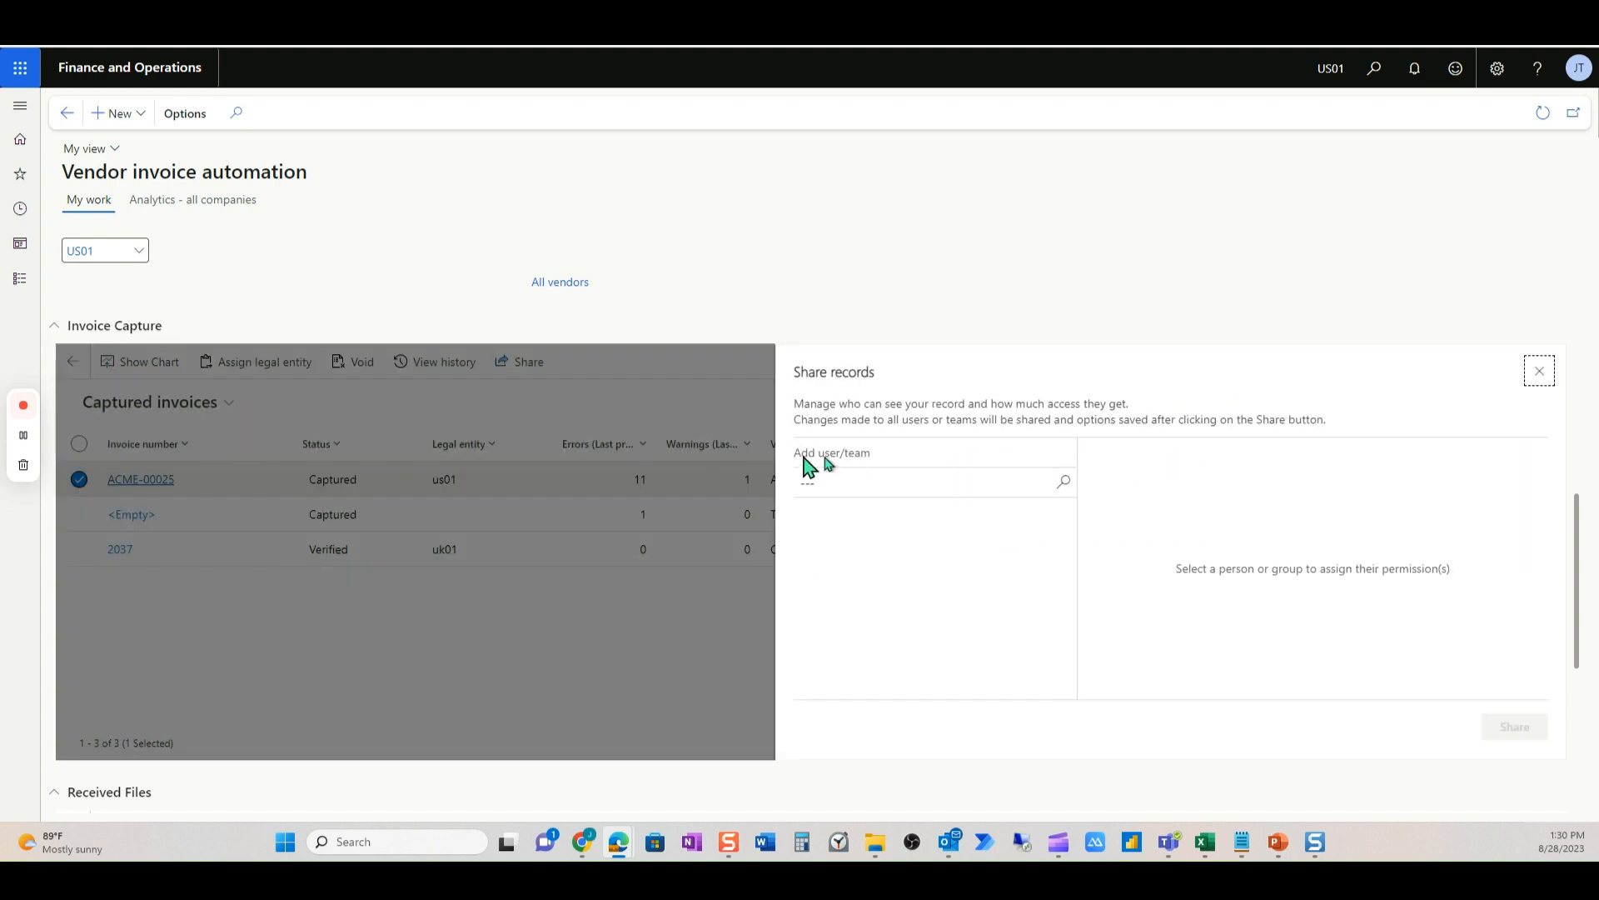
{"action": "mouse_move", "coordinate": [861, 469]}
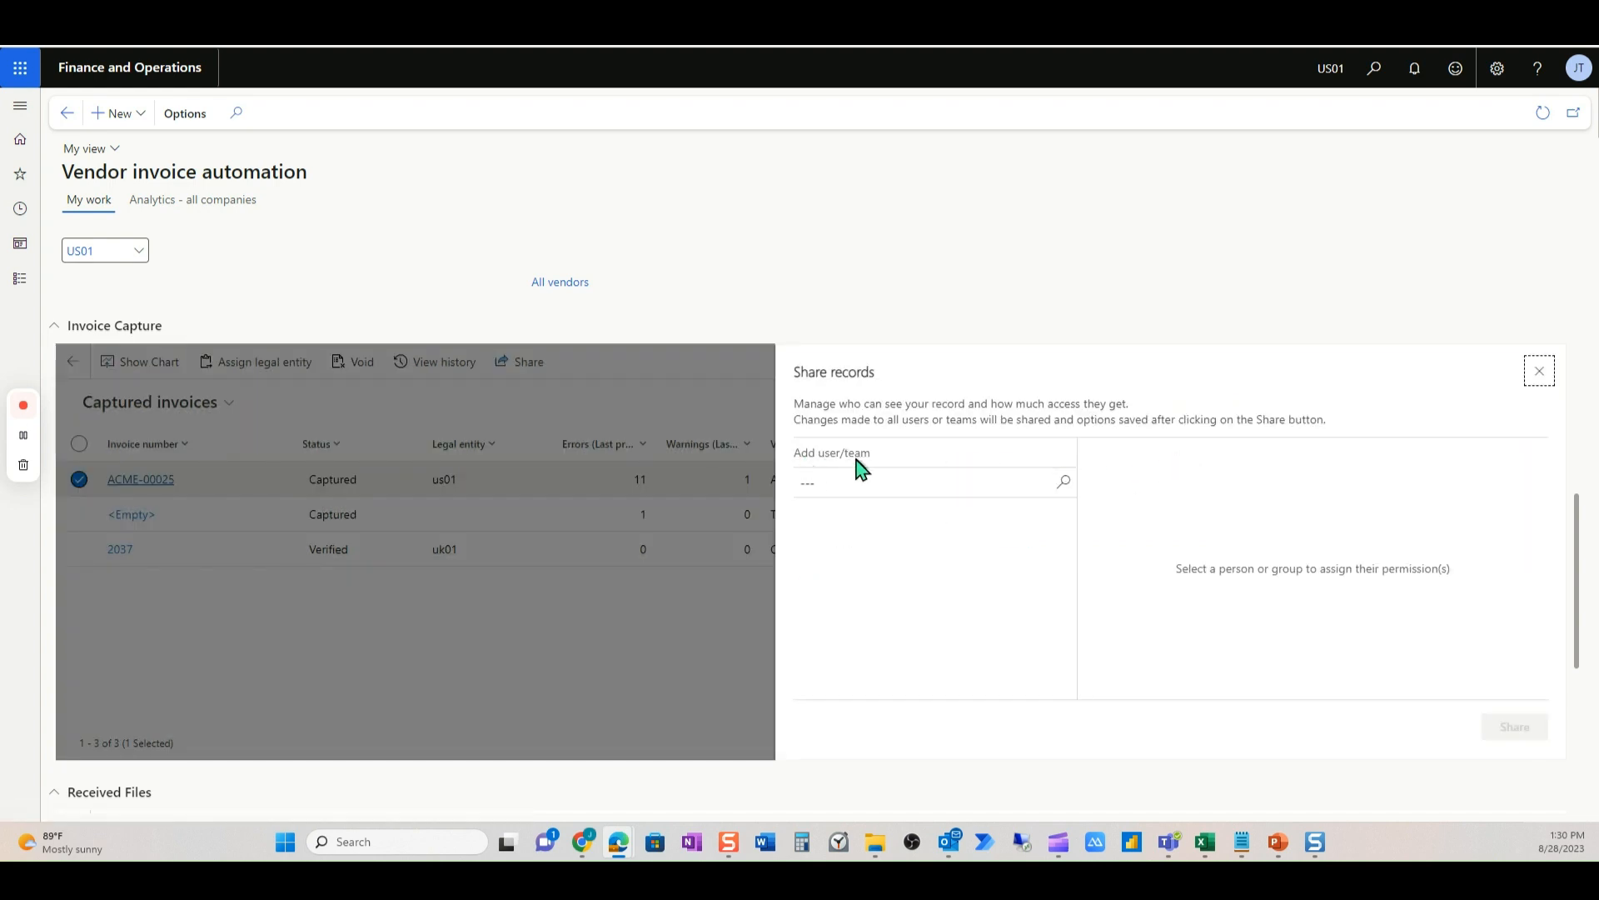
{"action": "mouse_move", "coordinate": [875, 447]}
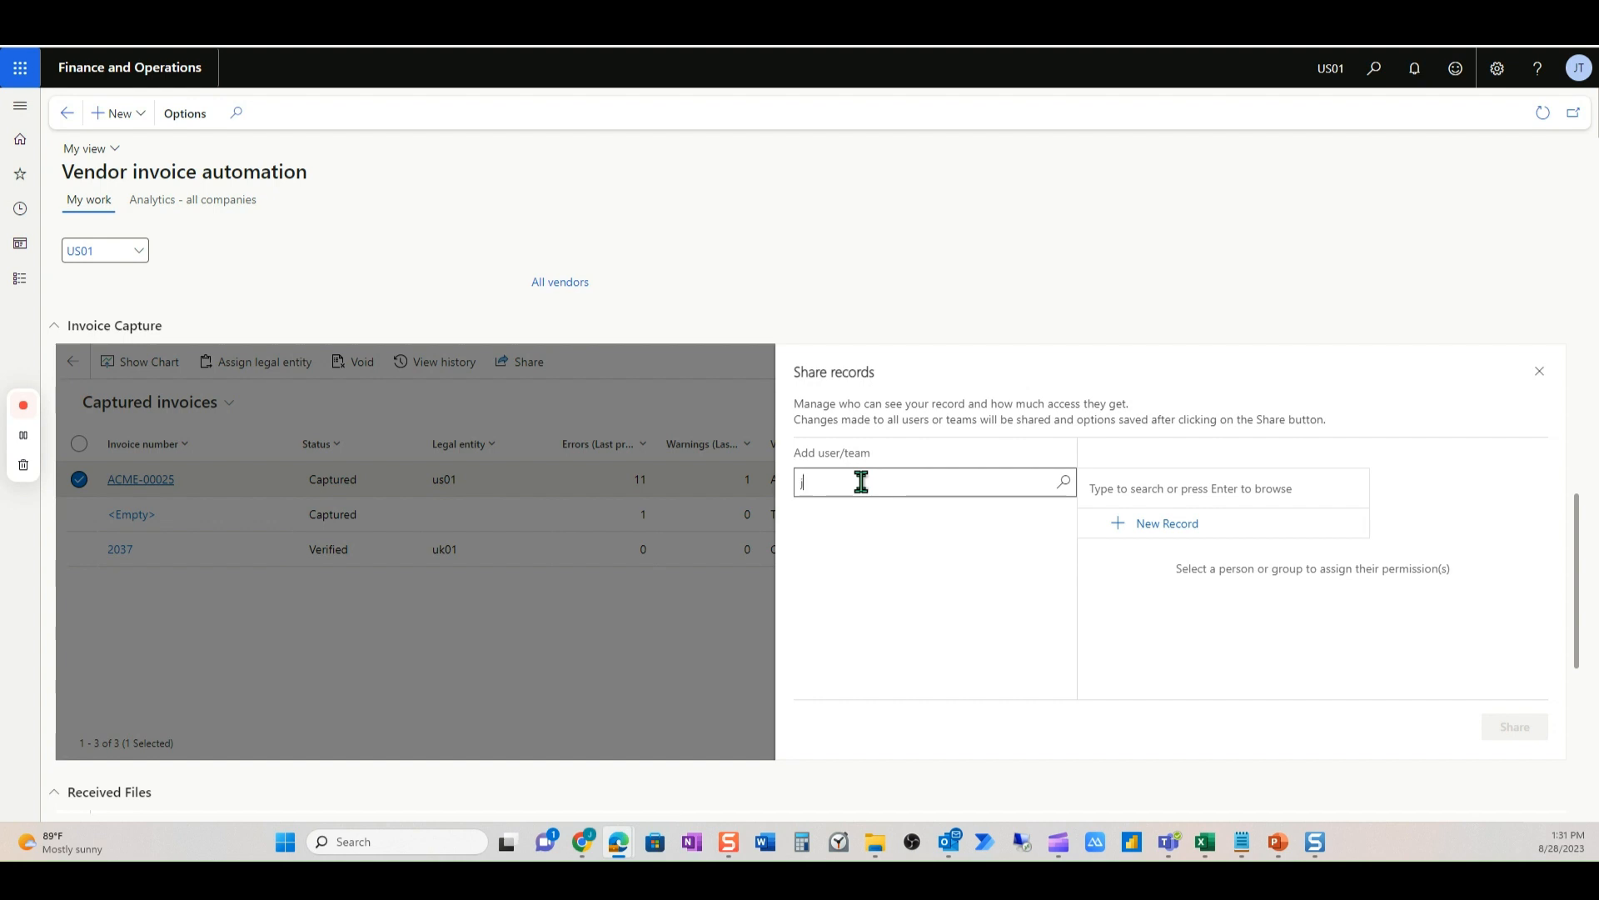
{"action": "type", "text": "jolie"}
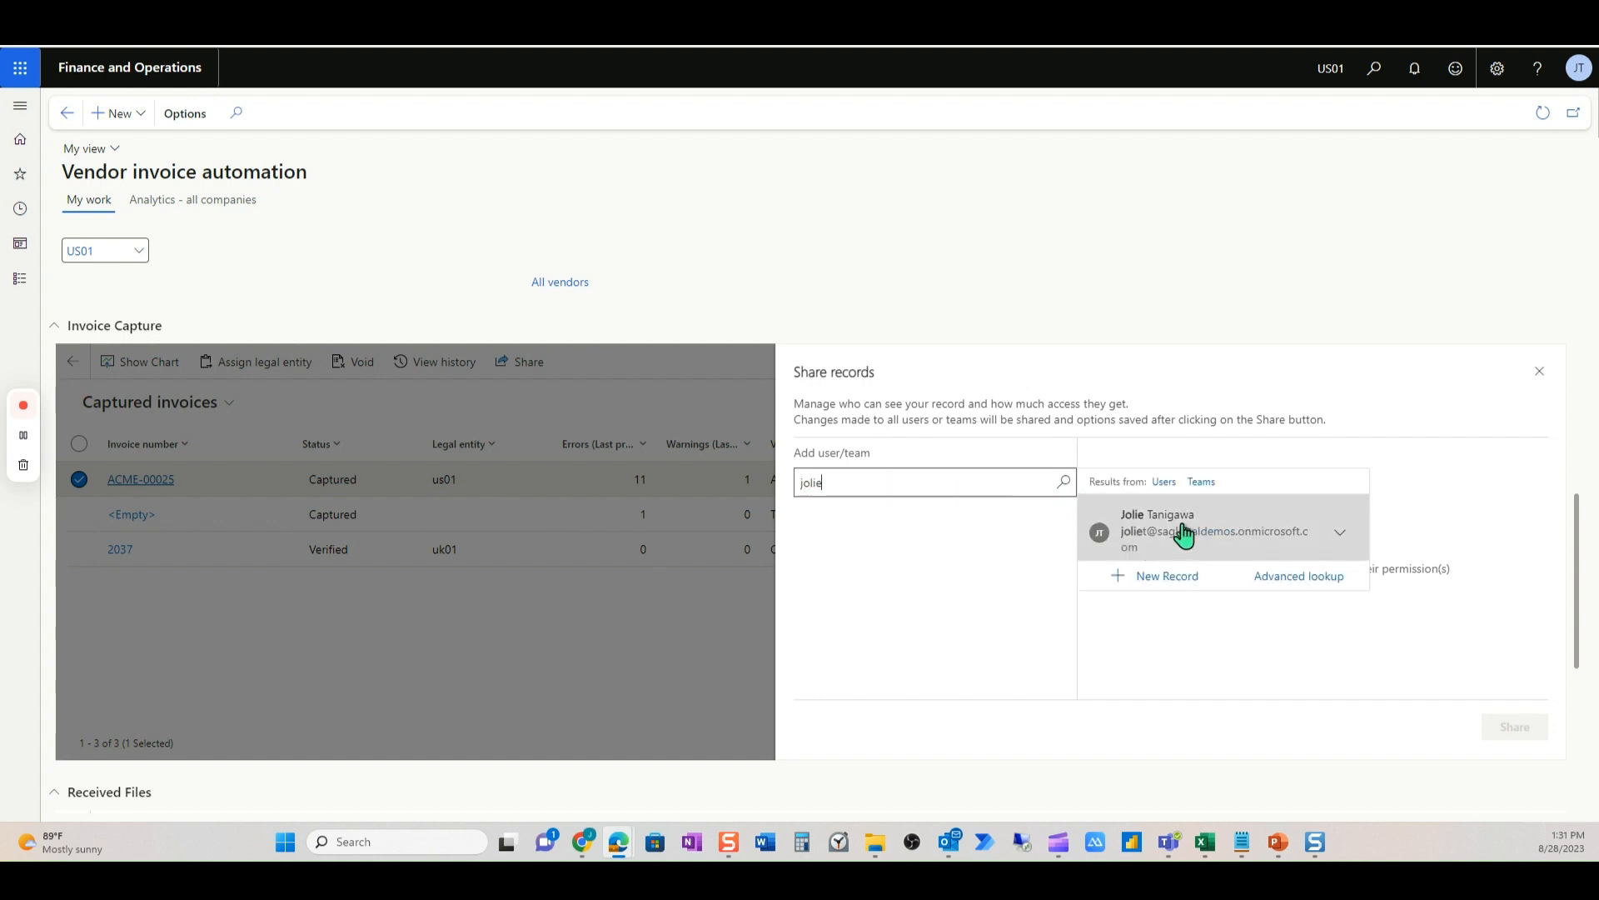
{"action": "left_click", "coordinate": [1173, 530]}
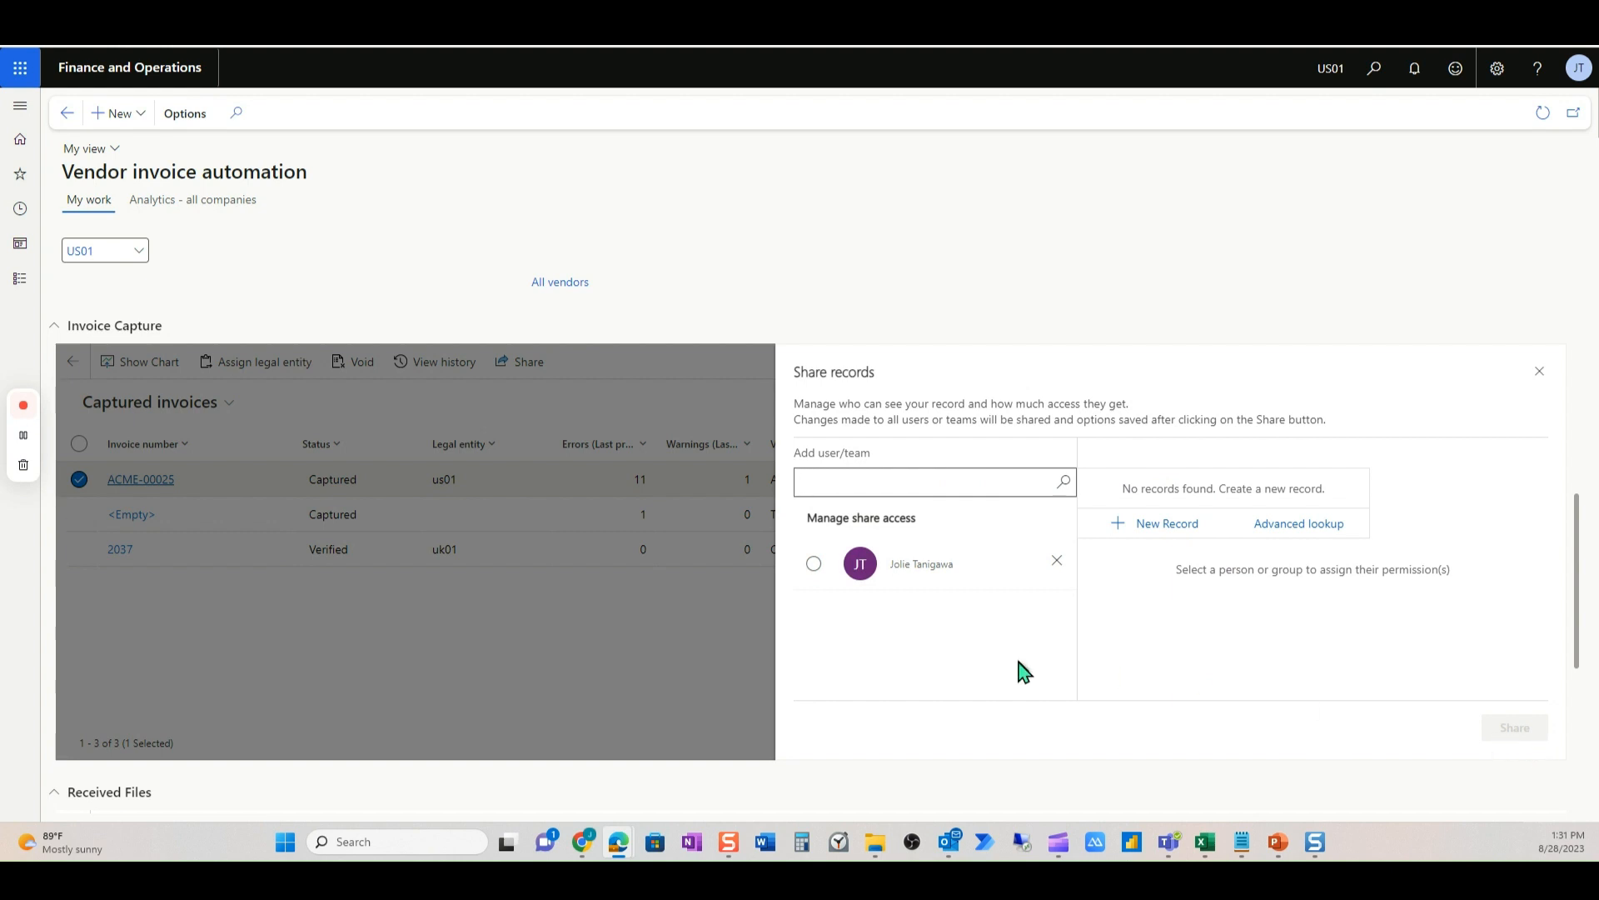
{"action": "mouse_move", "coordinate": [1009, 662]}
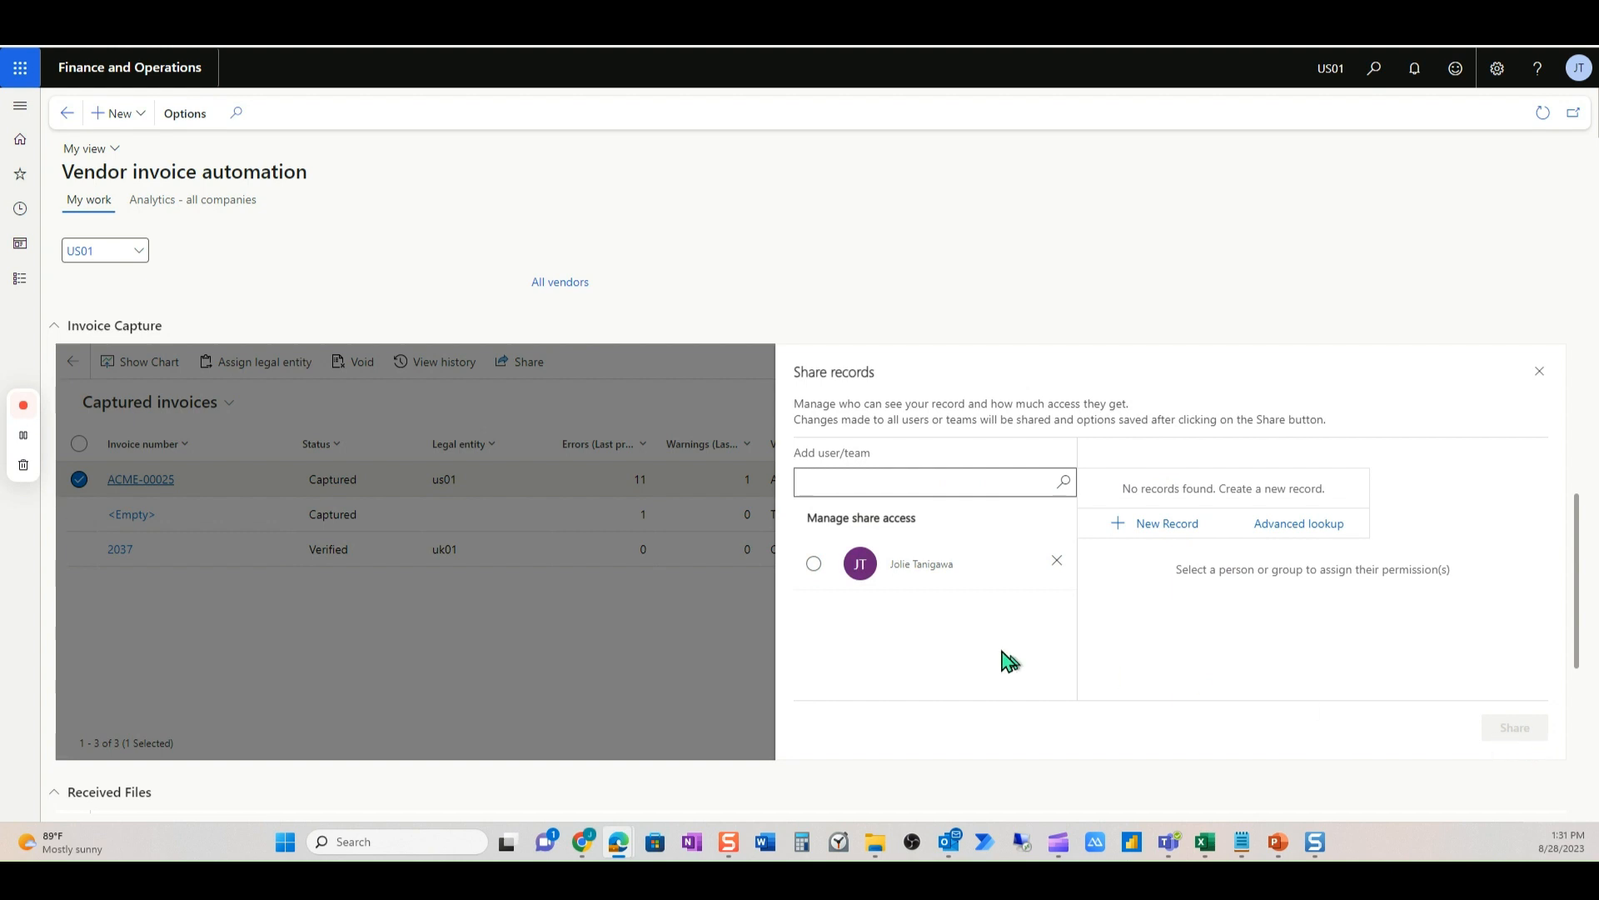
{"action": "mouse_move", "coordinate": [1004, 656]}
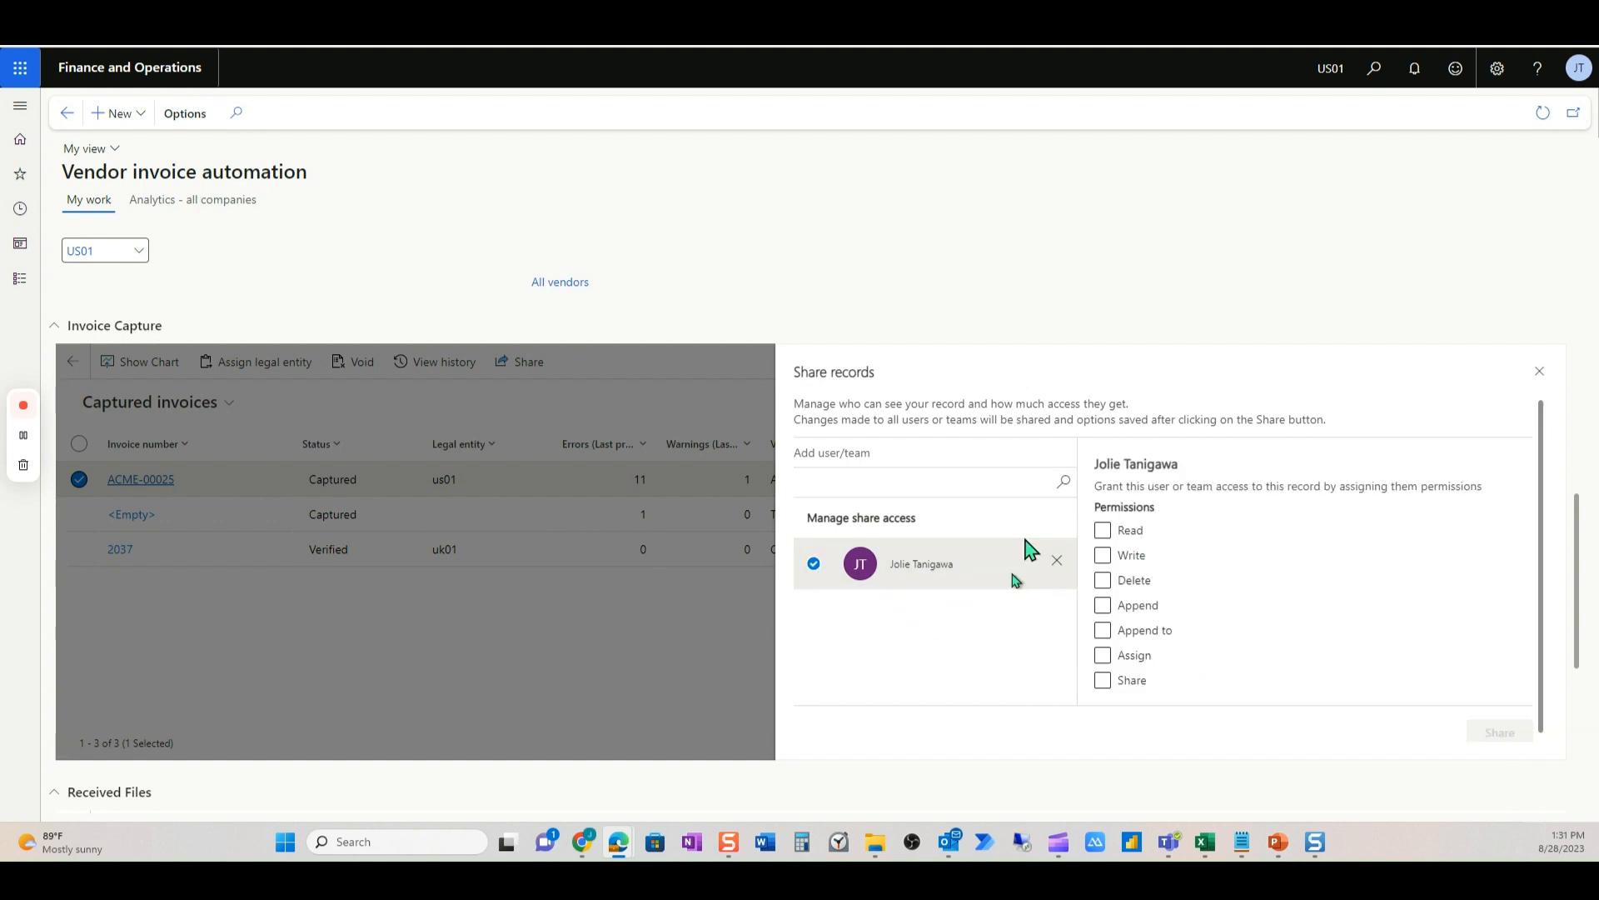
{"action": "mouse_move", "coordinate": [1135, 553]}
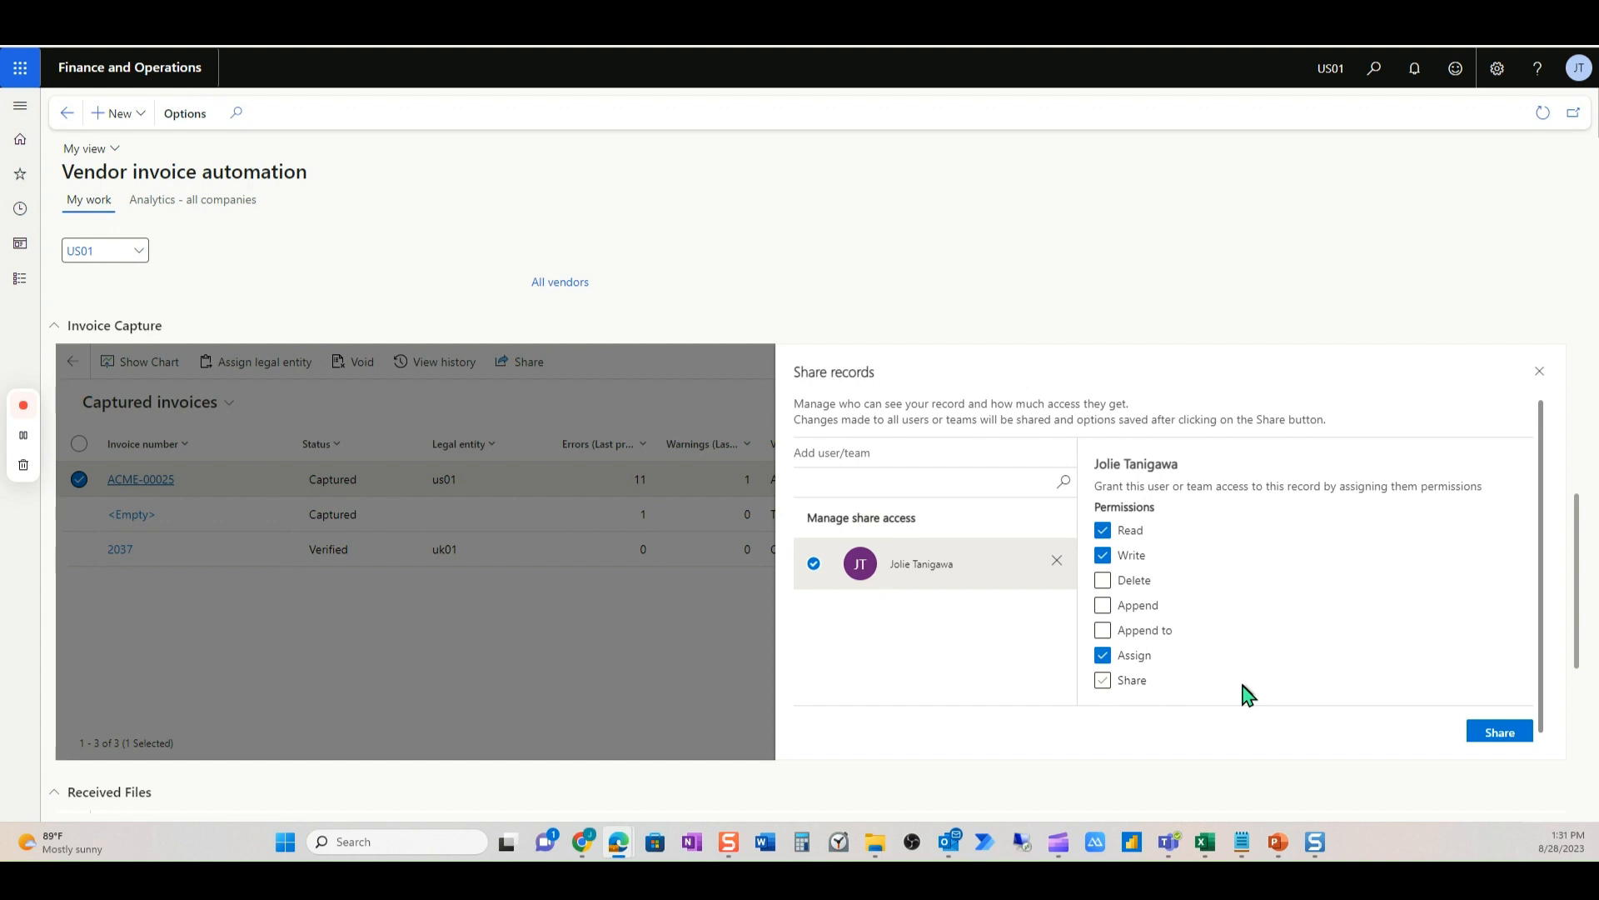
{"action": "left_click", "coordinate": [1101, 679]}
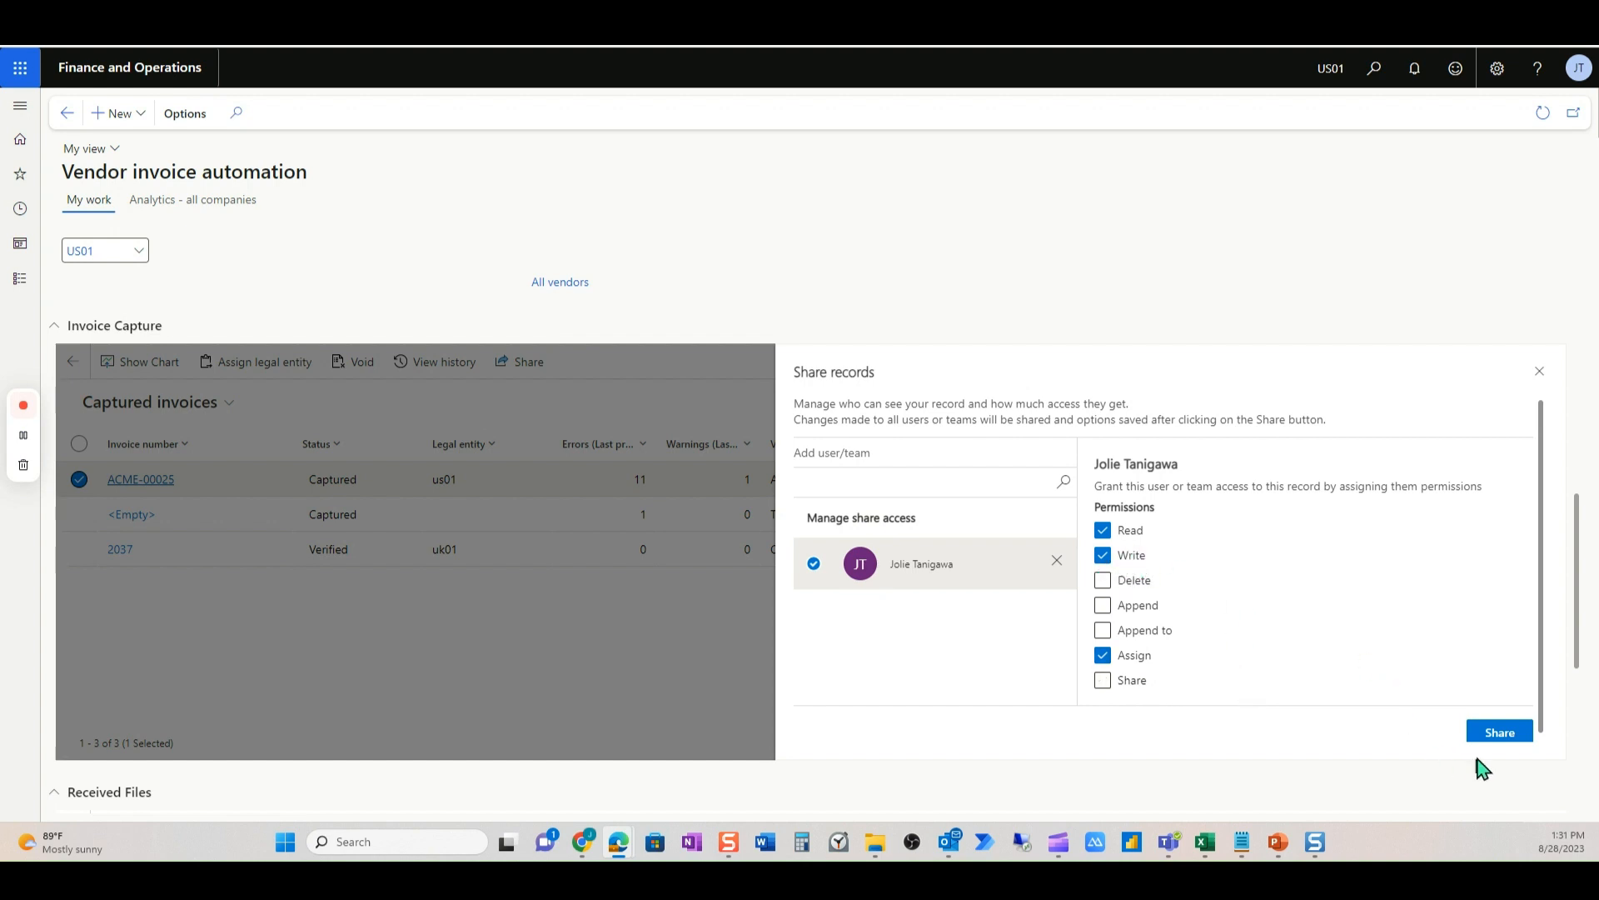
{"action": "left_click", "coordinate": [1497, 731]}
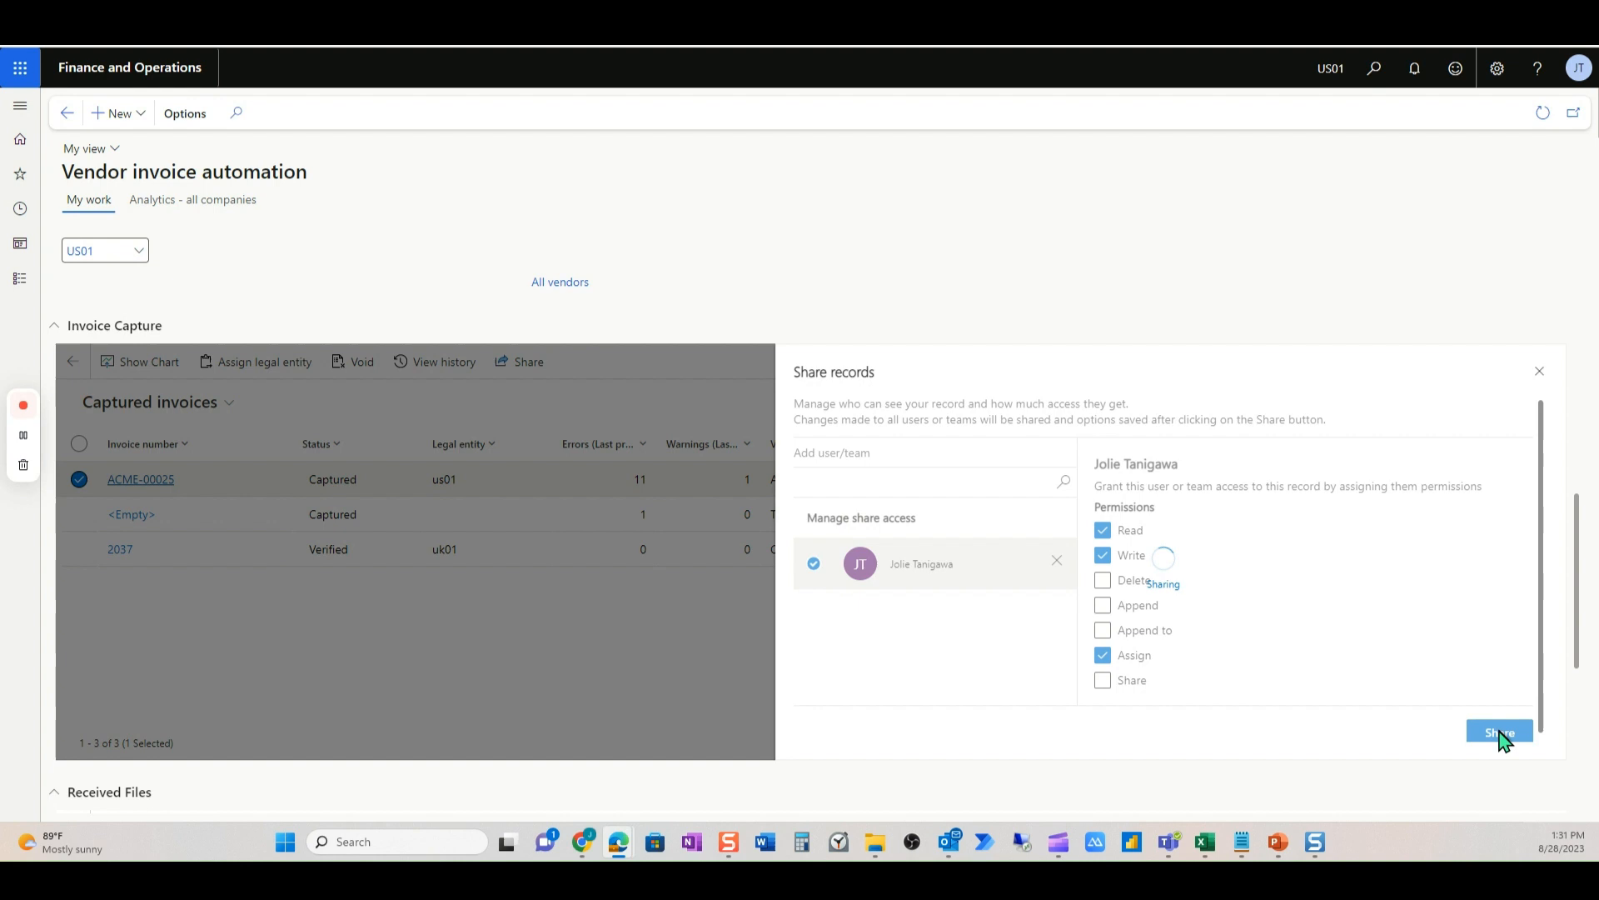
{"action": "left_click", "coordinate": [1499, 731]}
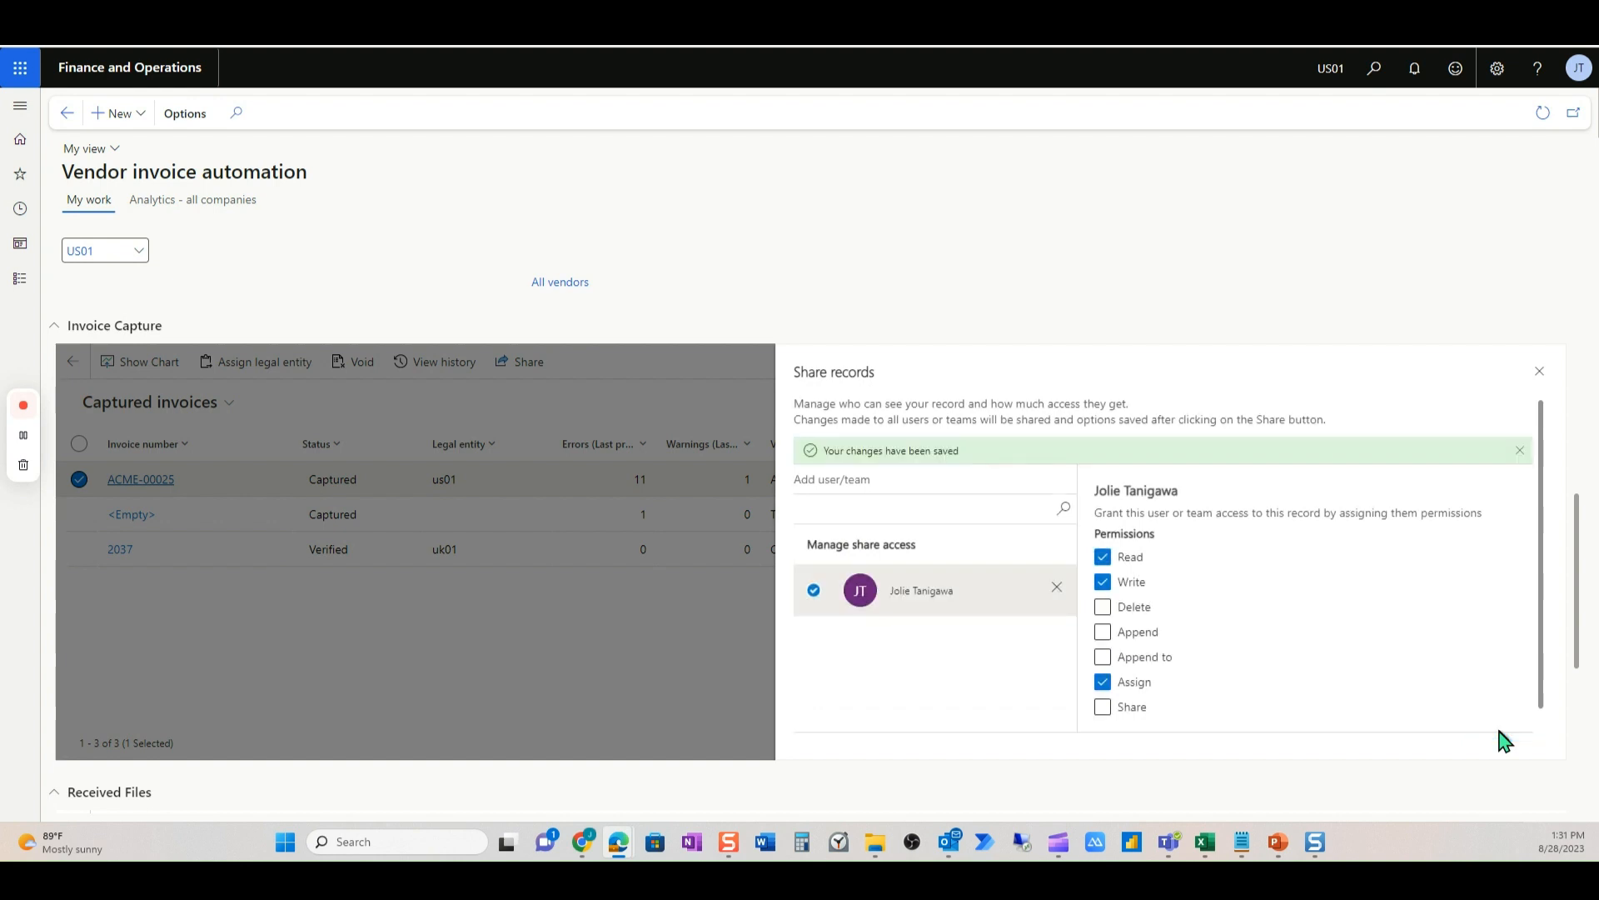
{"action": "mouse_move", "coordinate": [1539, 369]}
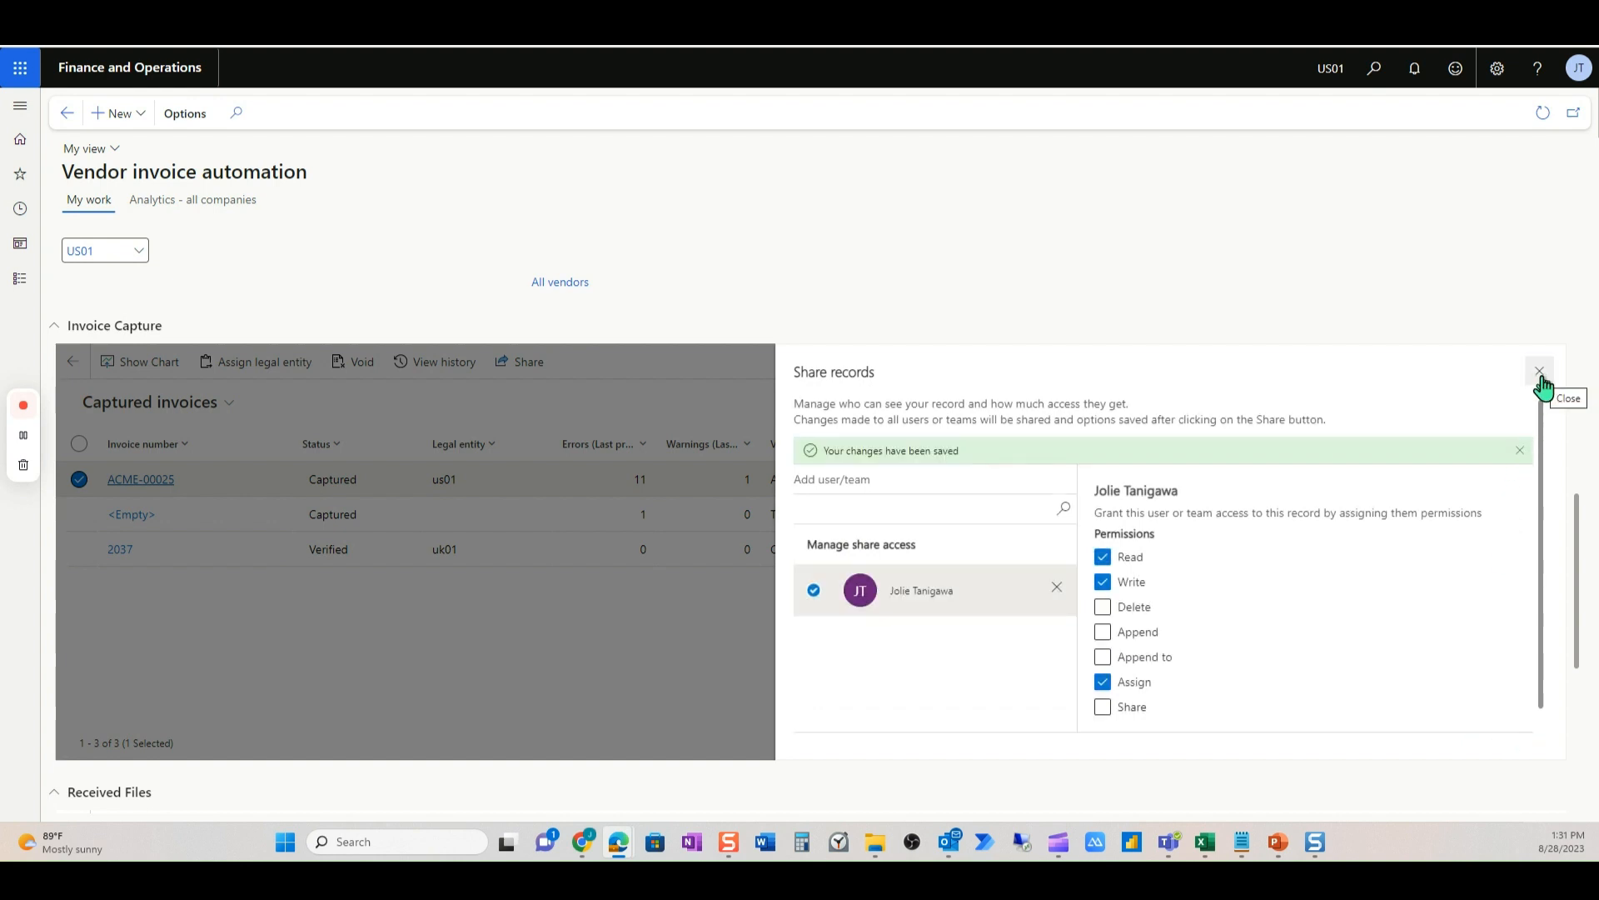
- Close the sharing panel and reopen the ACME-00025 invoice details
{"action": "left_click", "coordinate": [1540, 372]}
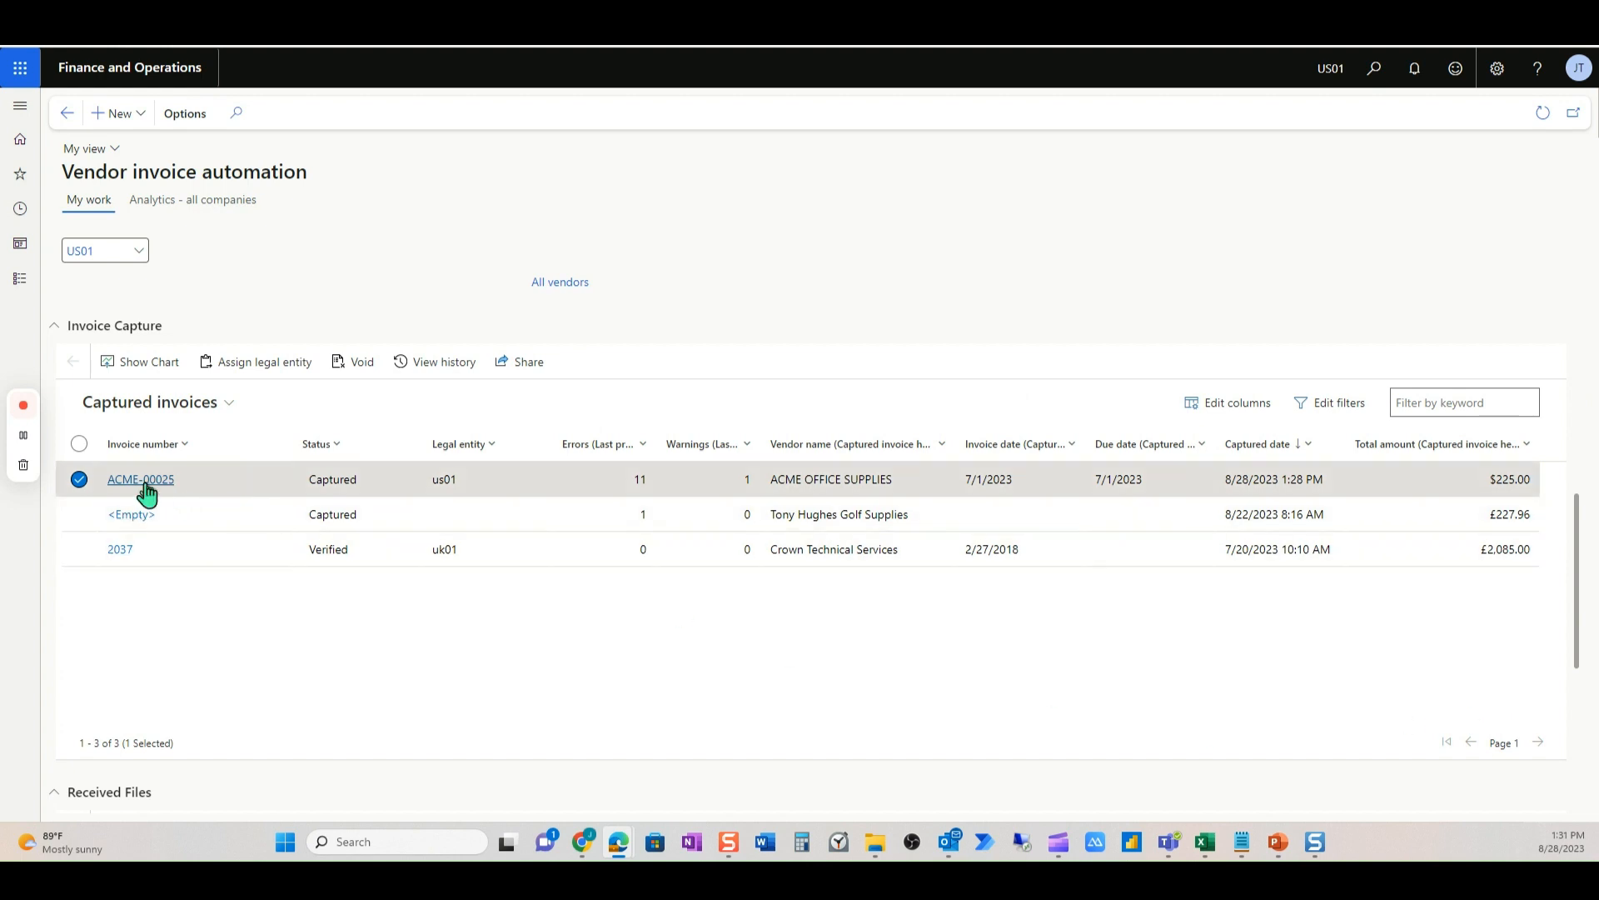
{"action": "mouse_move", "coordinate": [140, 480]}
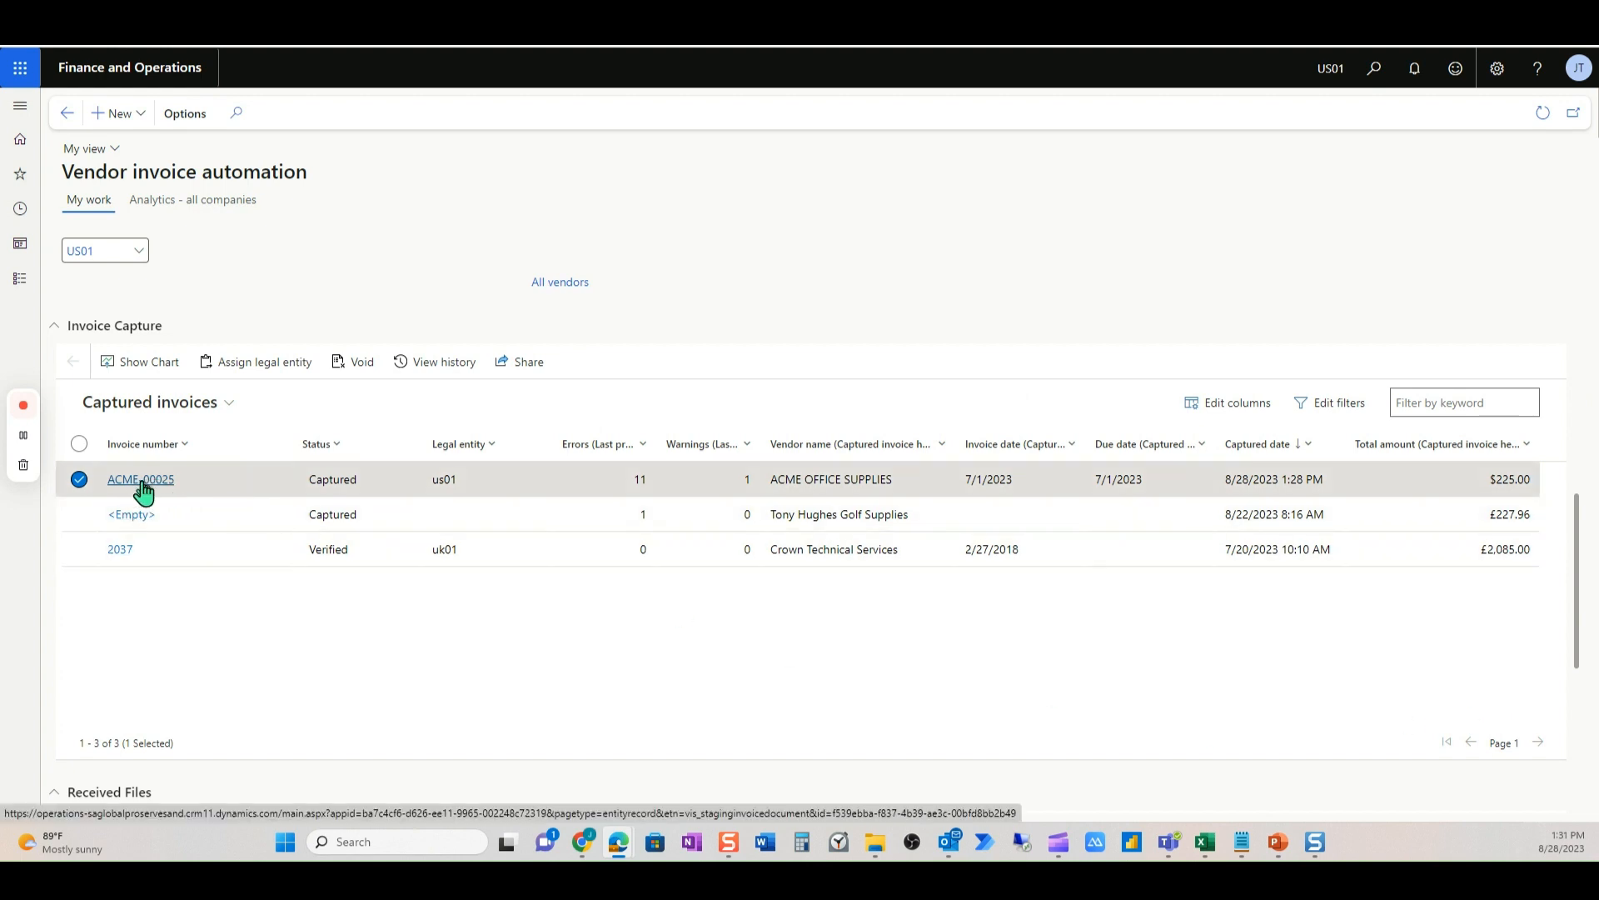
{"action": "left_click", "coordinate": [140, 479]}
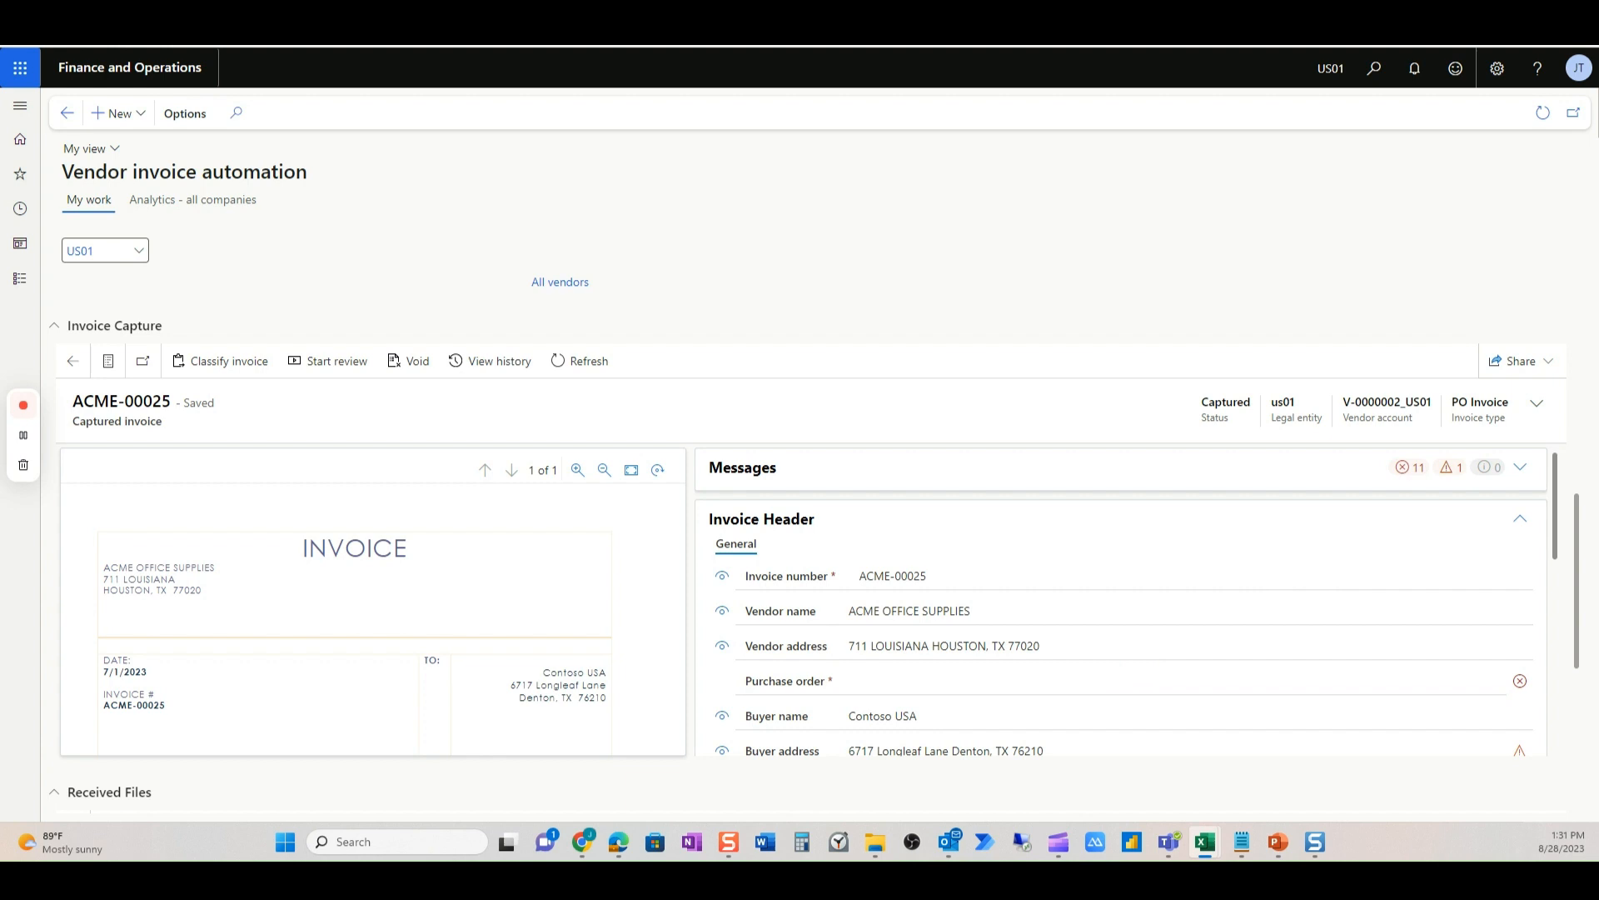
- Enter purchase order PO-00000016_ZZUS on ACME-00025 and attempt Complete review, which fails with errors
{"action": "left_click", "coordinate": [865, 680]}
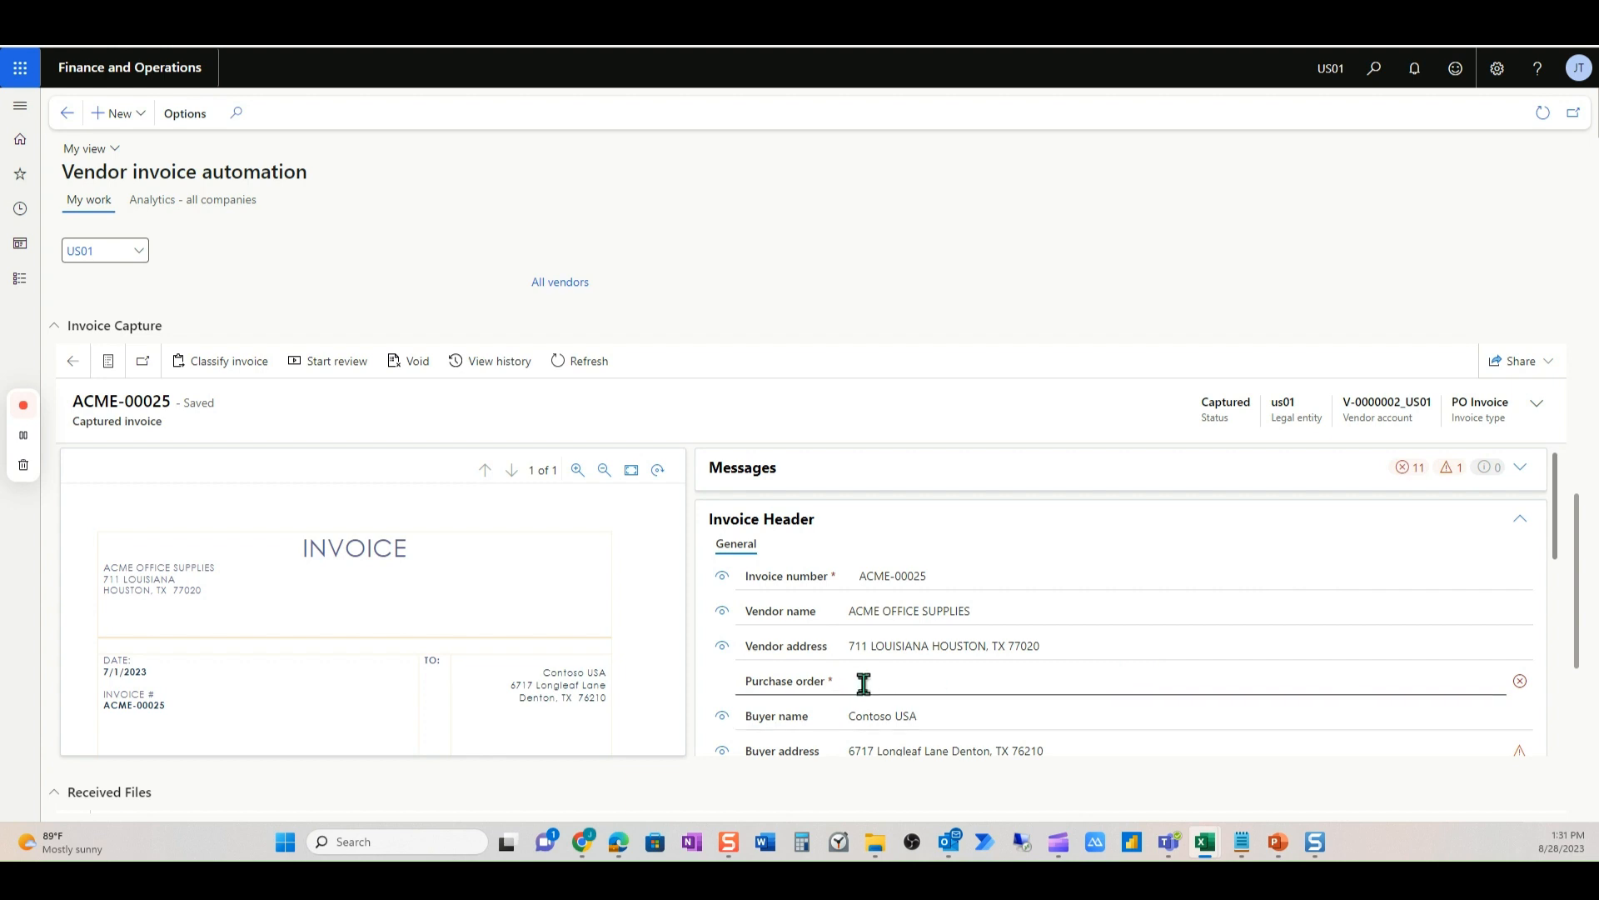
{"action": "left_click", "coordinate": [869, 680]}
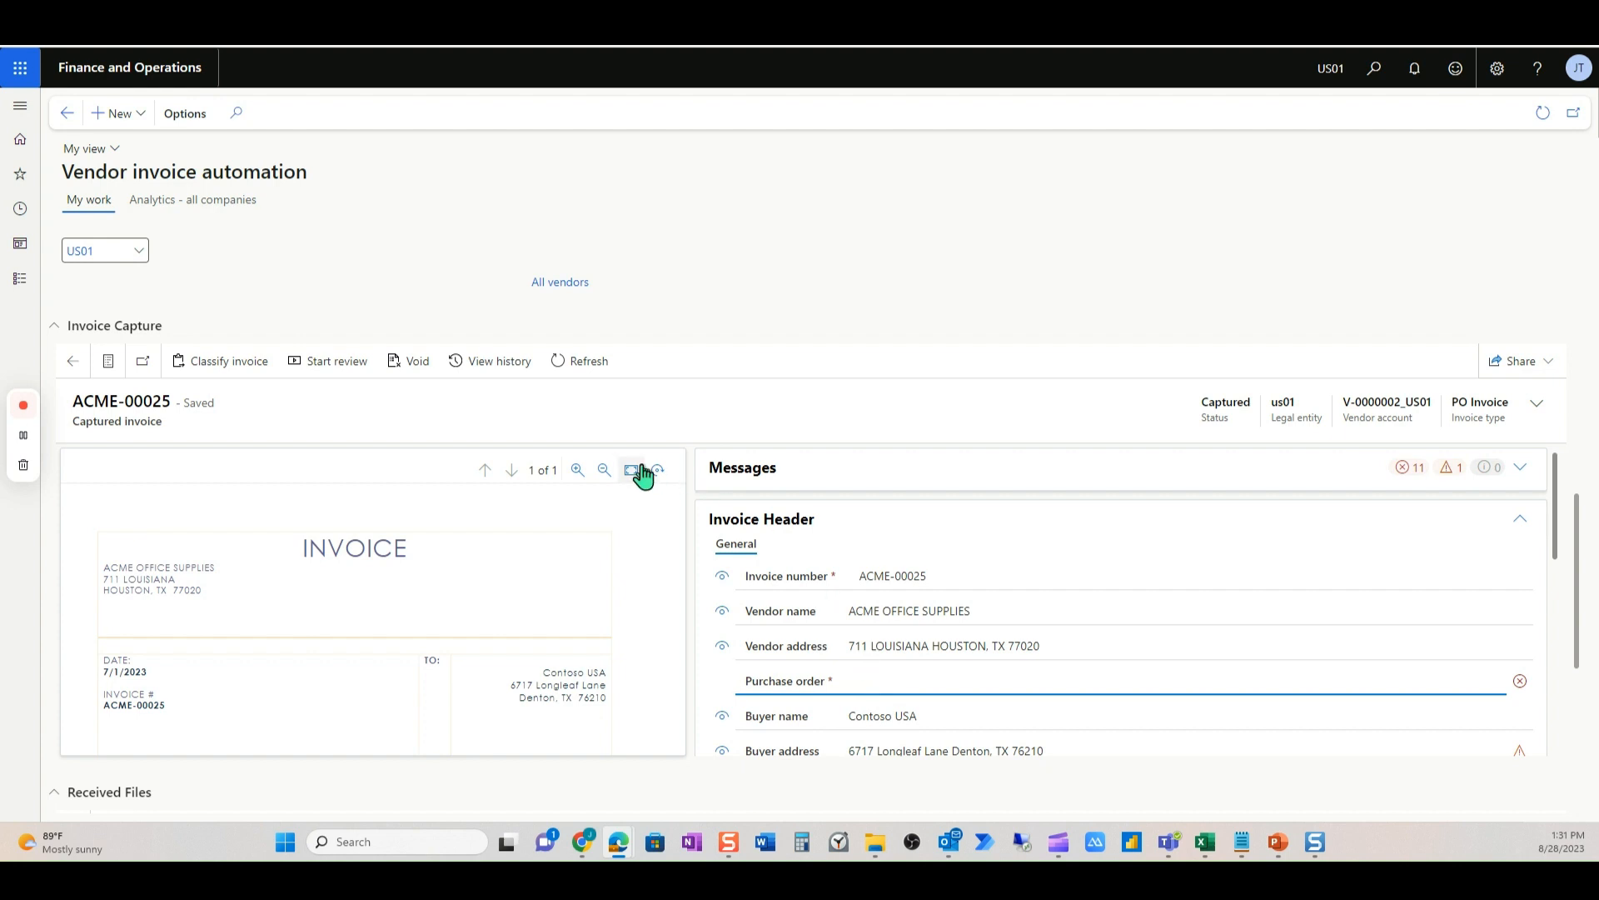
{"action": "mouse_move", "coordinate": [335, 360]}
{"action": "type", "text": "PO-00000016_ZZUS"}
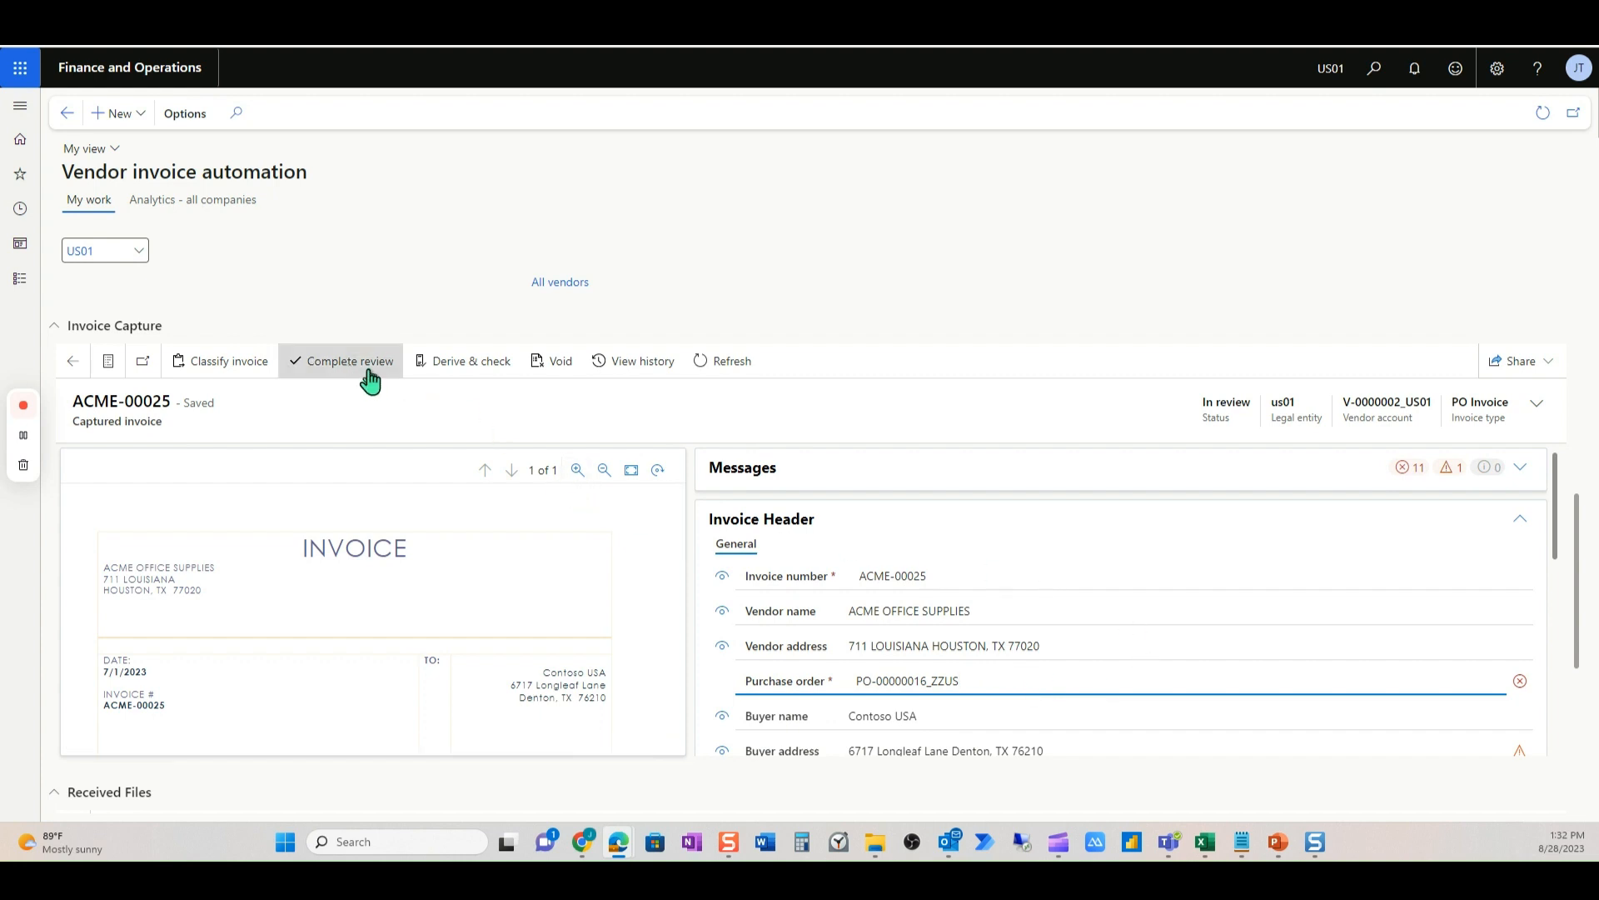
{"action": "left_click", "coordinate": [350, 360]}
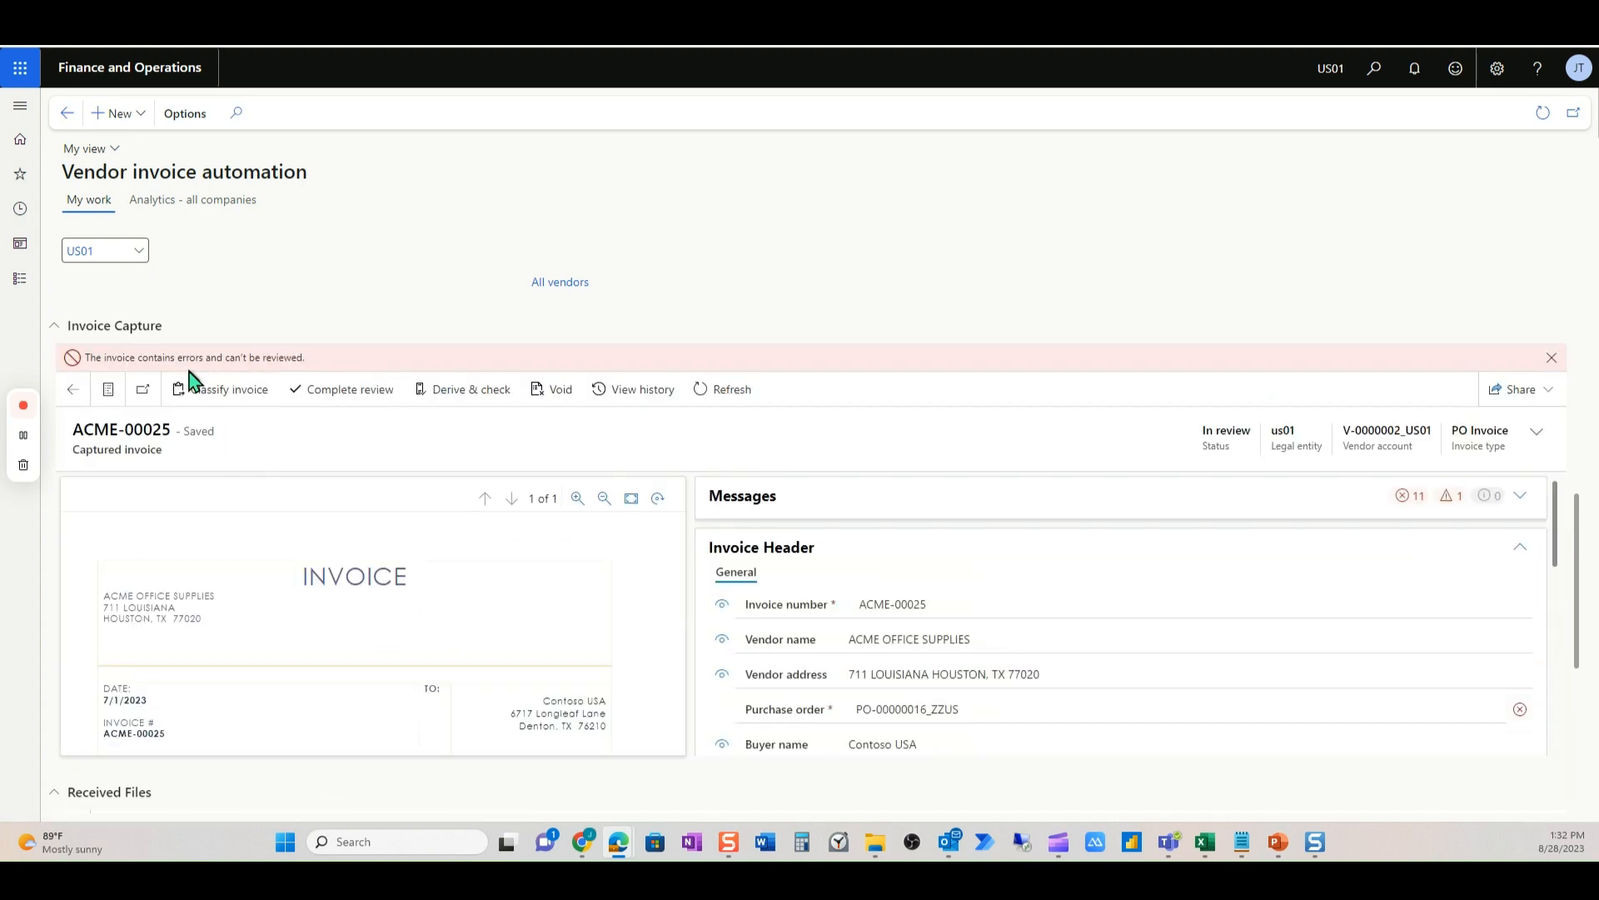
{"action": "mouse_move", "coordinate": [1554, 350]}
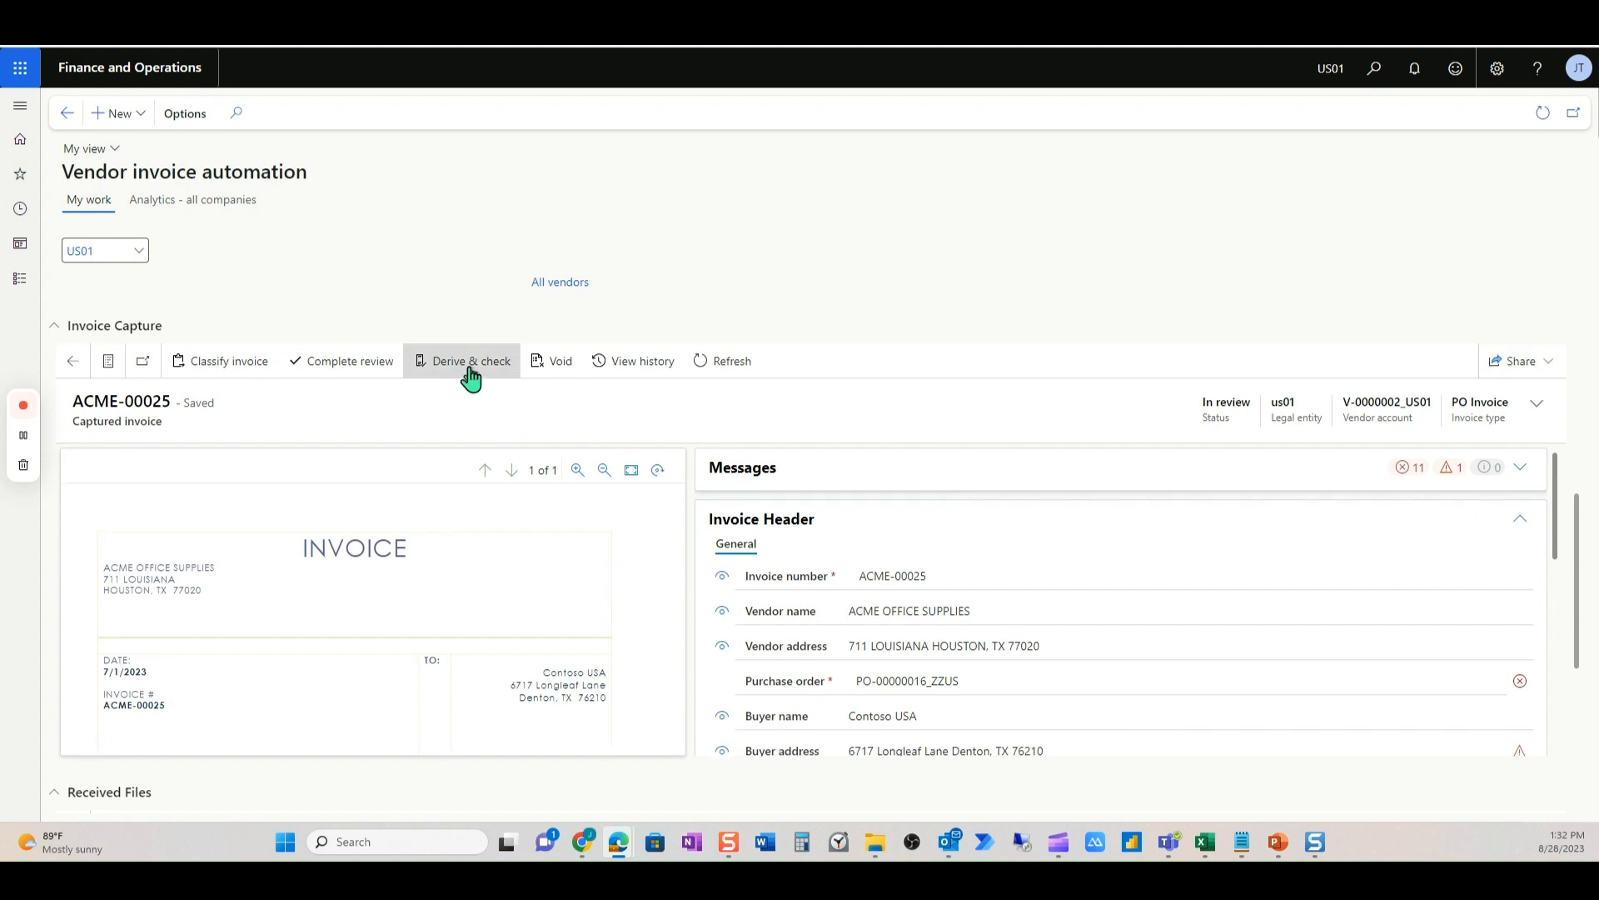
{"action": "mouse_move", "coordinate": [1393, 511]}
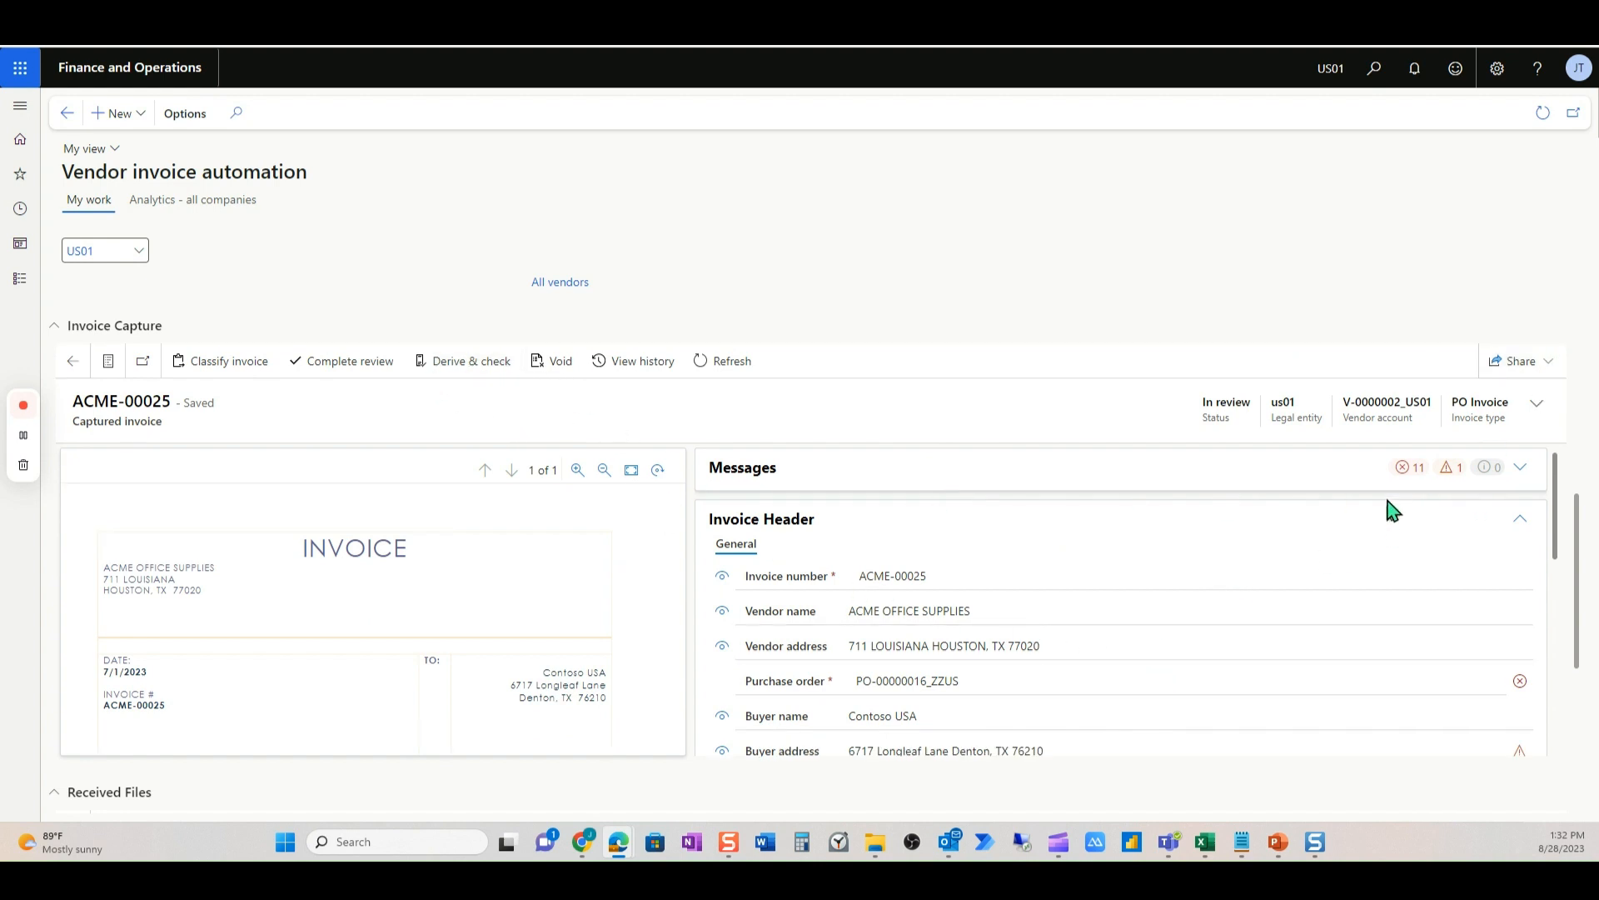
{"action": "left_click", "coordinate": [470, 359]}
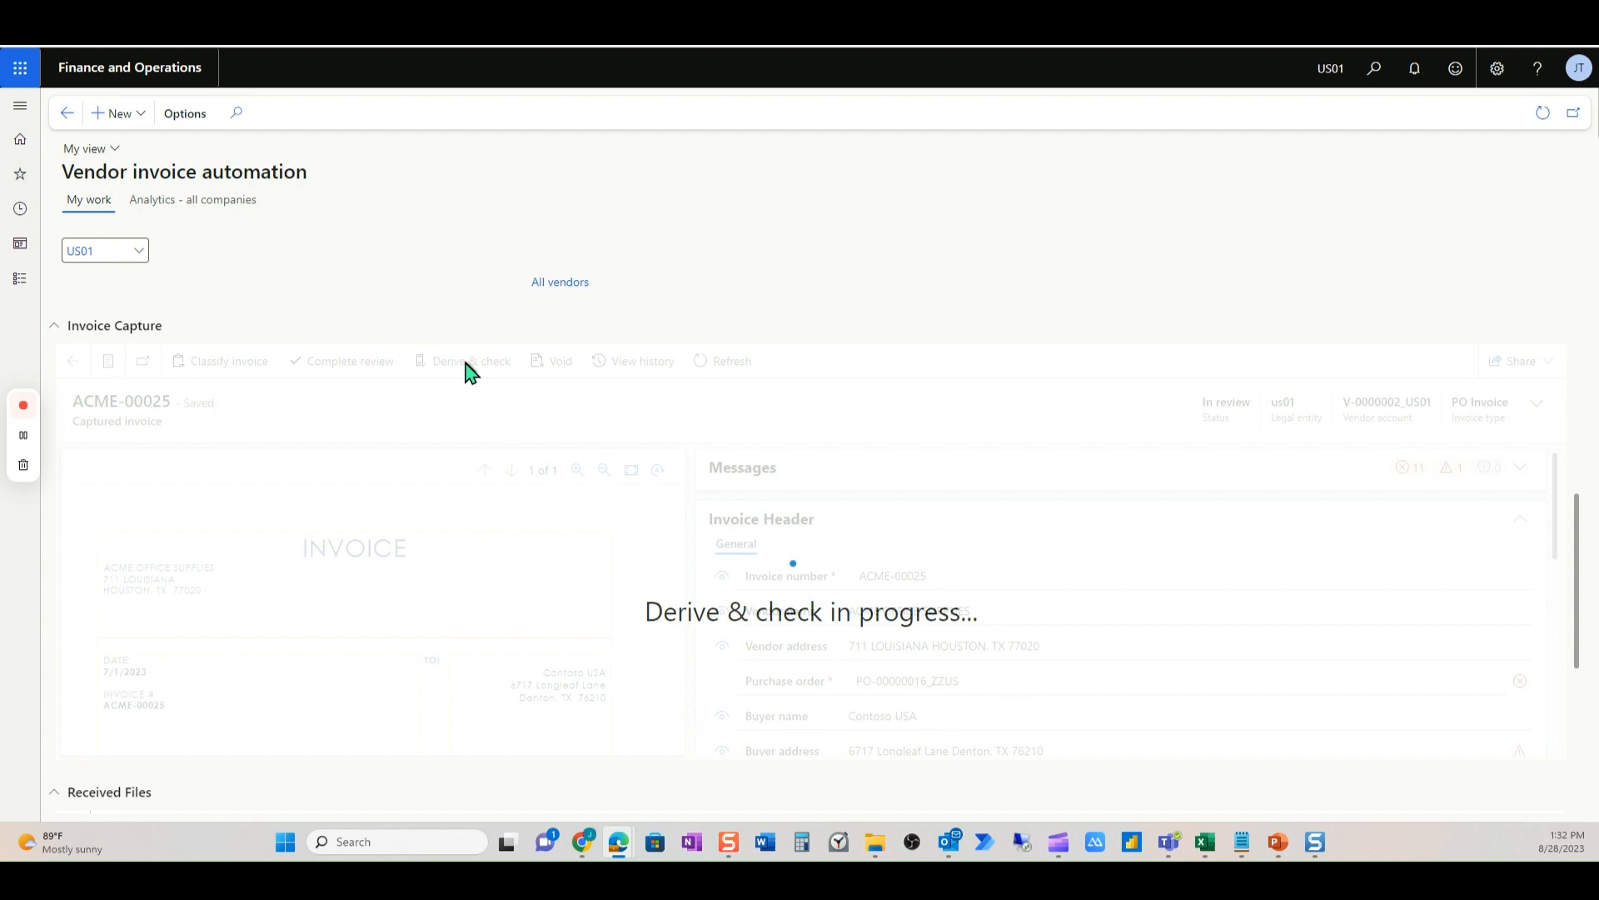
{"action": "mouse_move", "coordinate": [1093, 716]}
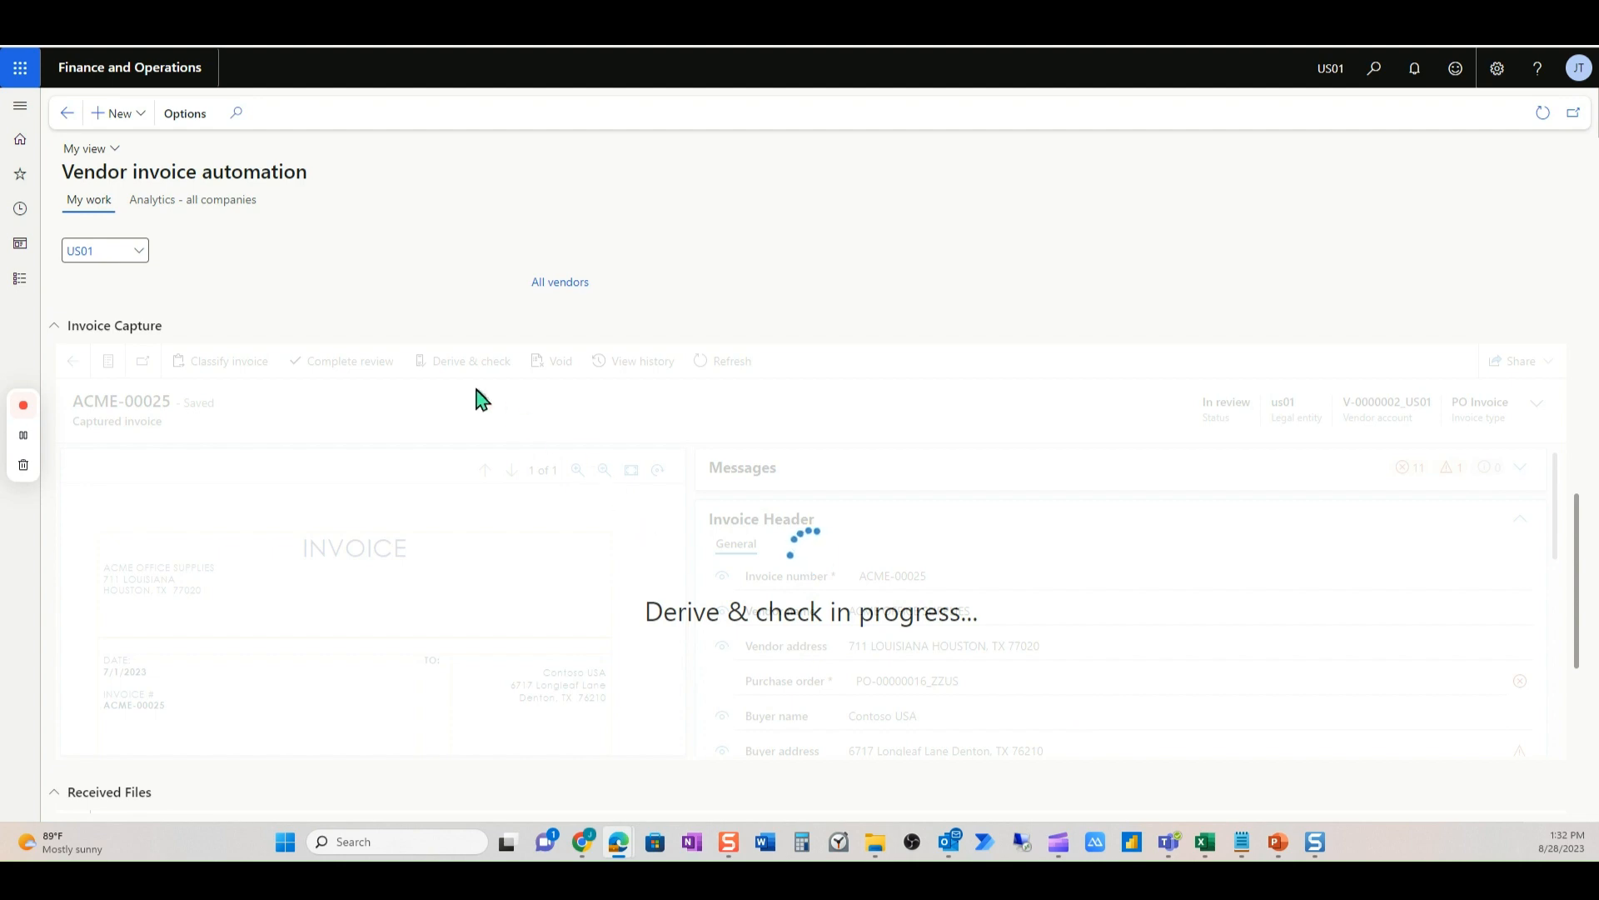
{"action": "left_click", "coordinate": [469, 360]}
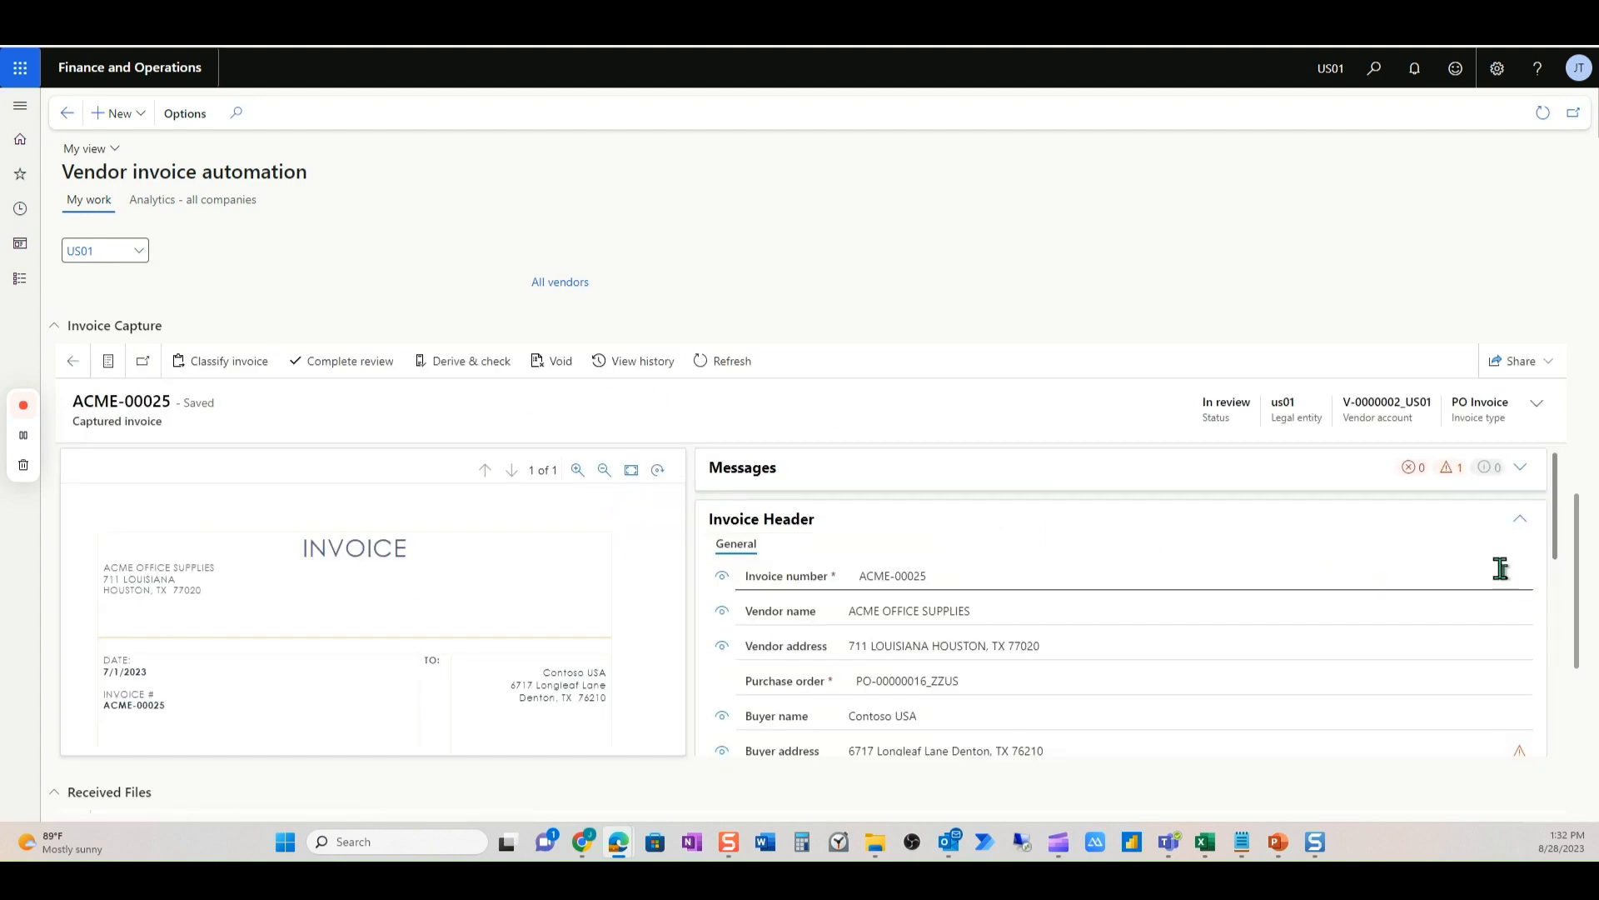
{"action": "mouse_move", "coordinate": [1406, 466]}
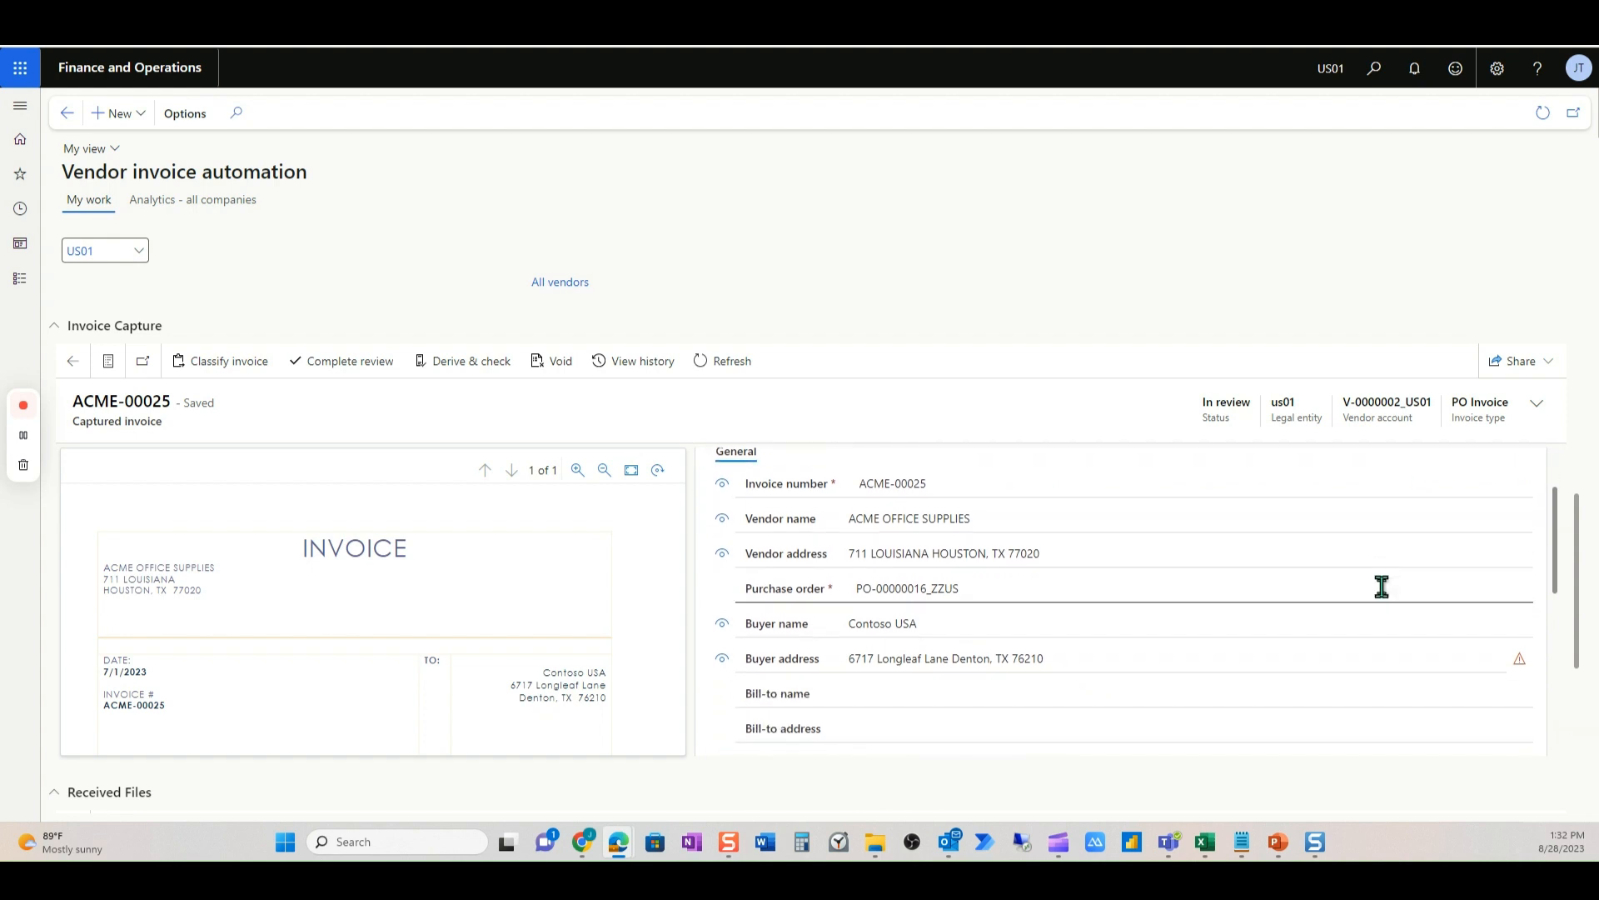
{"action": "scroll", "scroll_direction": "down", "scroll_amount": 3}
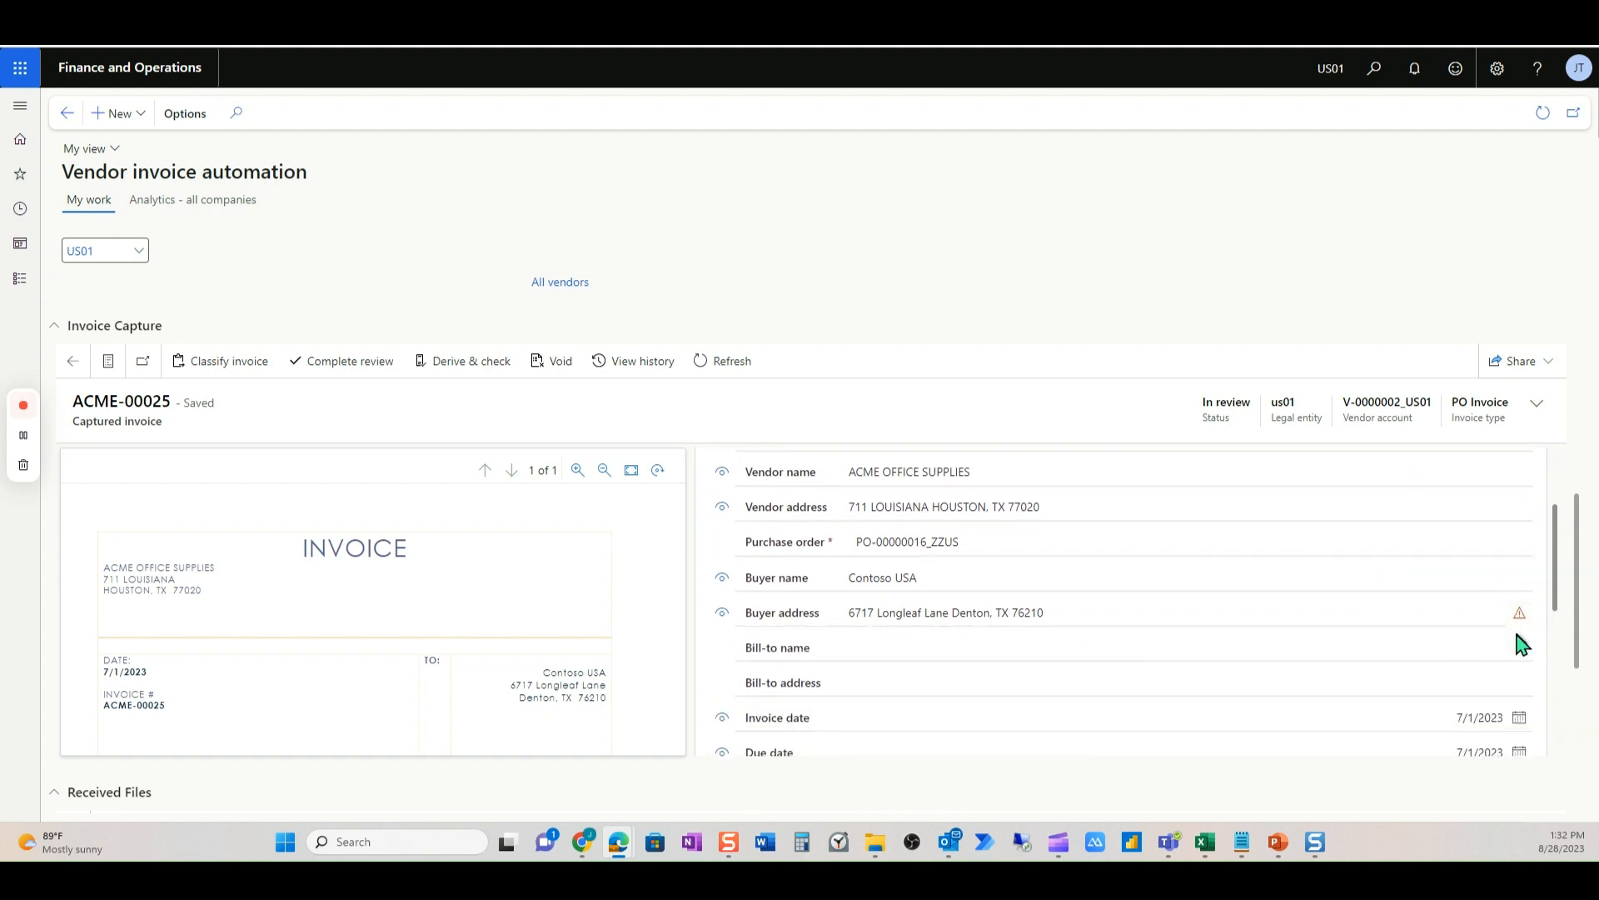
{"action": "scroll", "scroll_direction": "down", "scroll_amount": 3}
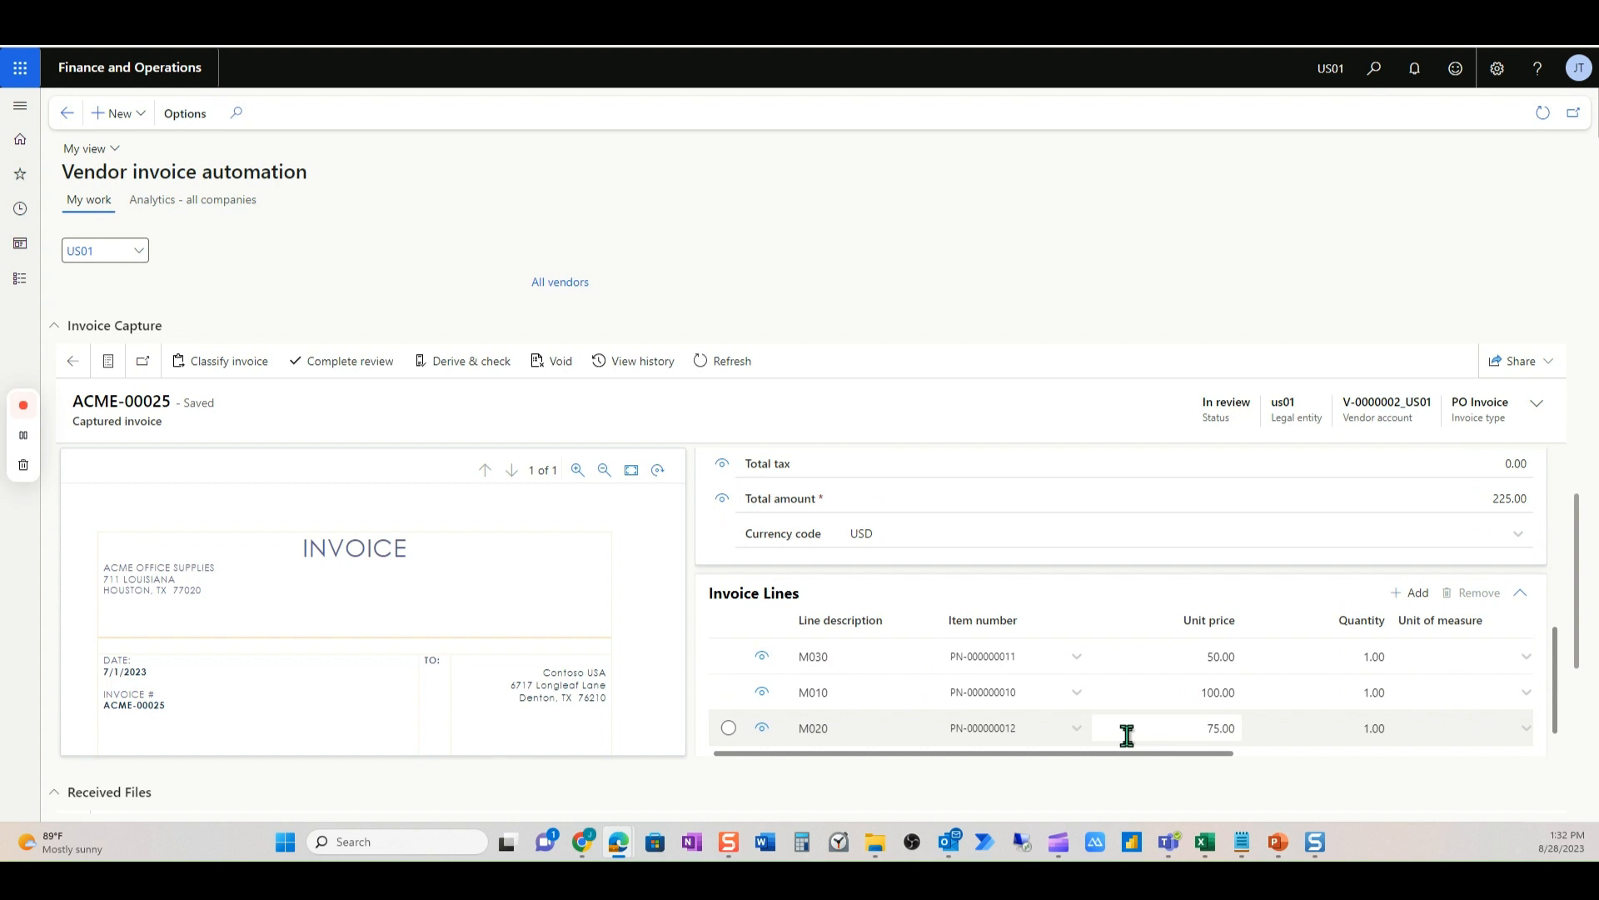
{"action": "scroll", "scroll_direction": "right", "scroll_amount": 3}
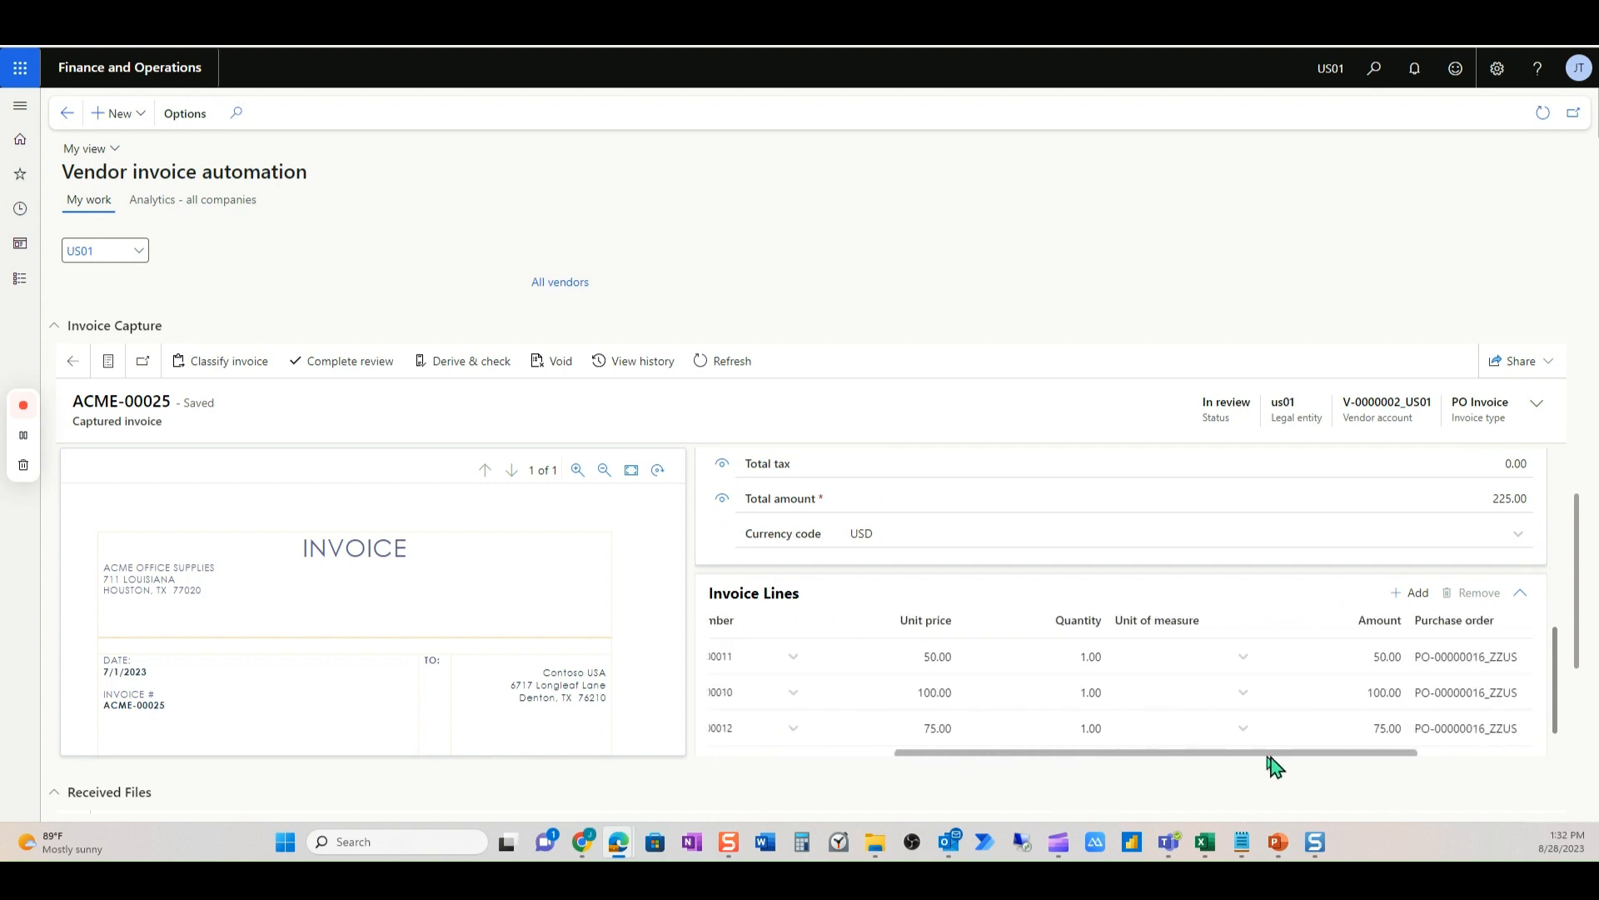
{"action": "scroll", "scroll_direction": "left", "scroll_amount": 3}
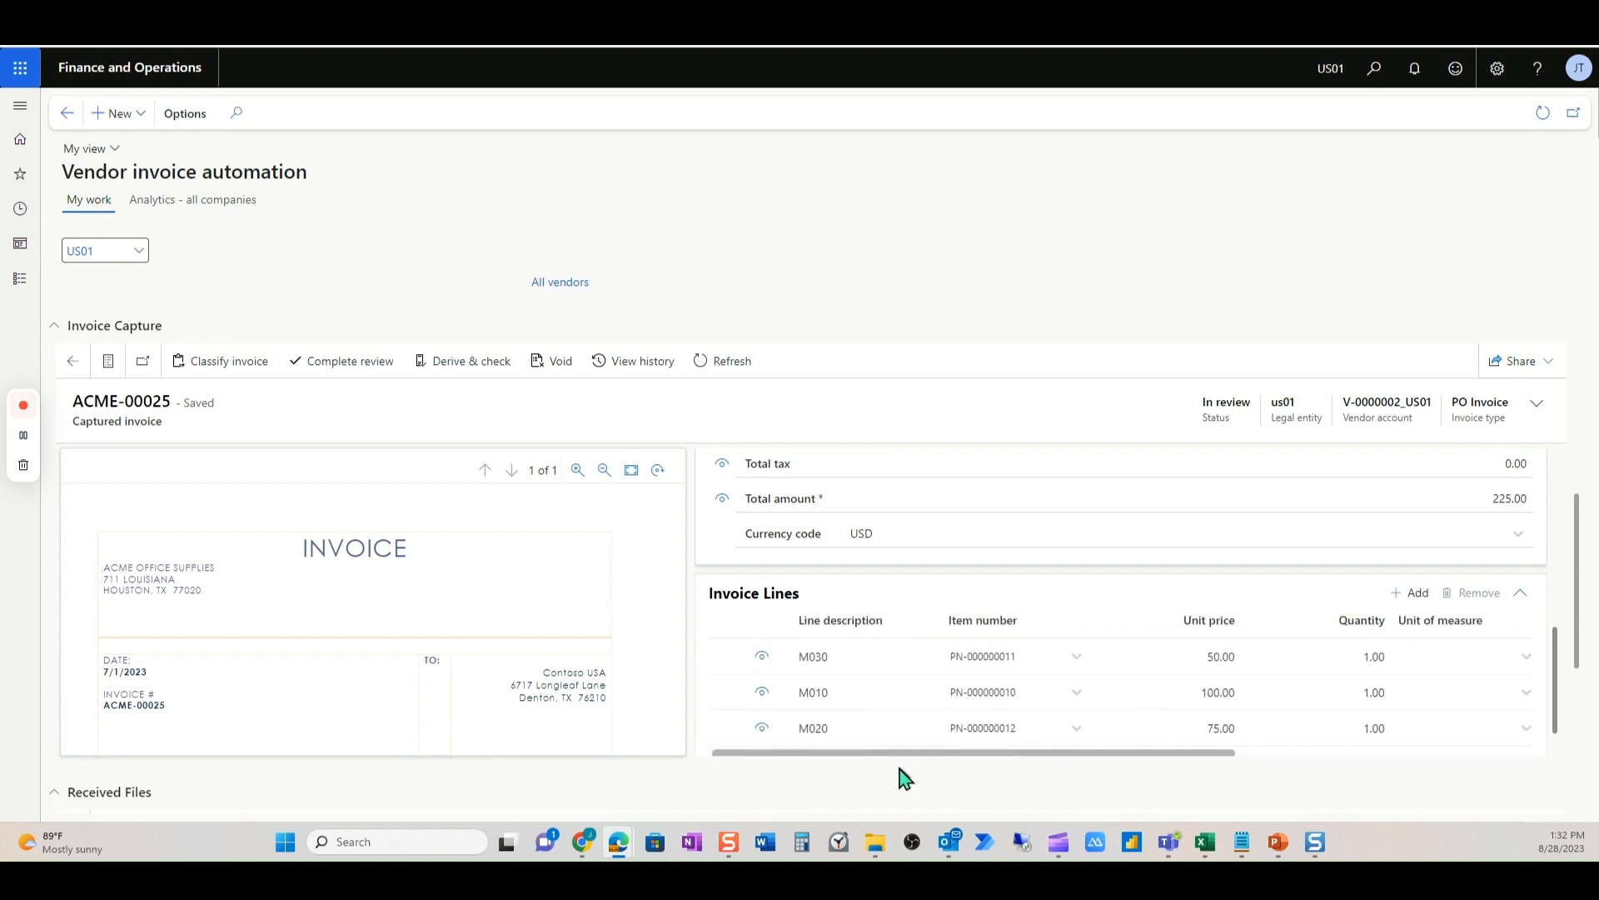
{"action": "scroll", "scroll_direction": "down", "scroll_amount": 3}
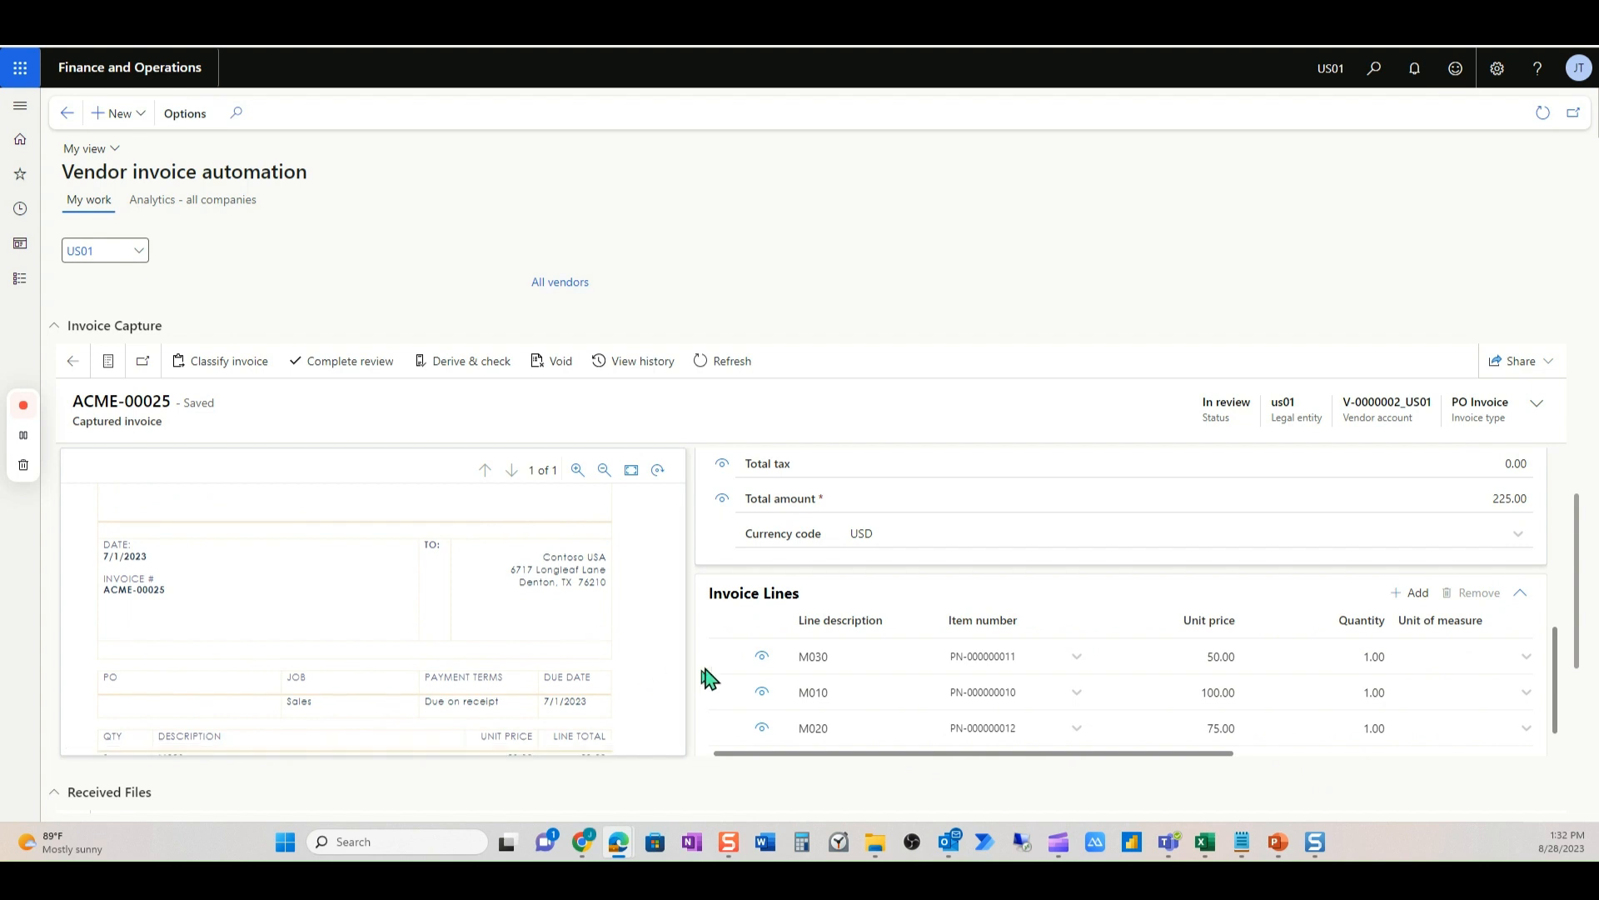
{"action": "mouse_move", "coordinate": [317, 402]}
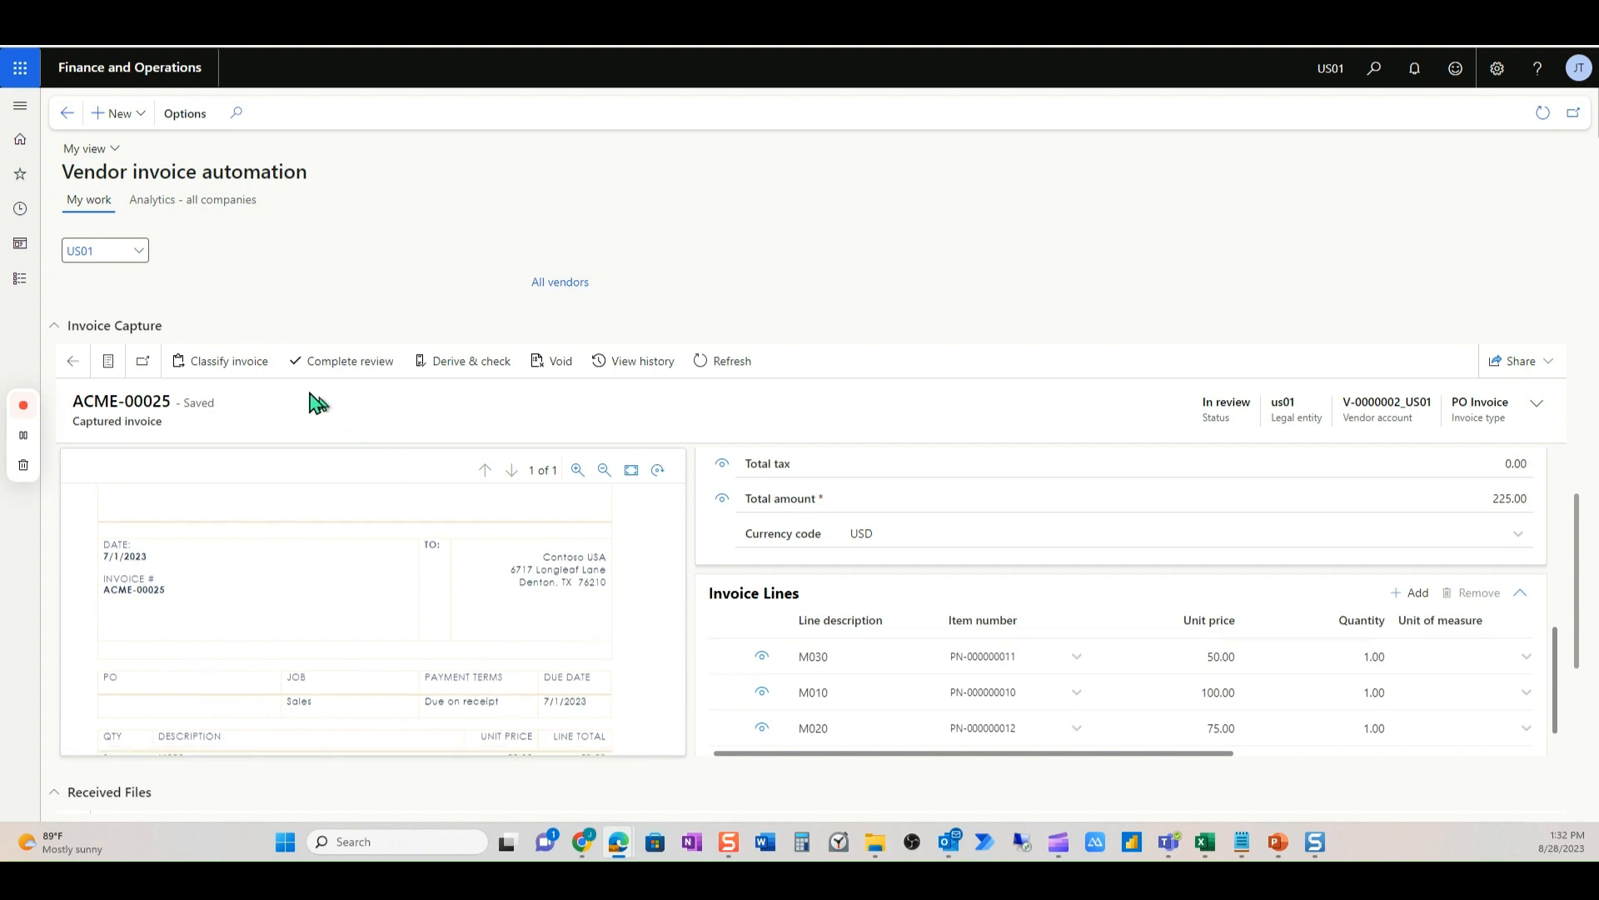
{"action": "mouse_move", "coordinate": [352, 360]}
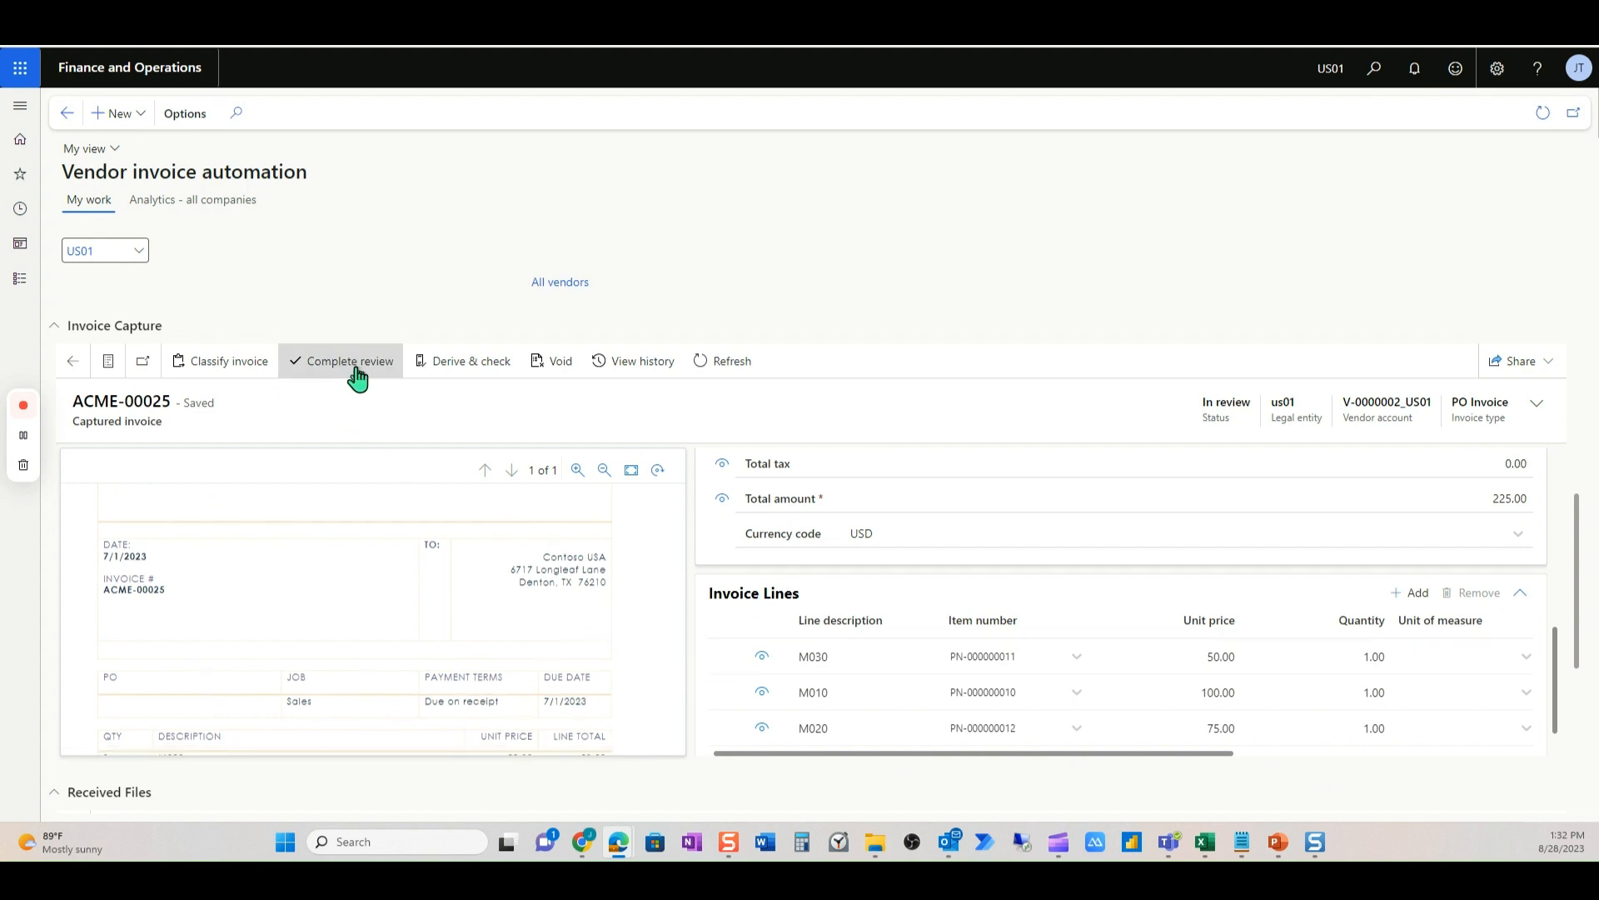
- Complete the review so ACME-00025 is Verified, then transfer it to pending vendor invoices
{"action": "left_click", "coordinate": [350, 359]}
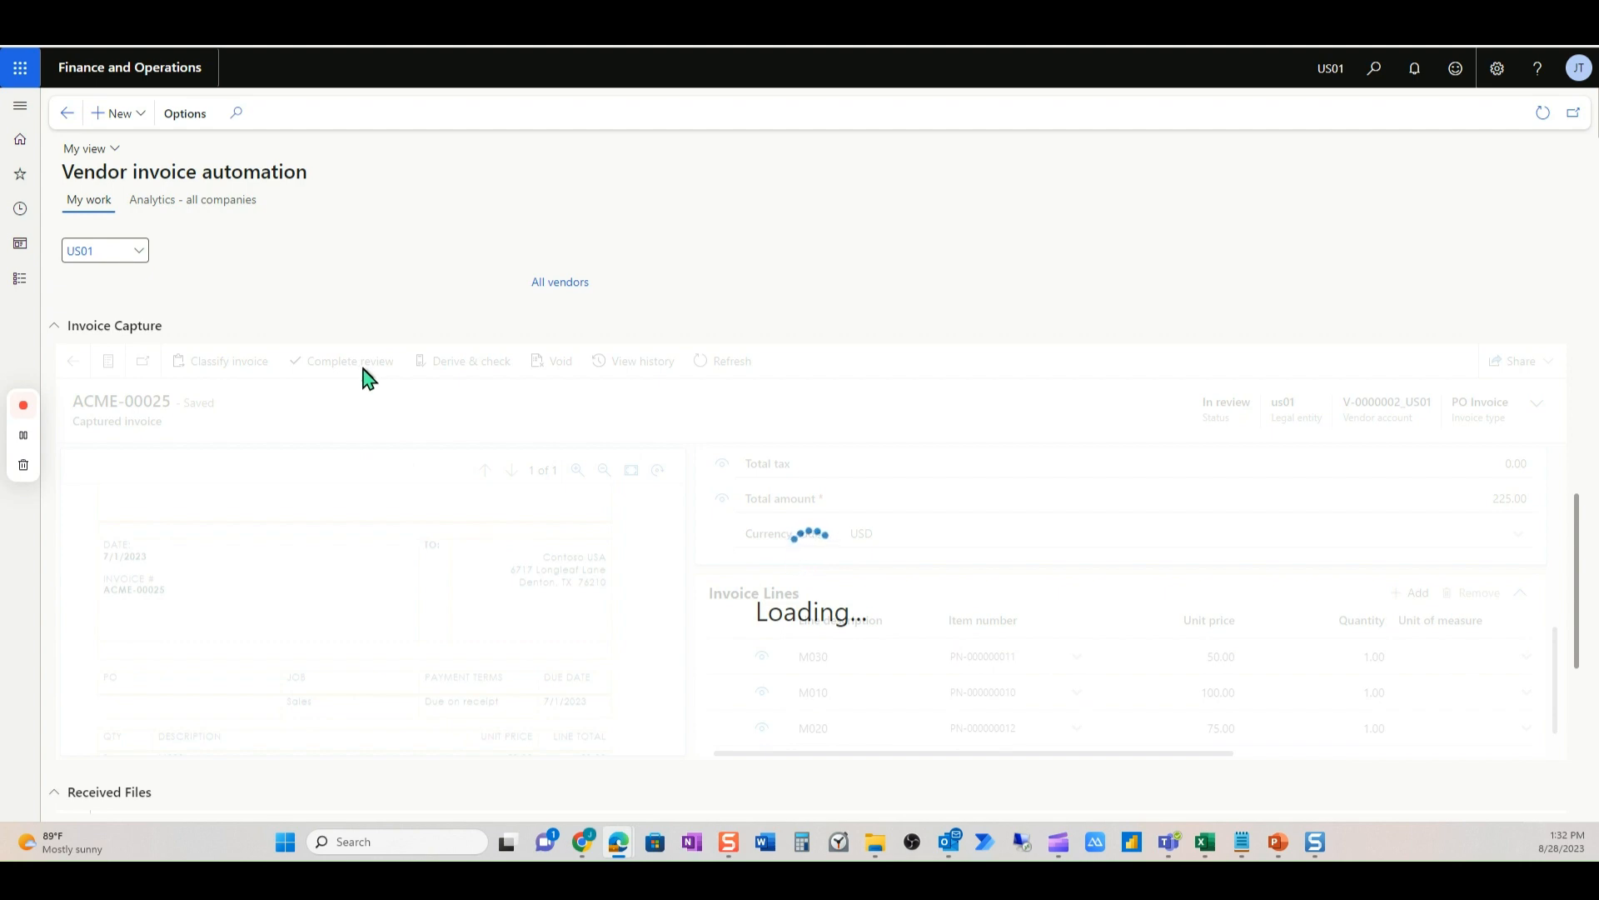
{"action": "left_click", "coordinate": [350, 359]}
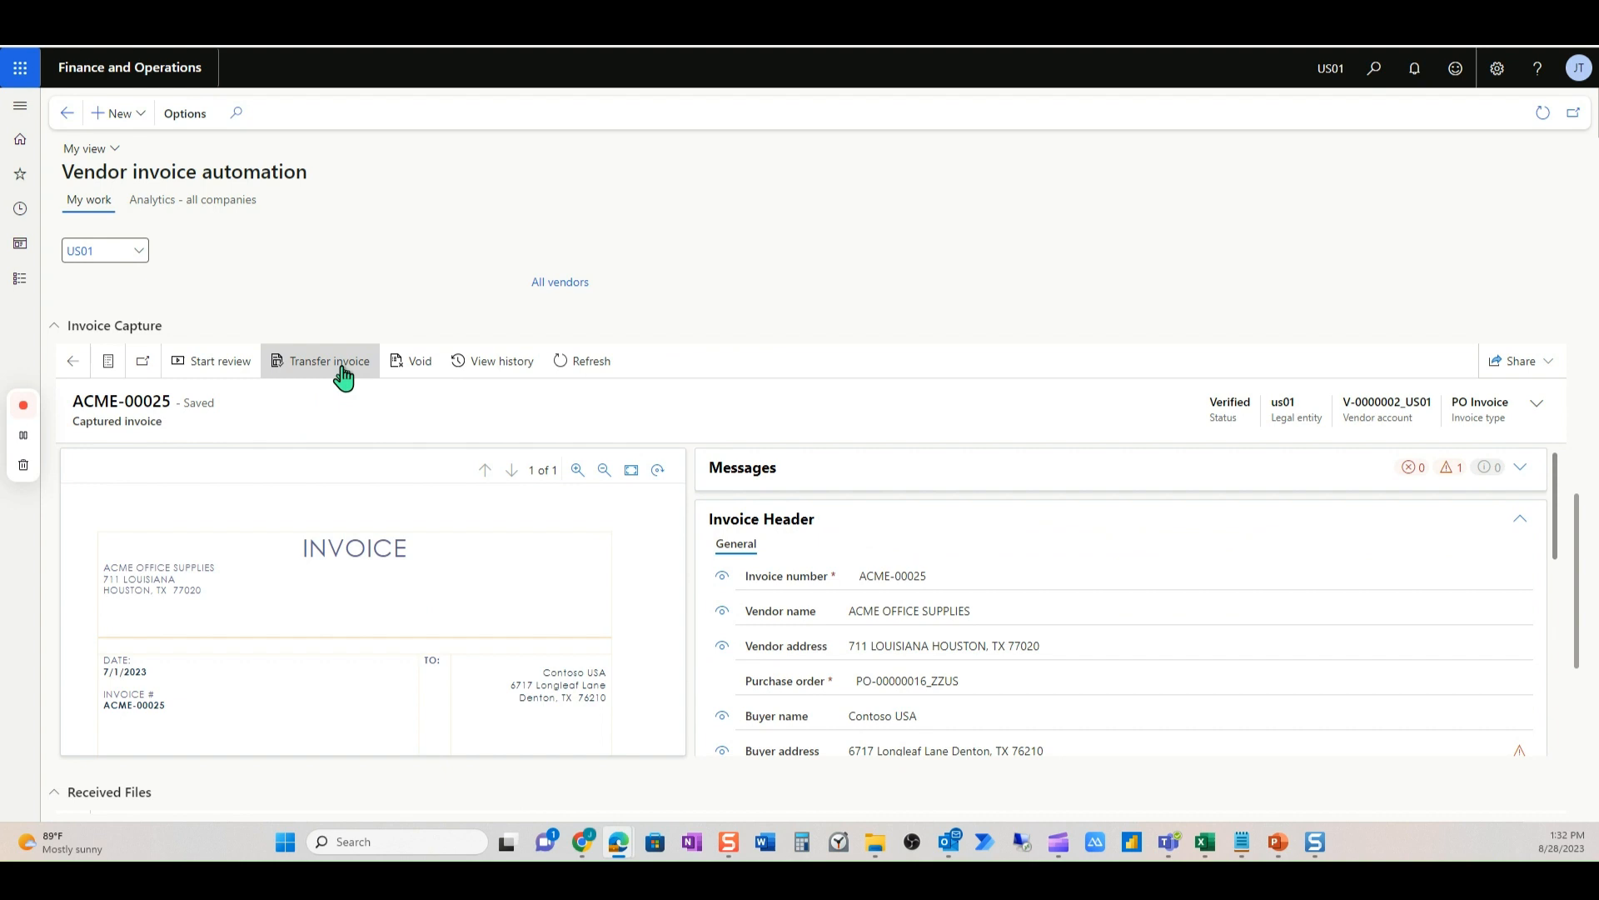
{"action": "left_click", "coordinate": [329, 359]}
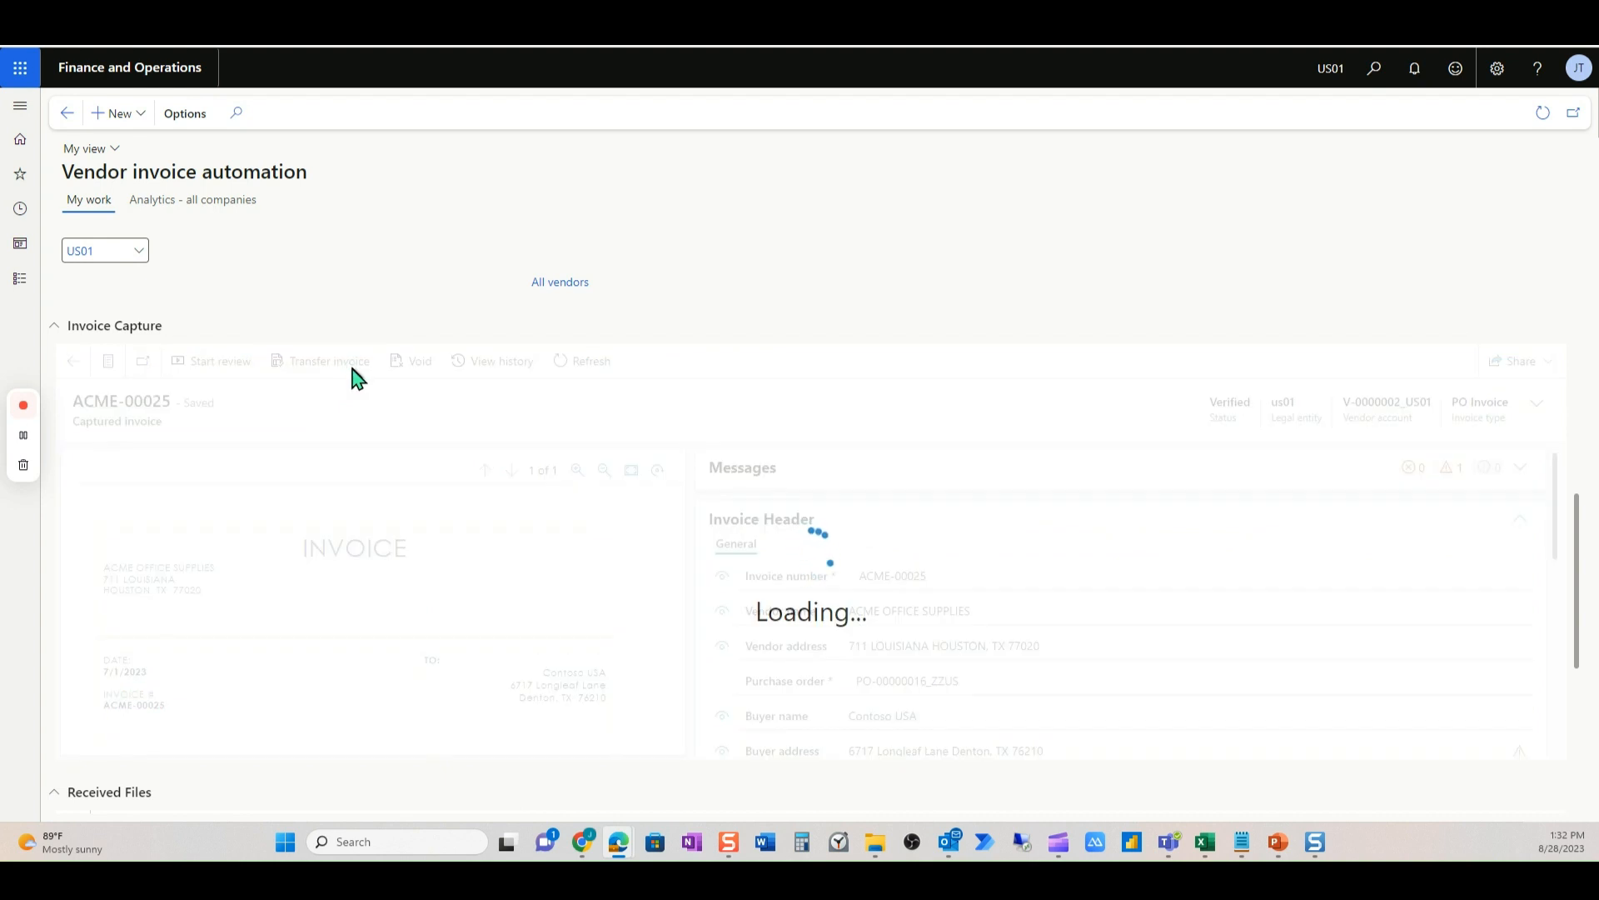
{"action": "left_click", "coordinate": [326, 360]}
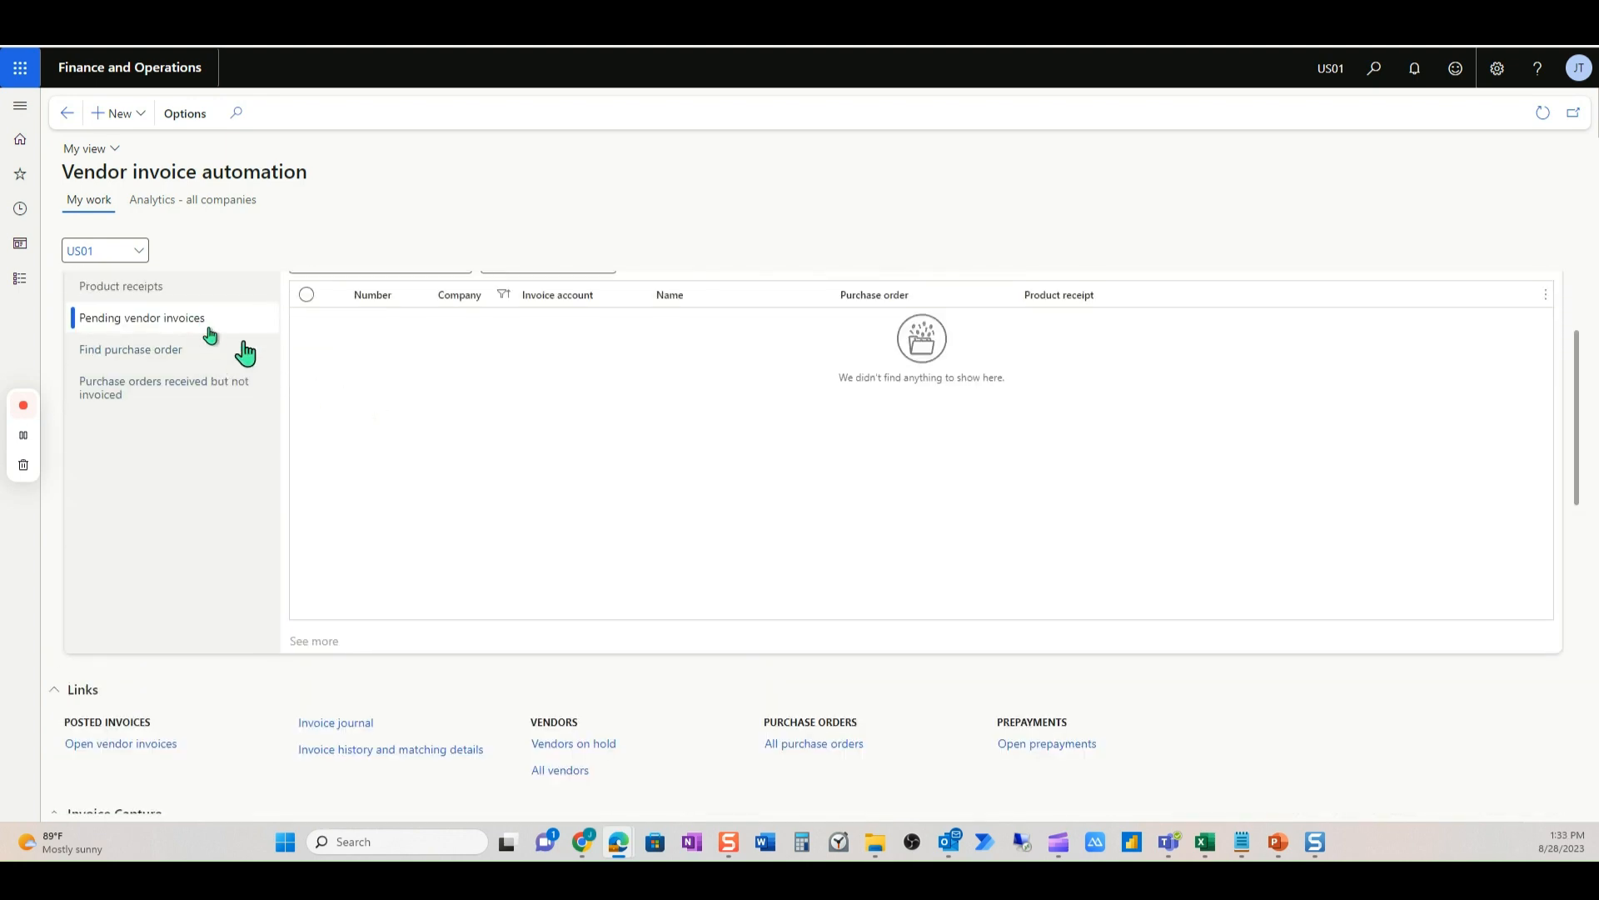
- Refresh the pending vendor invoices list and open ACME-00025 with status Pending, amount 225.00
{"action": "left_click", "coordinate": [1540, 112]}
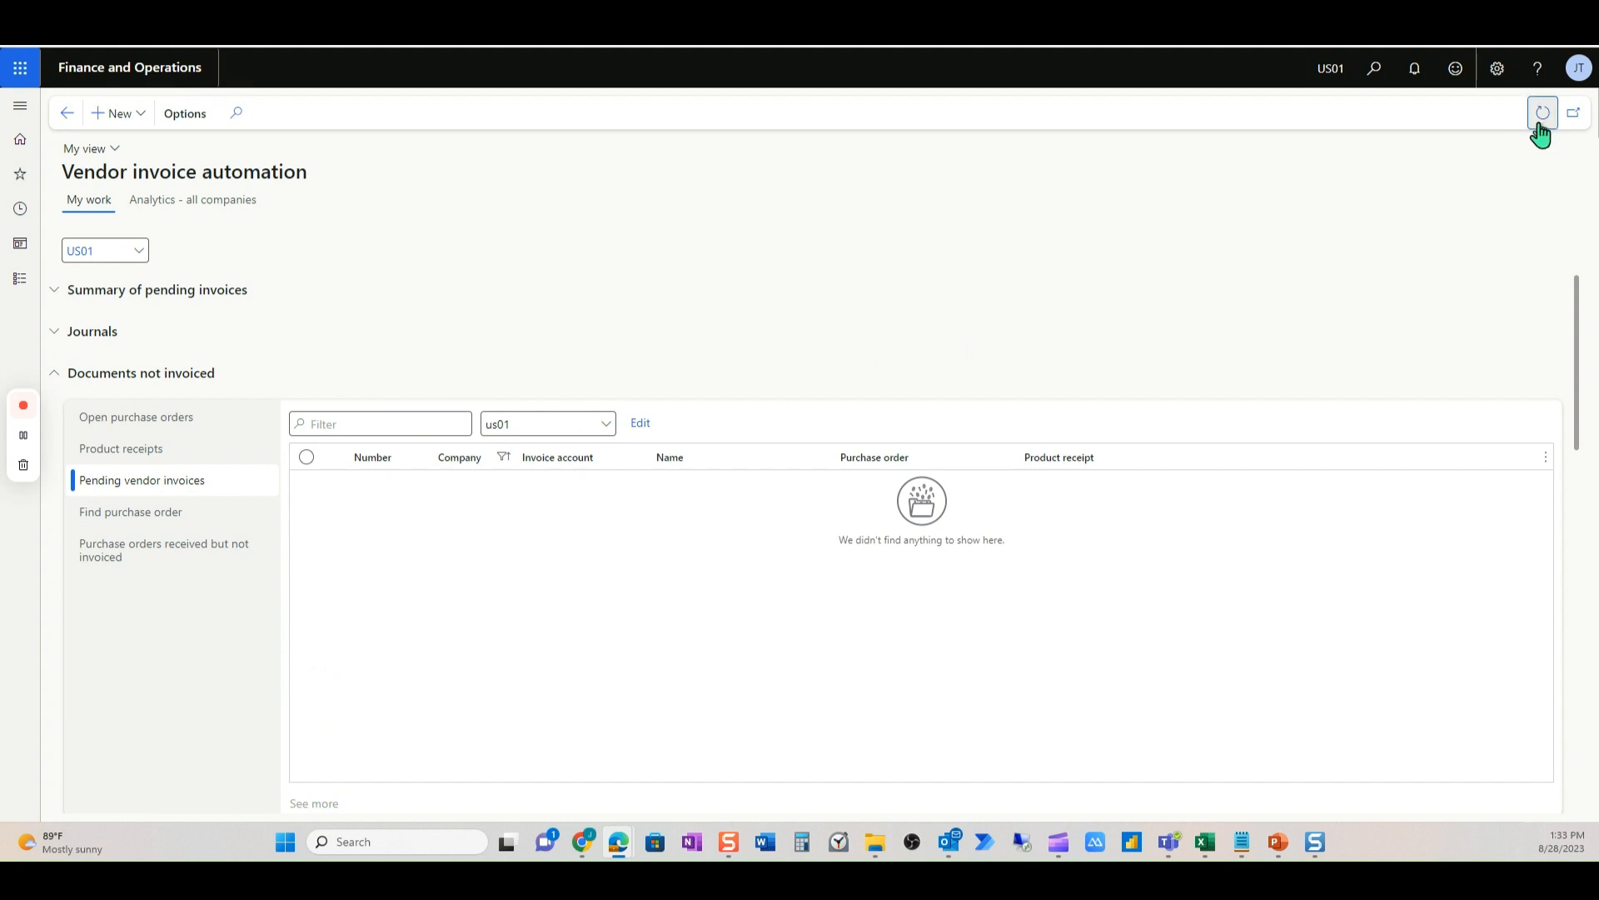
{"action": "left_click", "coordinate": [1543, 112]}
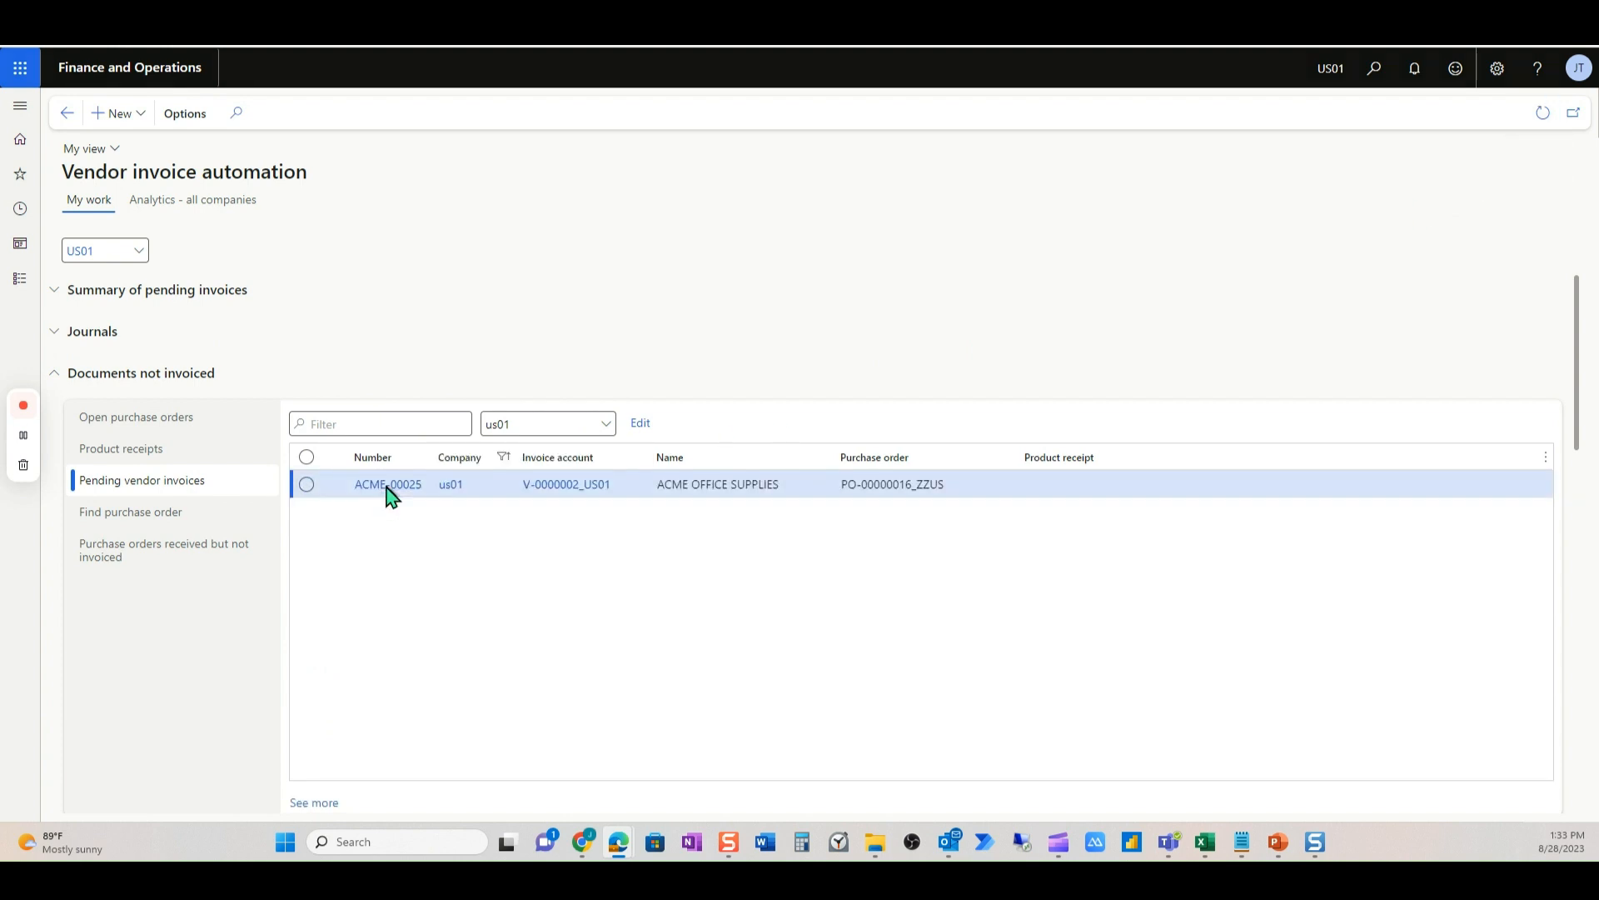
{"action": "left_click", "coordinate": [388, 484]}
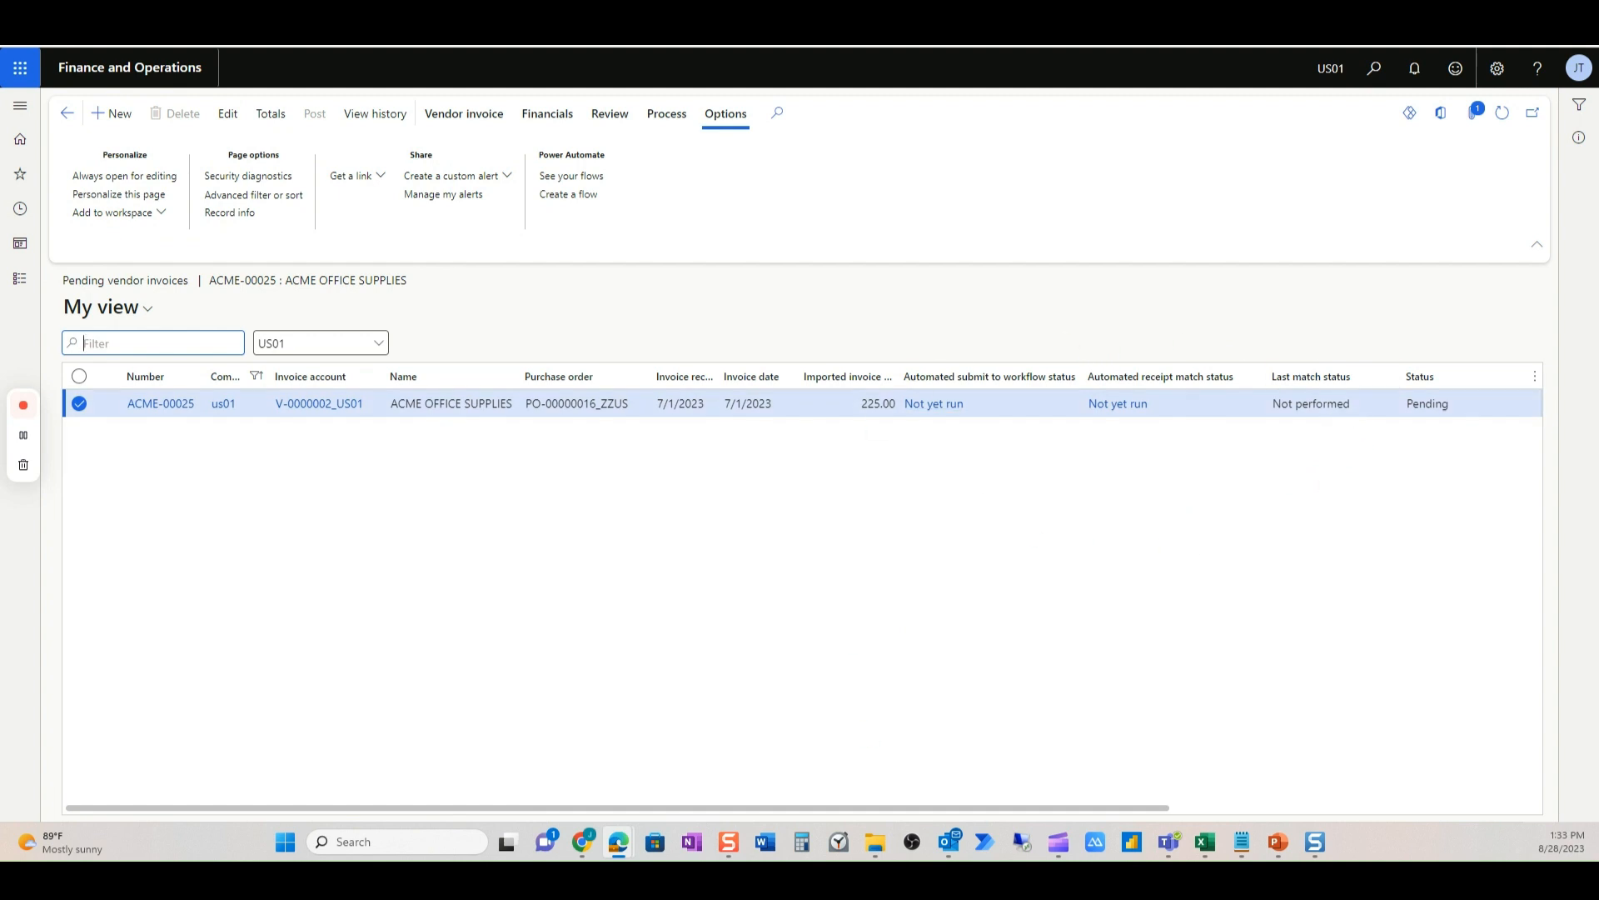
{"action": "mouse_move", "coordinate": [159, 532]}
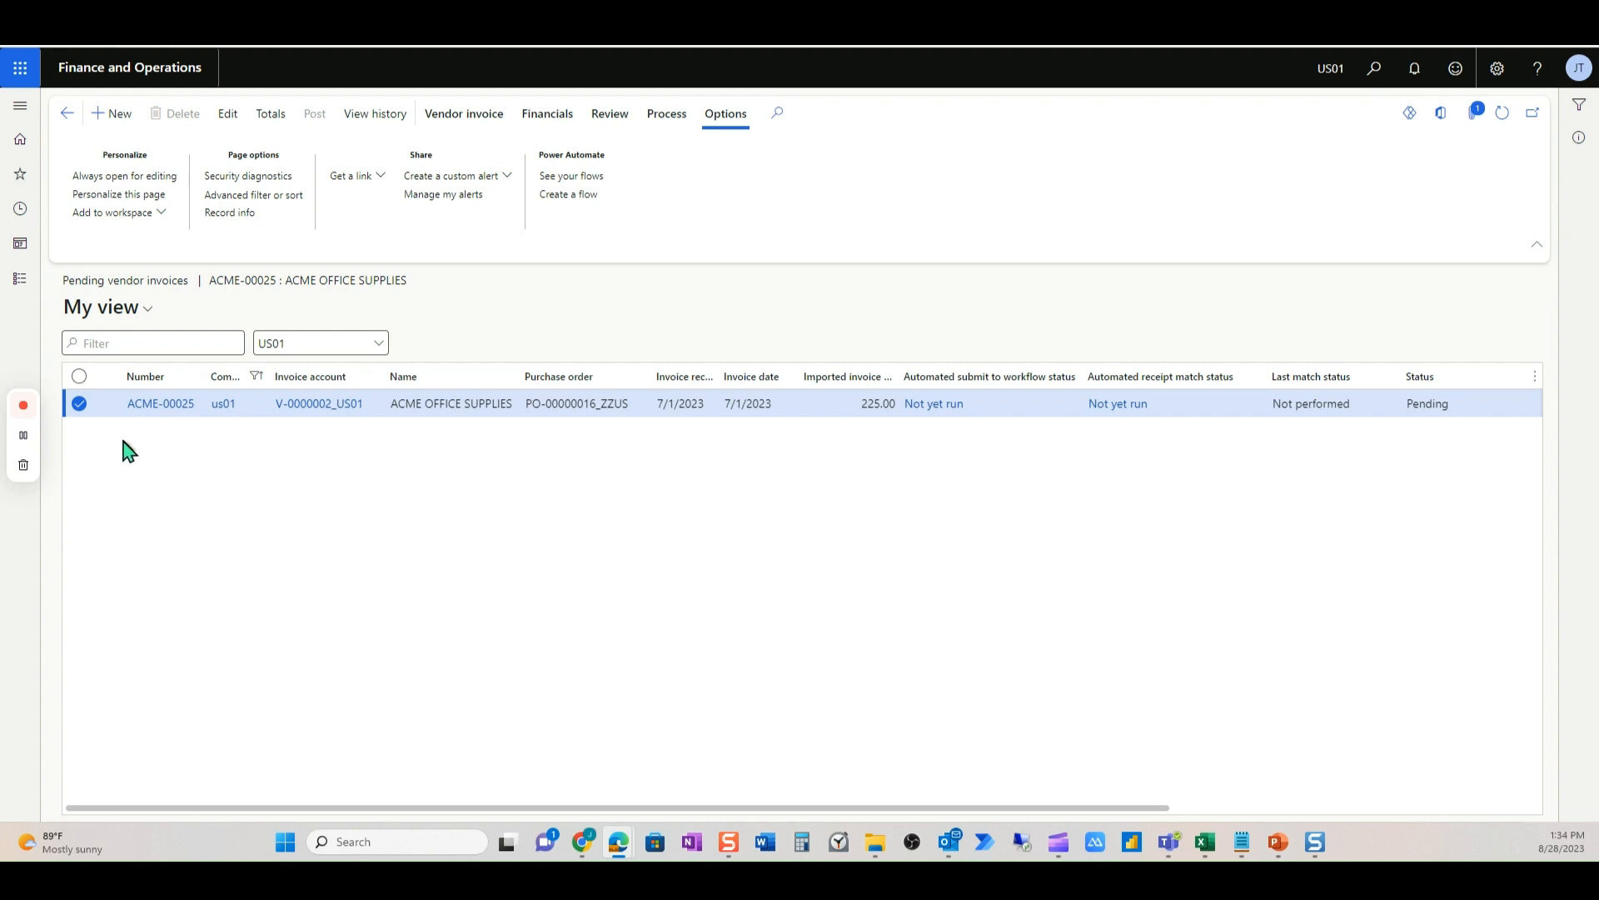
{"action": "mouse_move", "coordinate": [1252, 456]}
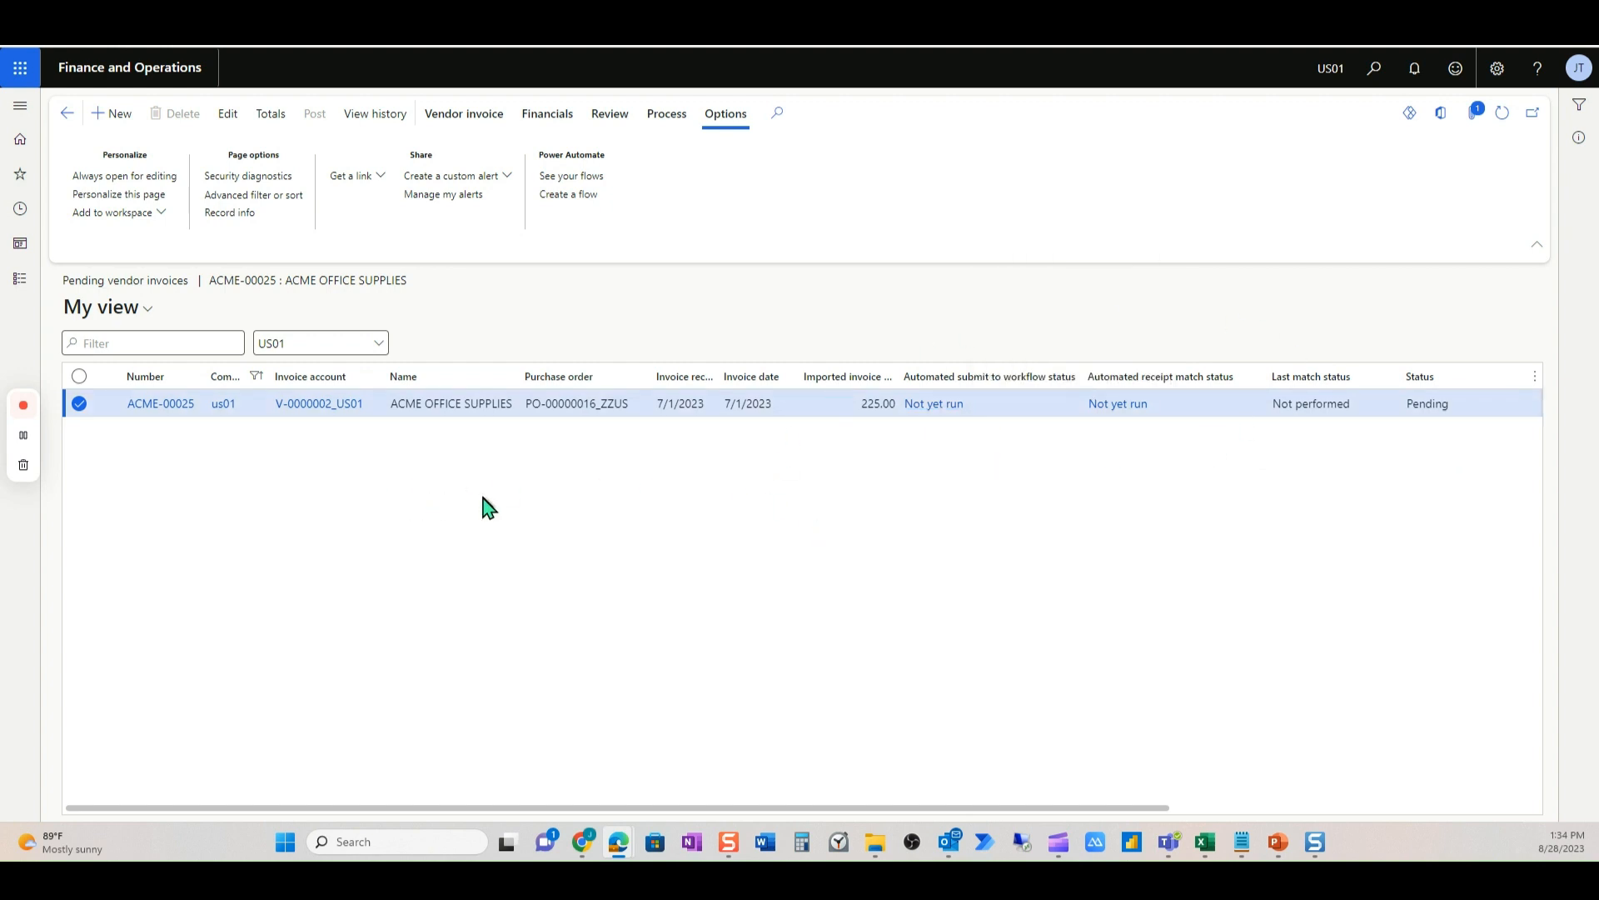
{"action": "mouse_move", "coordinate": [496, 490]}
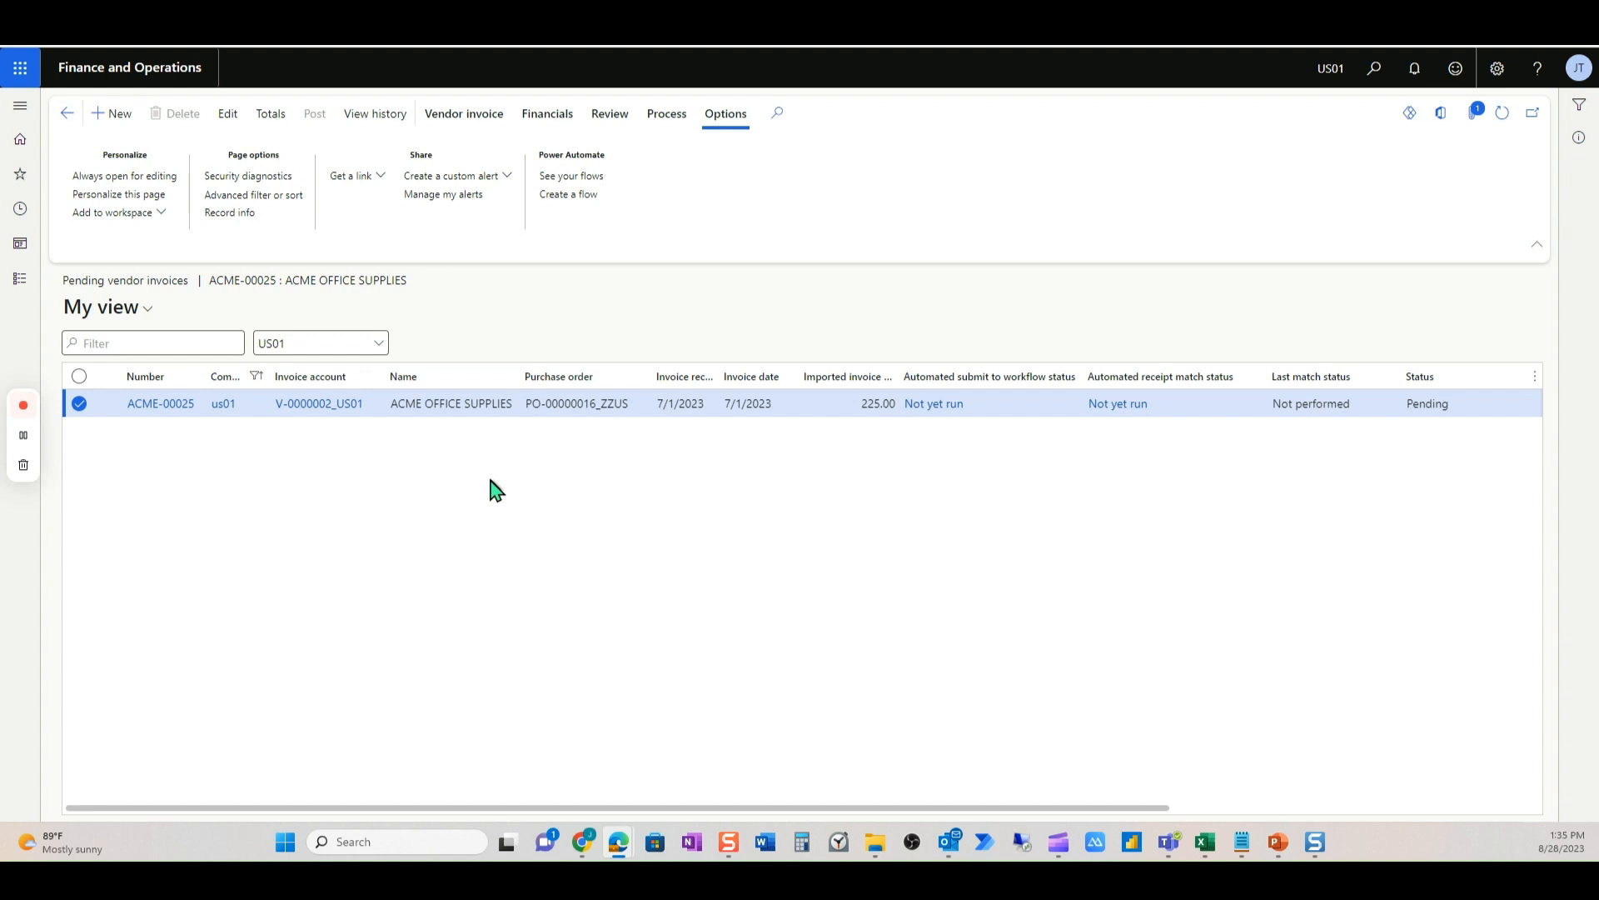
{"action": "mouse_move", "coordinate": [1411, 328]}
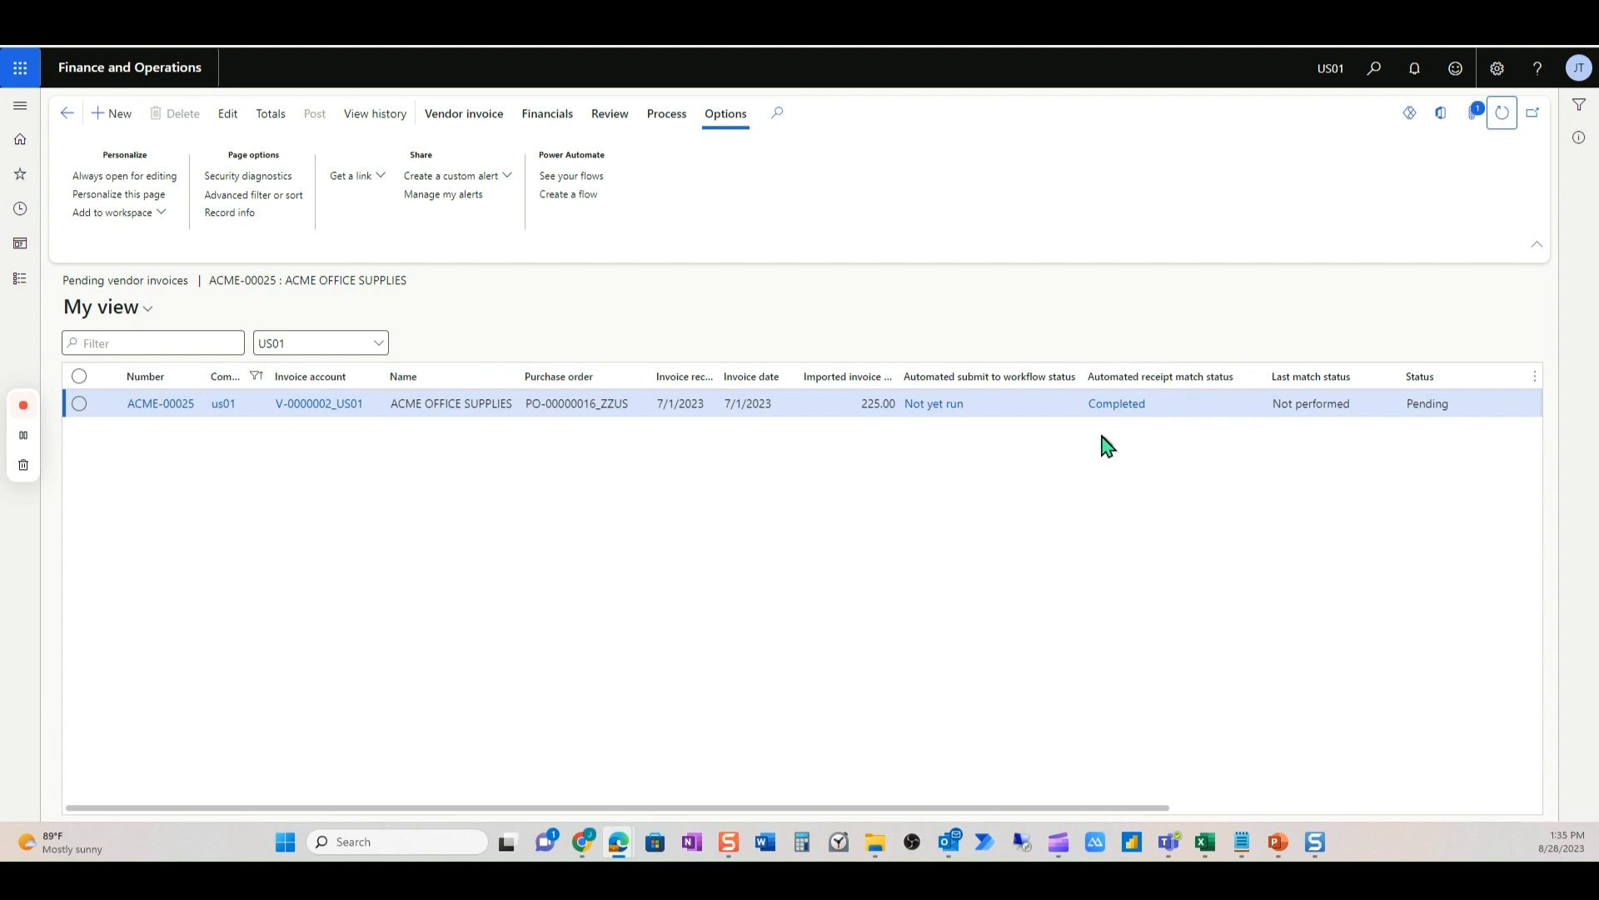
{"action": "mouse_move", "coordinate": [1116, 403]}
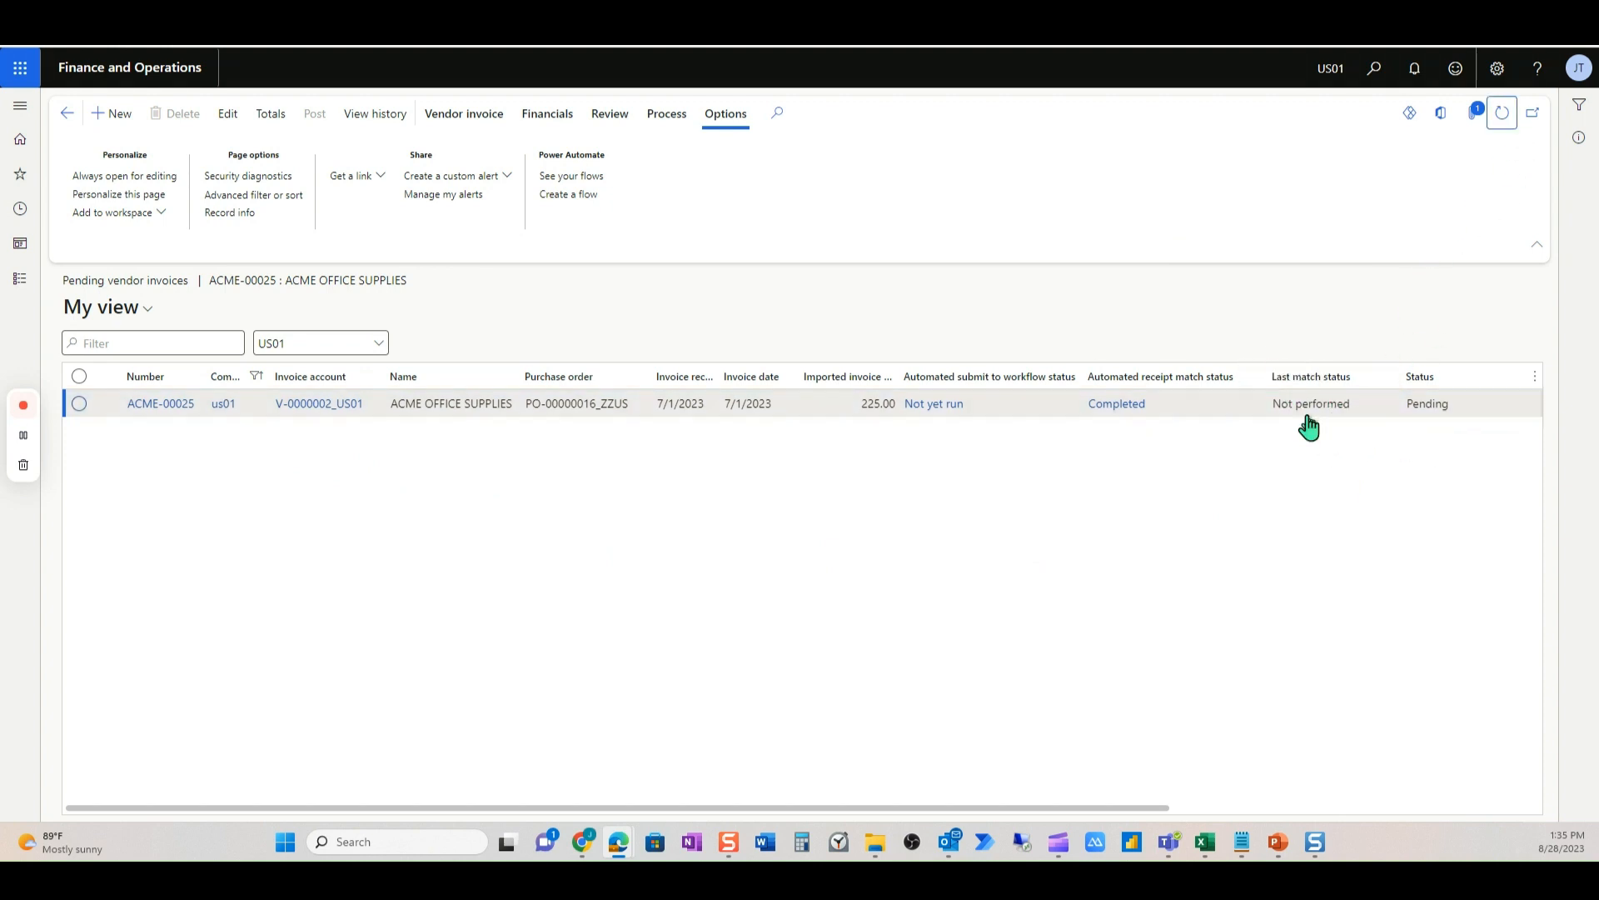
{"action": "mouse_move", "coordinate": [1312, 426]}
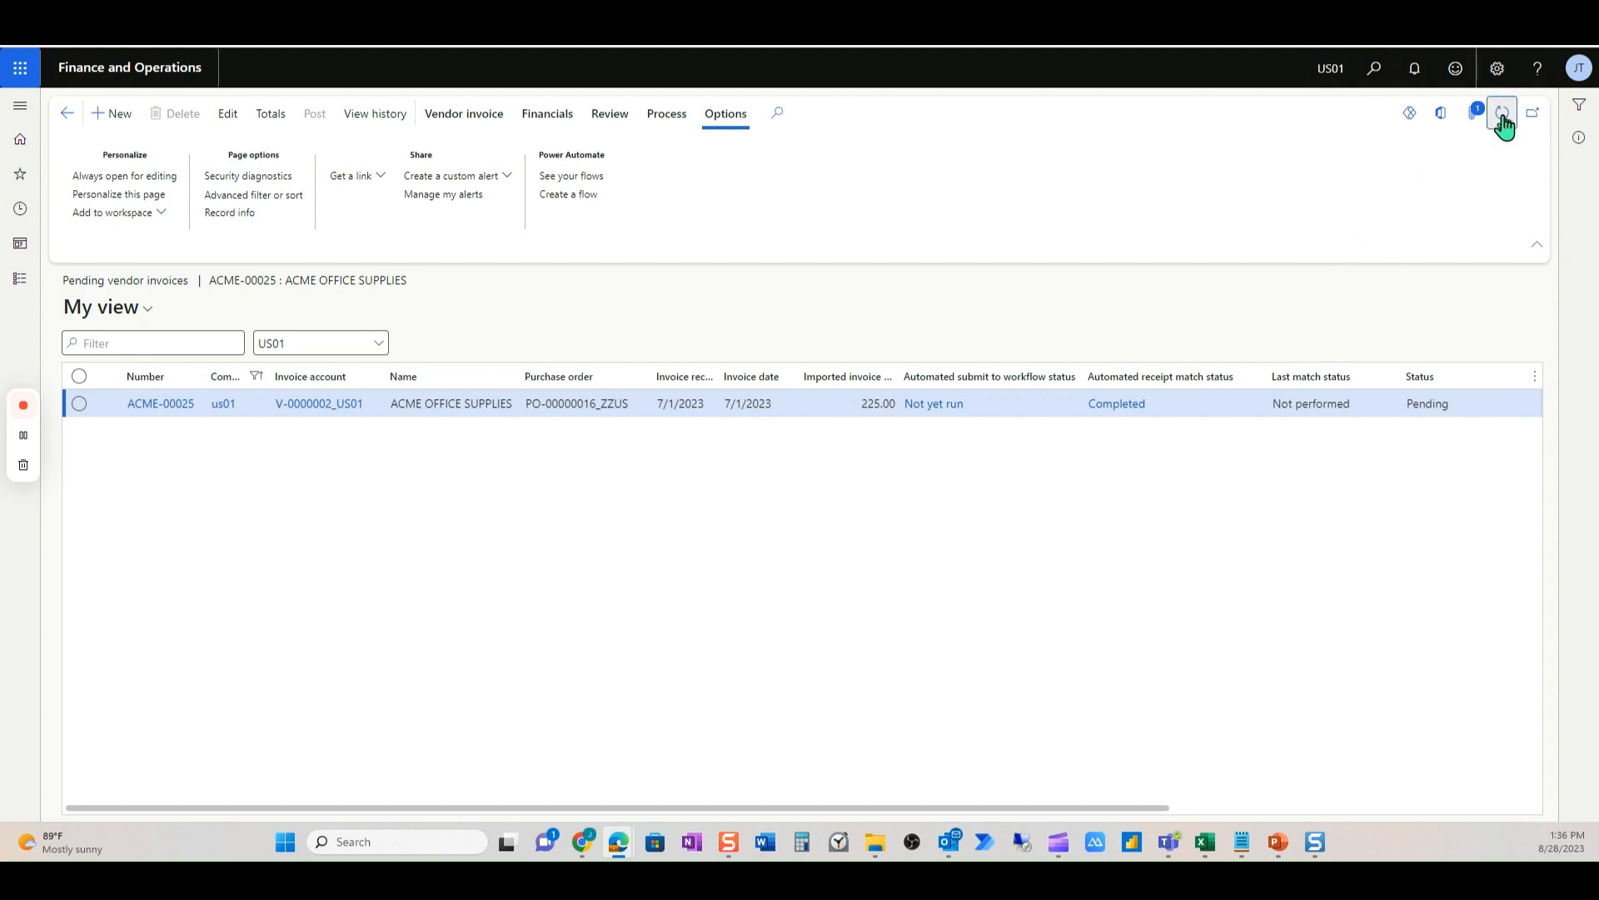
- Refresh ACME-00025 so workflow submission shows Completed and last match status Passed
{"action": "left_click", "coordinate": [1501, 113]}
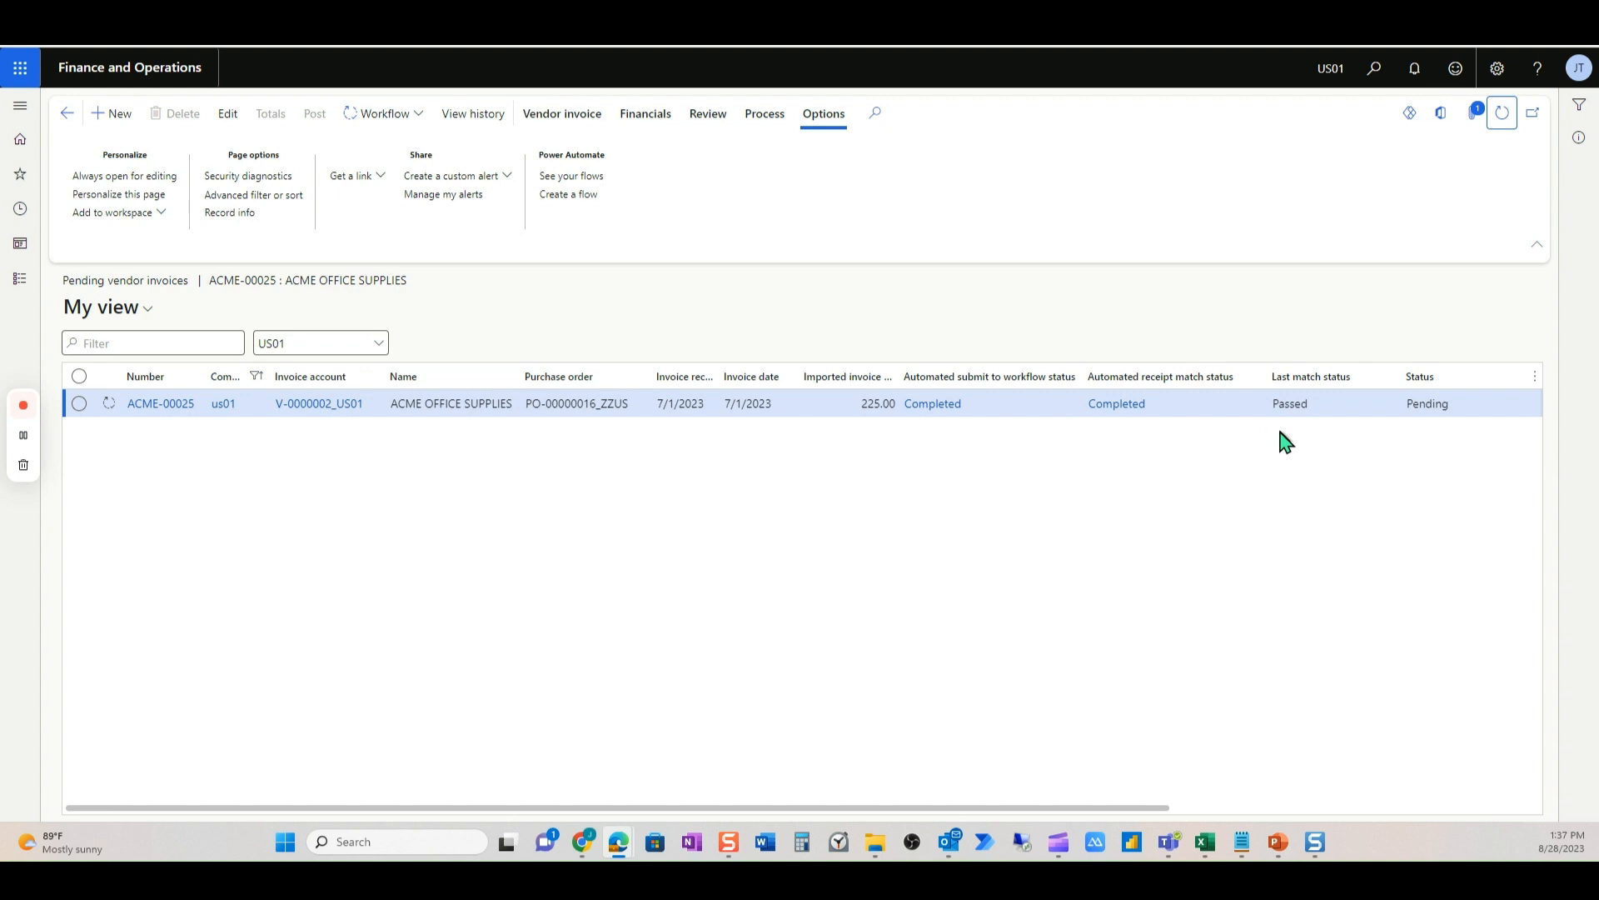
{"action": "mouse_move", "coordinate": [995, 442]}
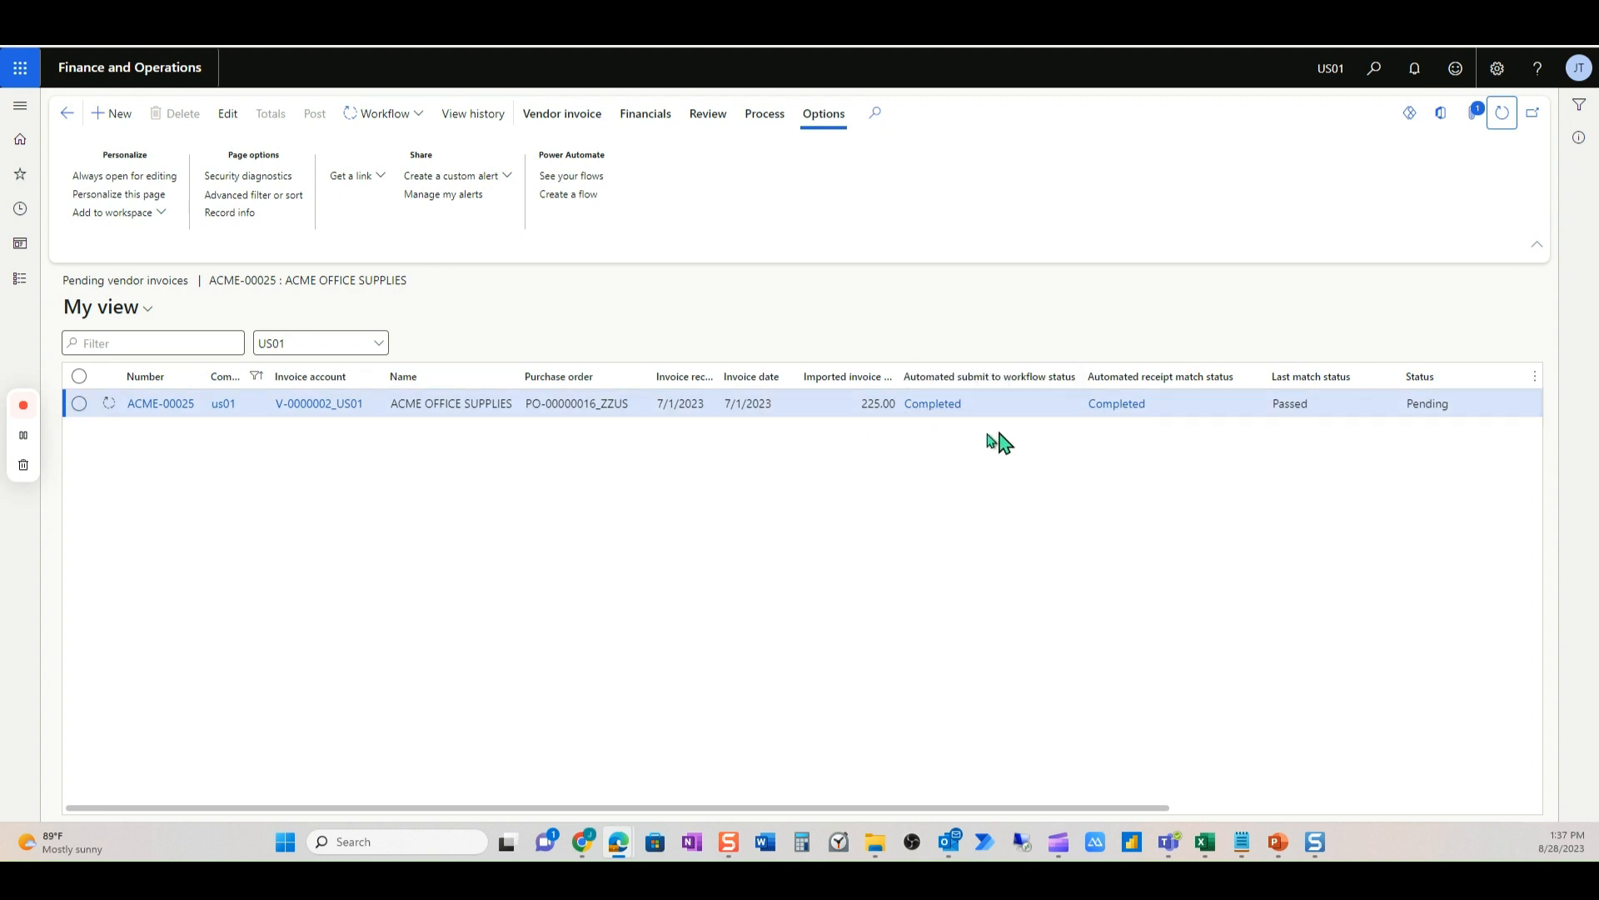
{"action": "mouse_move", "coordinate": [936, 456]}
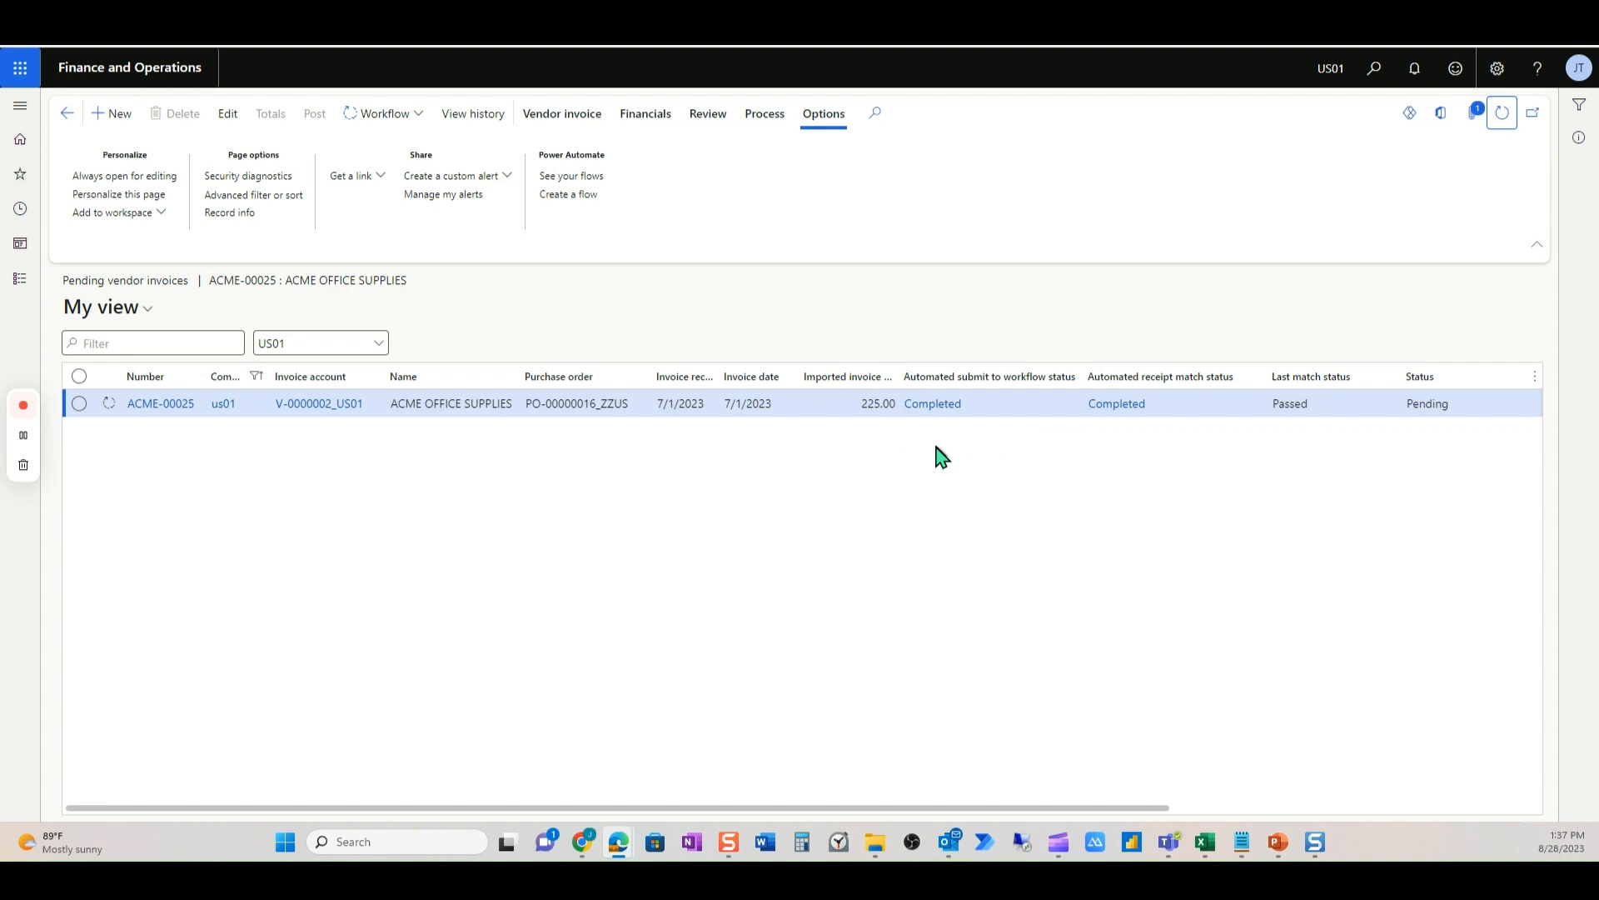
{"action": "mouse_move", "coordinate": [506, 461]}
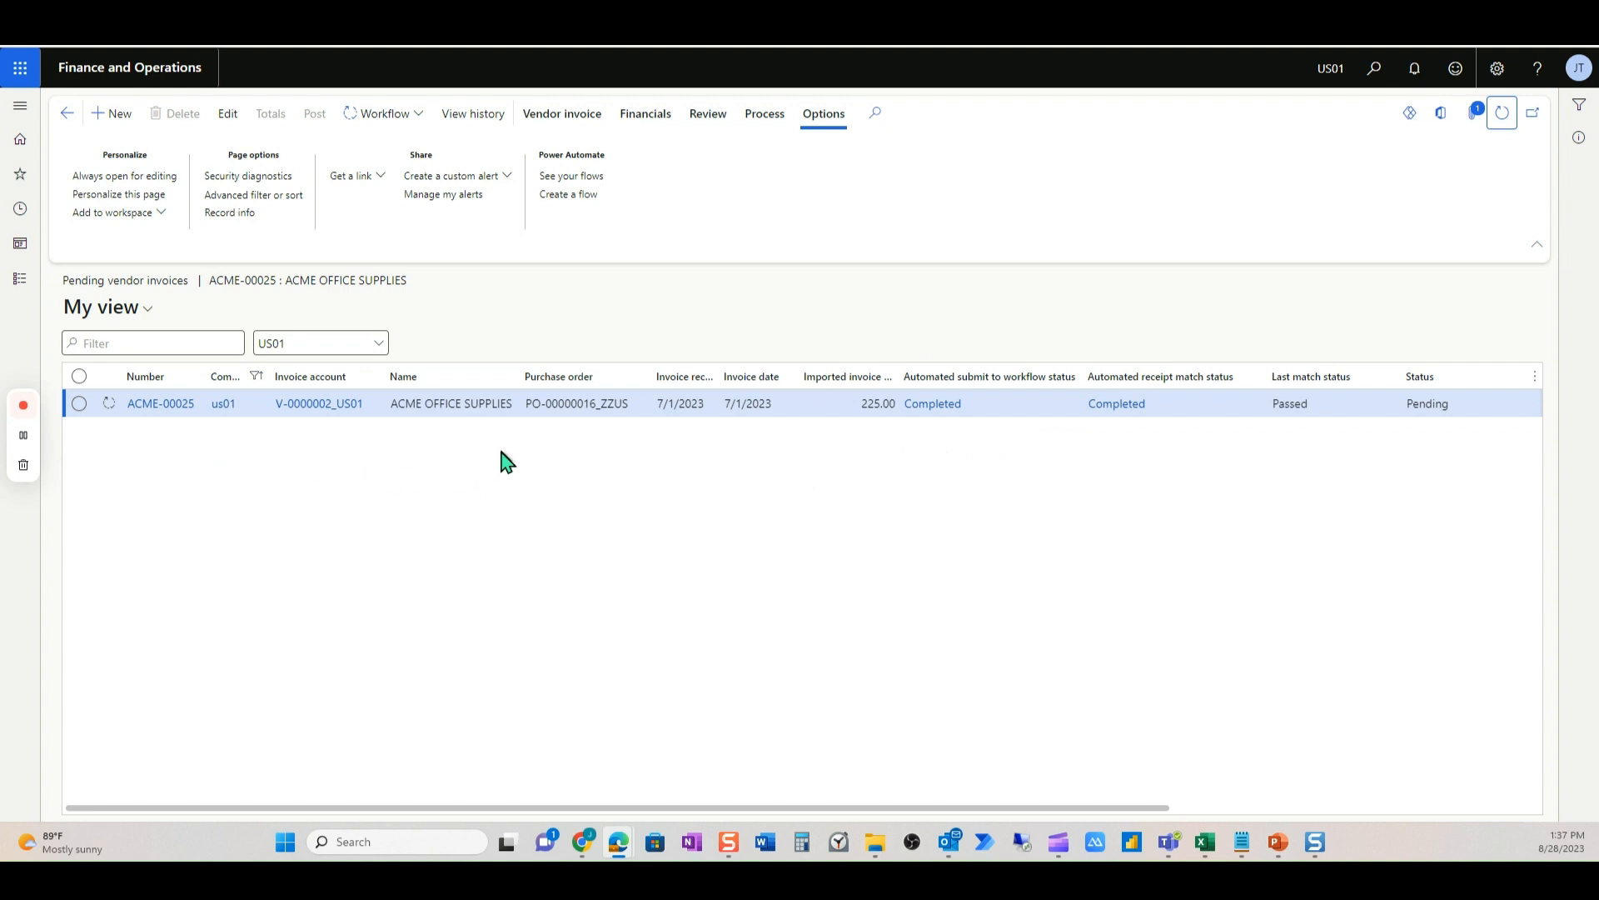
{"action": "mouse_move", "coordinate": [1460, 143]}
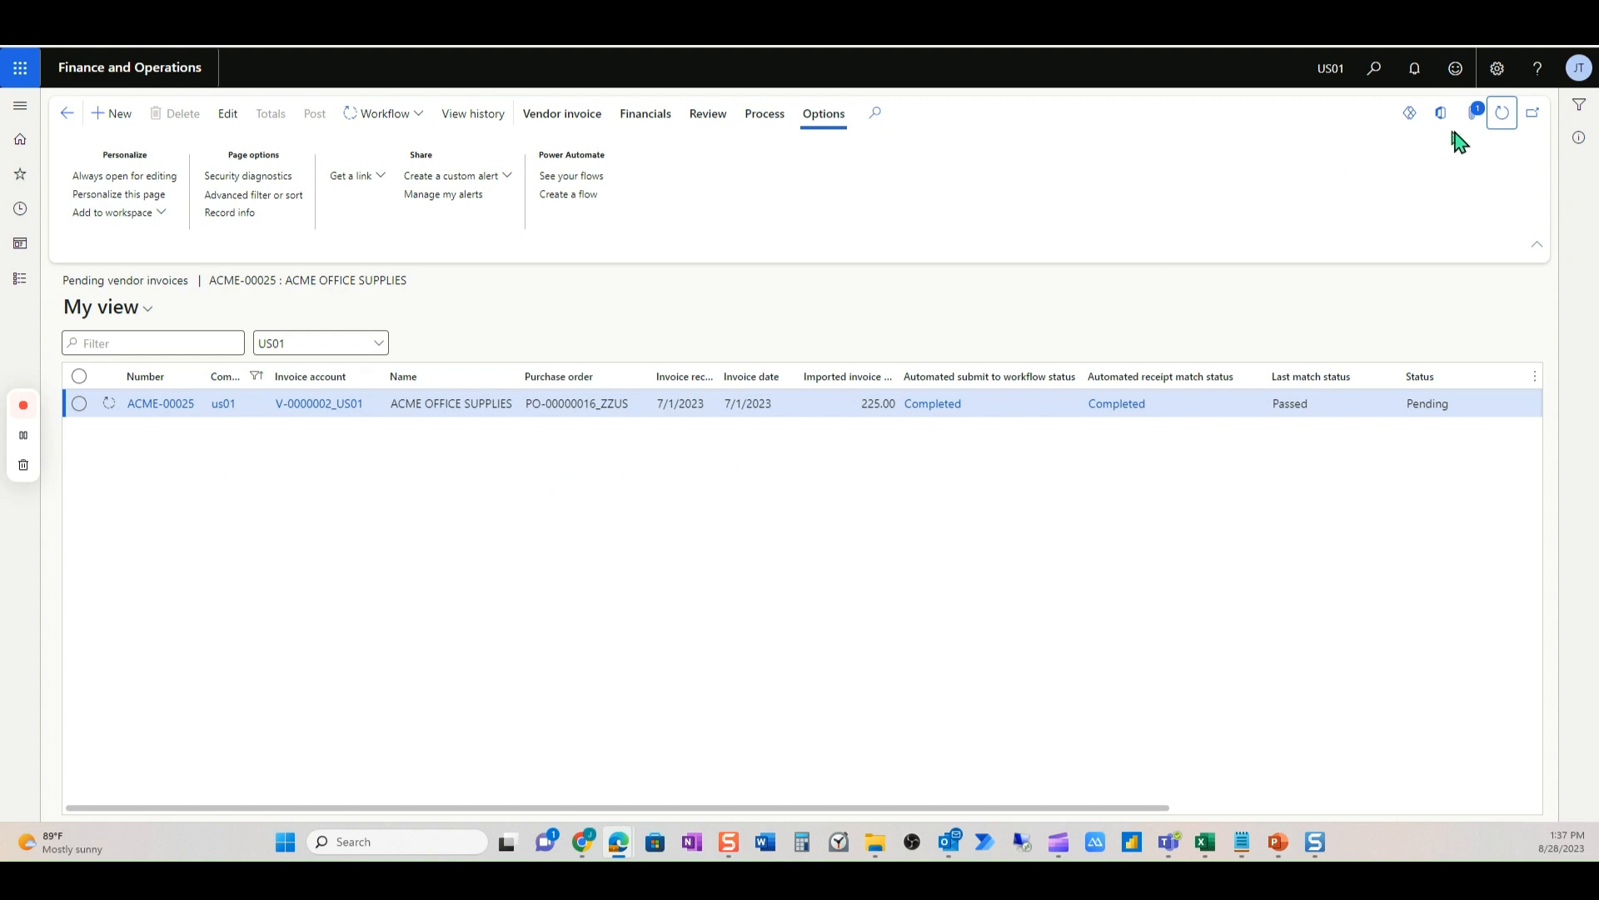
{"action": "mouse_move", "coordinate": [1501, 112]}
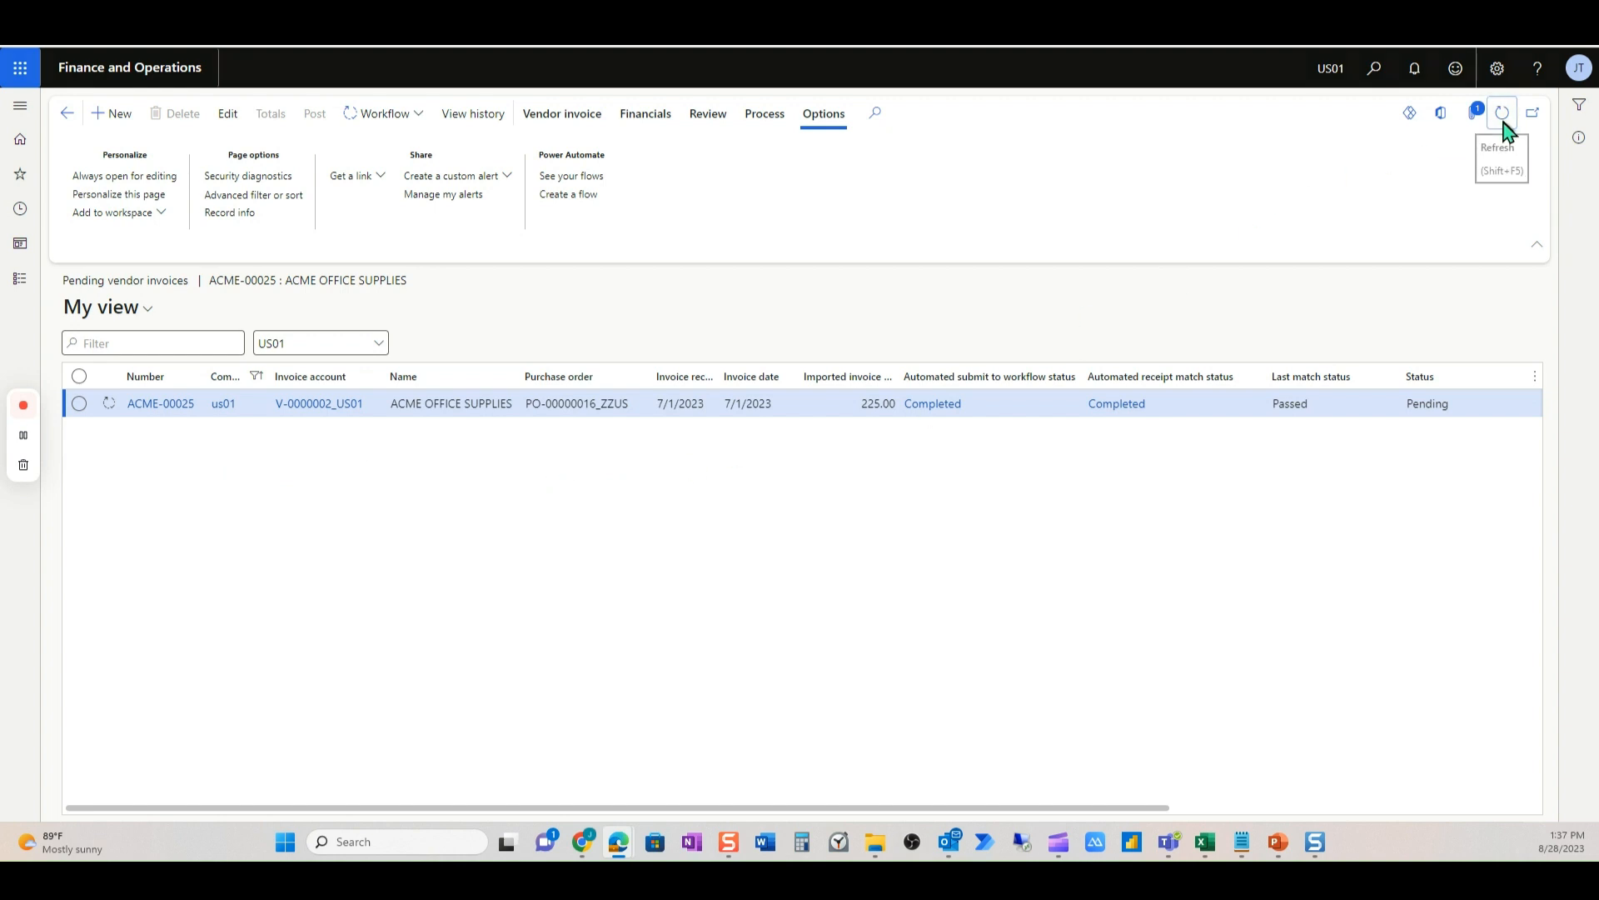
{"action": "mouse_move", "coordinate": [879, 427]}
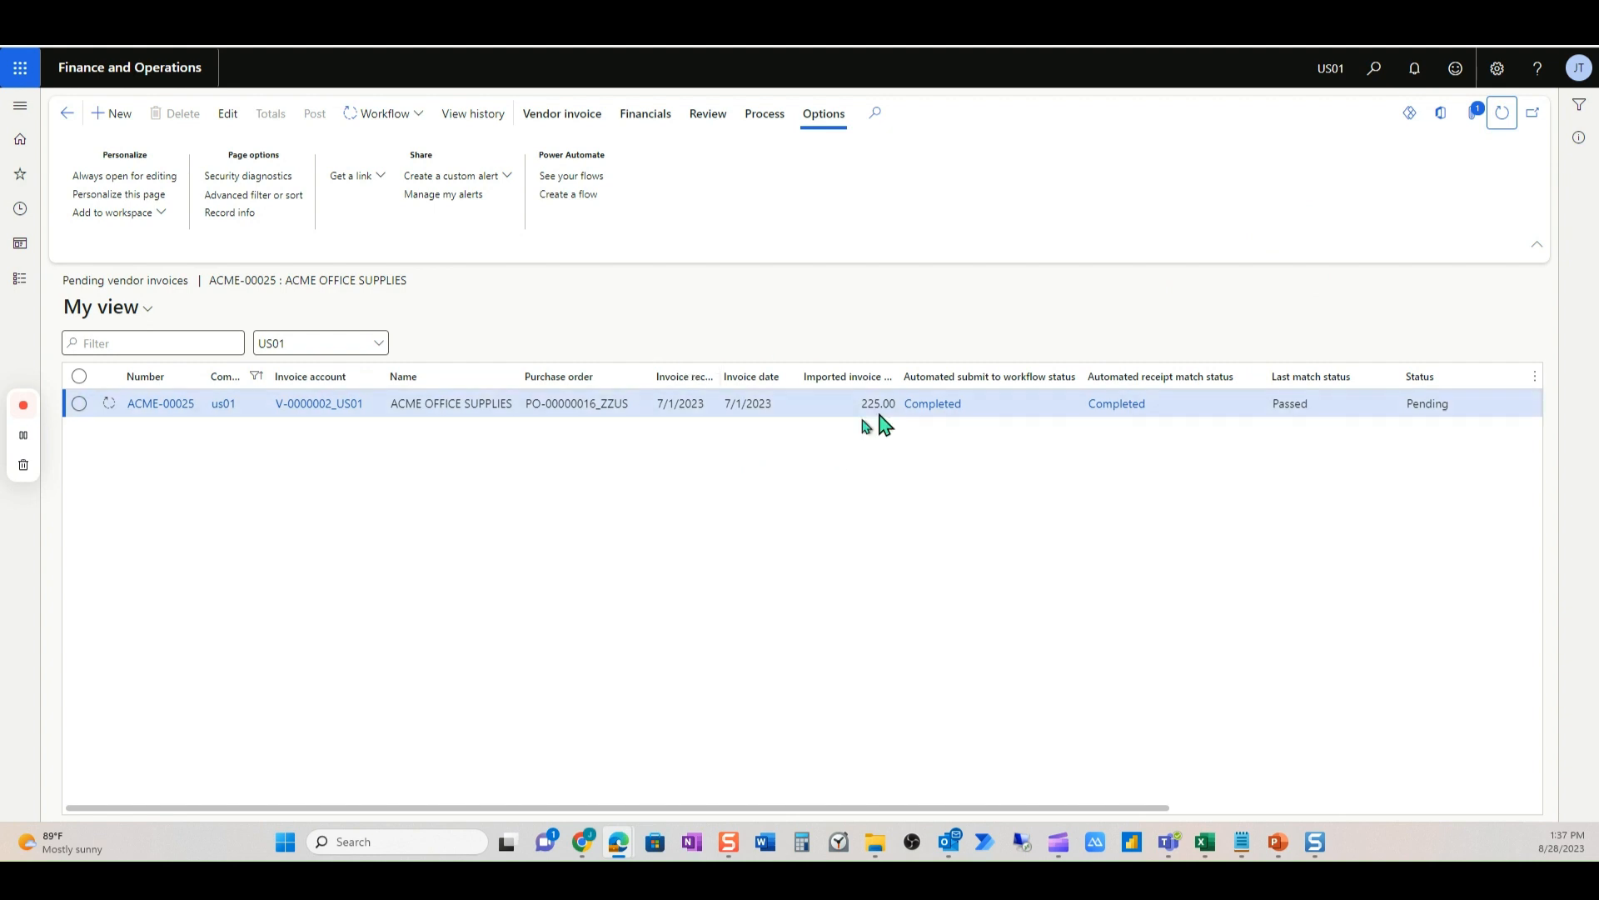
{"action": "mouse_move", "coordinate": [154, 500]}
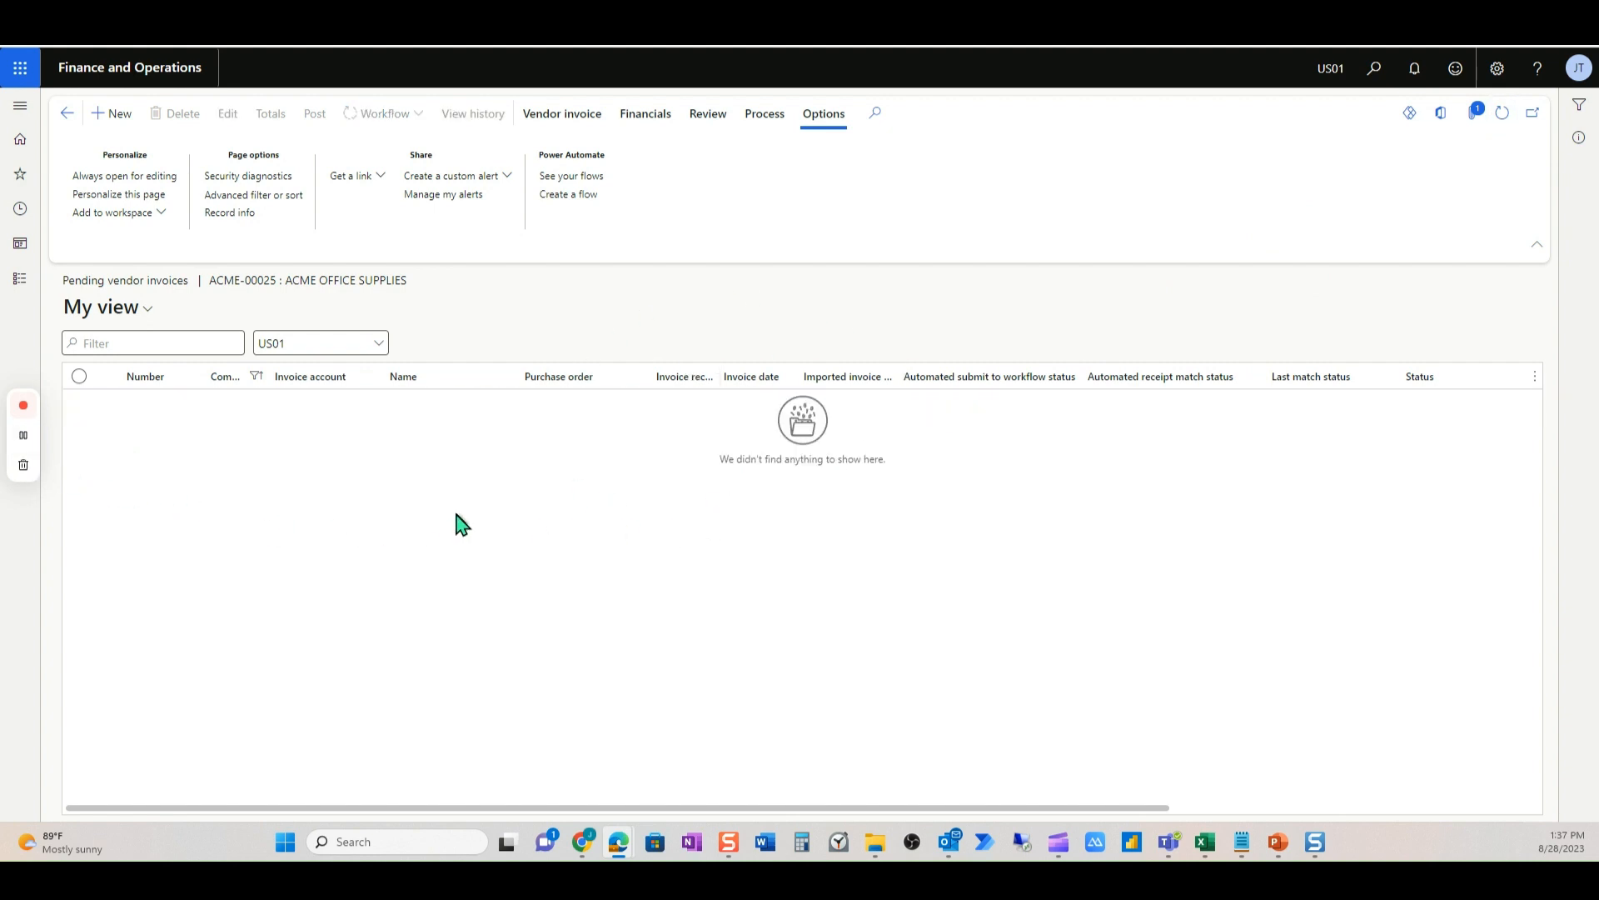
{"action": "mouse_move", "coordinate": [893, 284]}
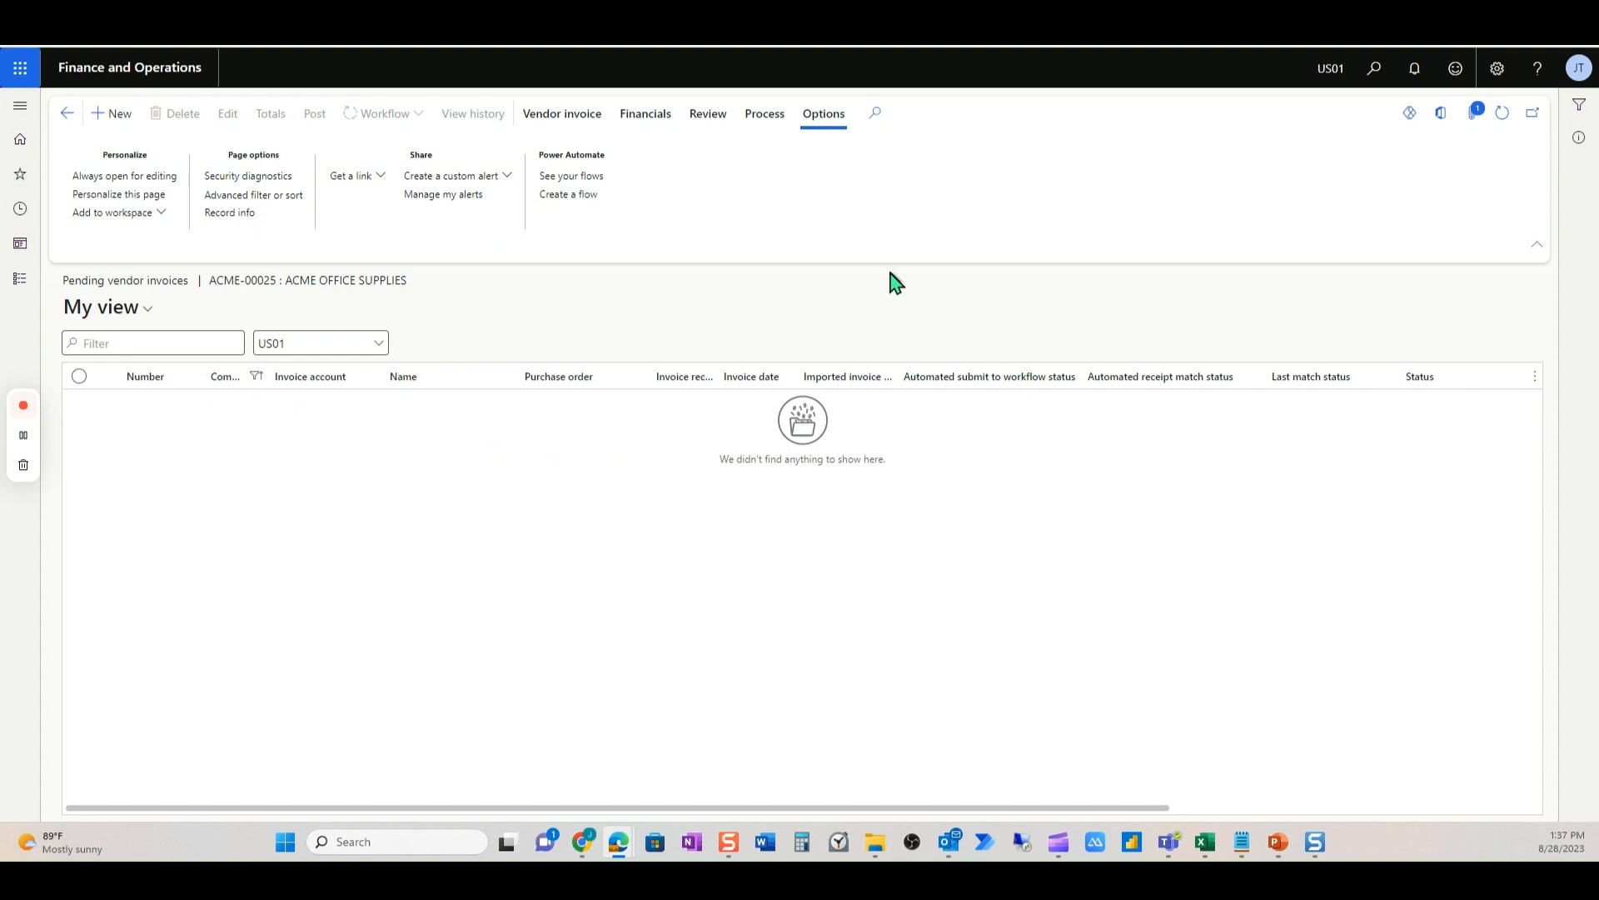
{"action": "mouse_move", "coordinate": [908, 281]}
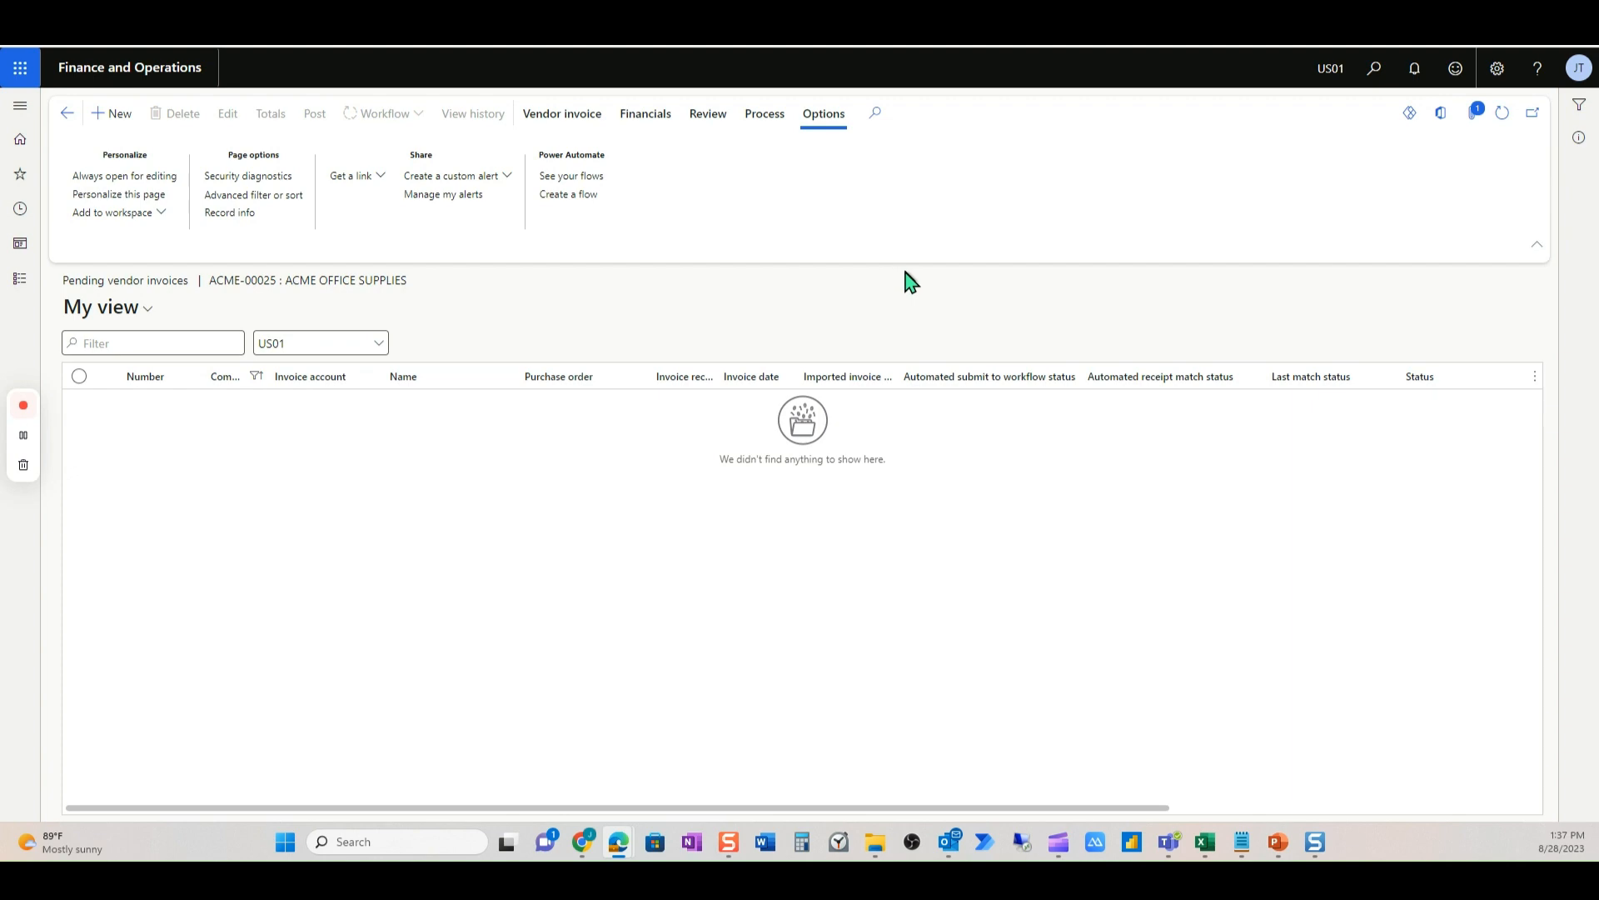
{"action": "mouse_move", "coordinate": [72, 433]}
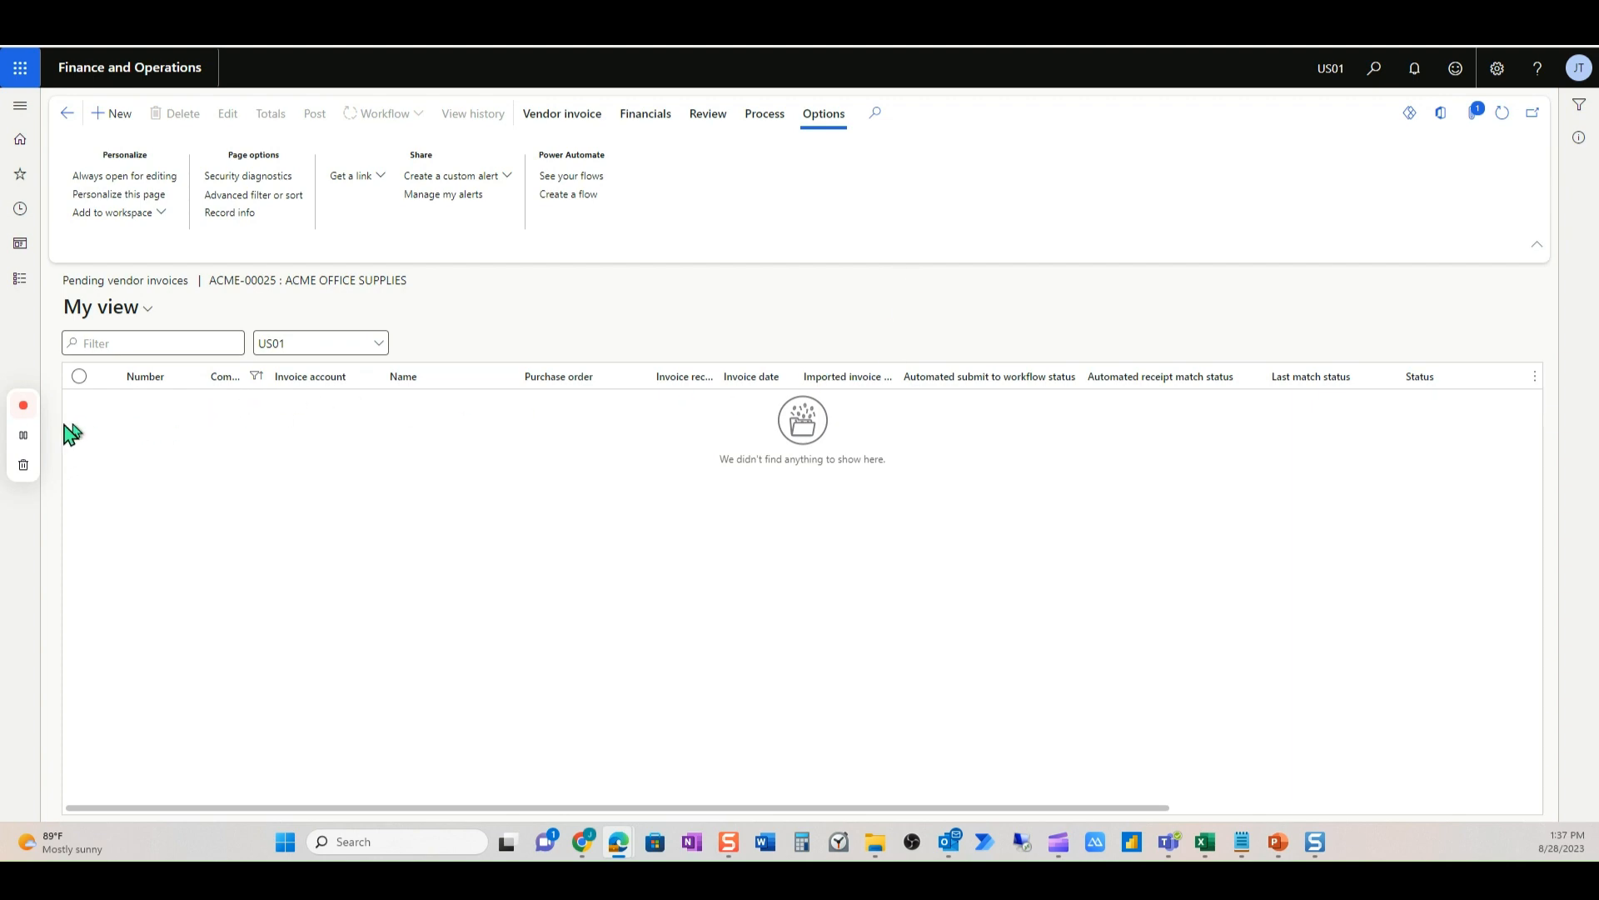